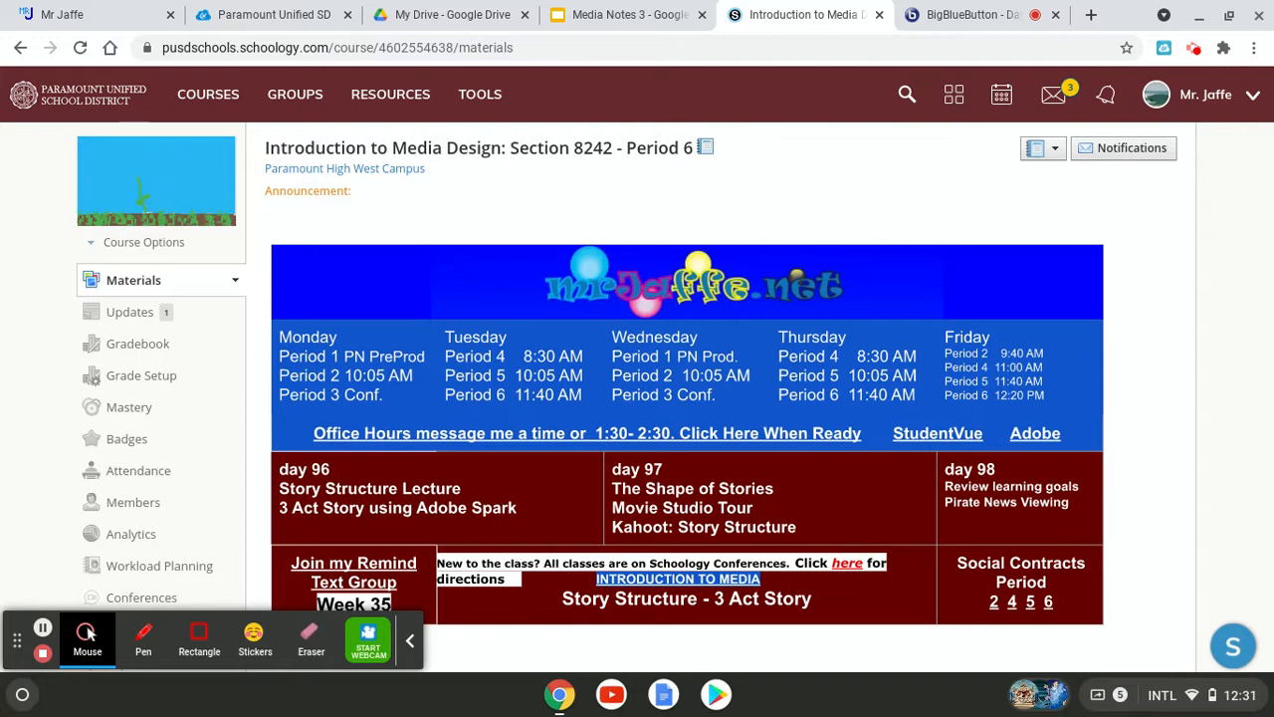
Open the '3 Act Story - Adobe Spark' assignment from the Week 35 May 17th-21st folder.
scroll("down", 3)
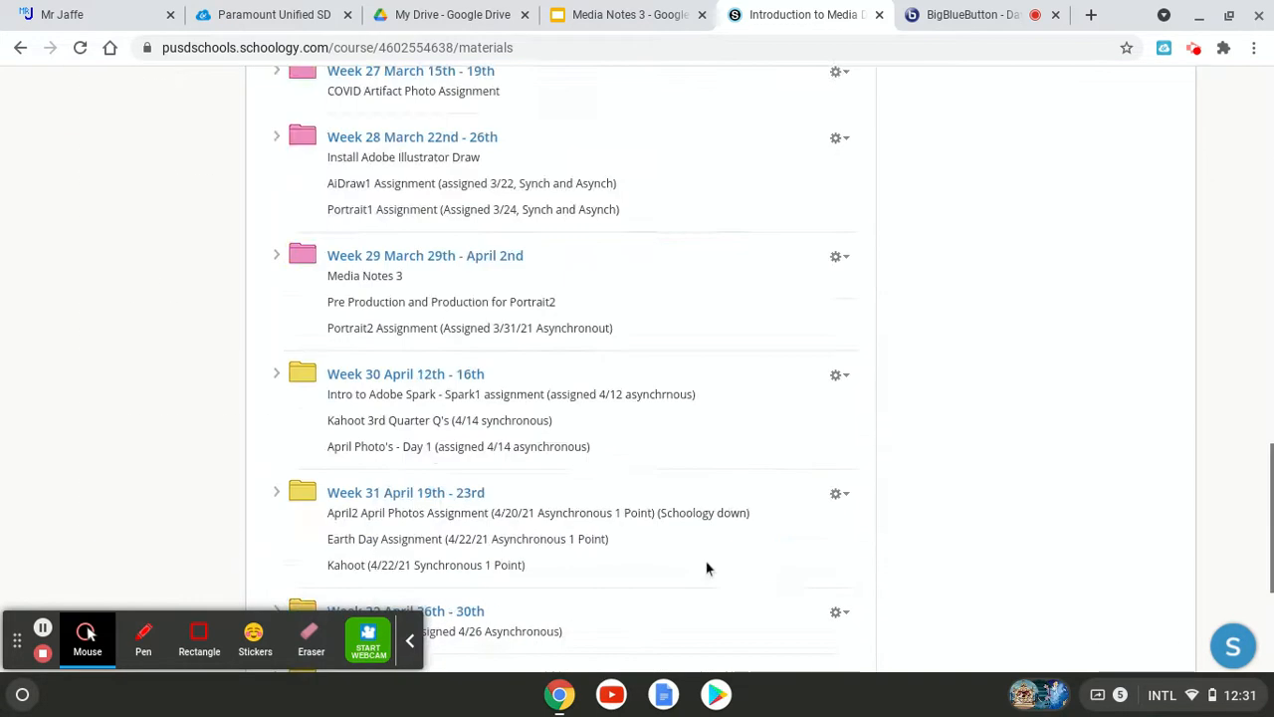
scroll("down", 3)
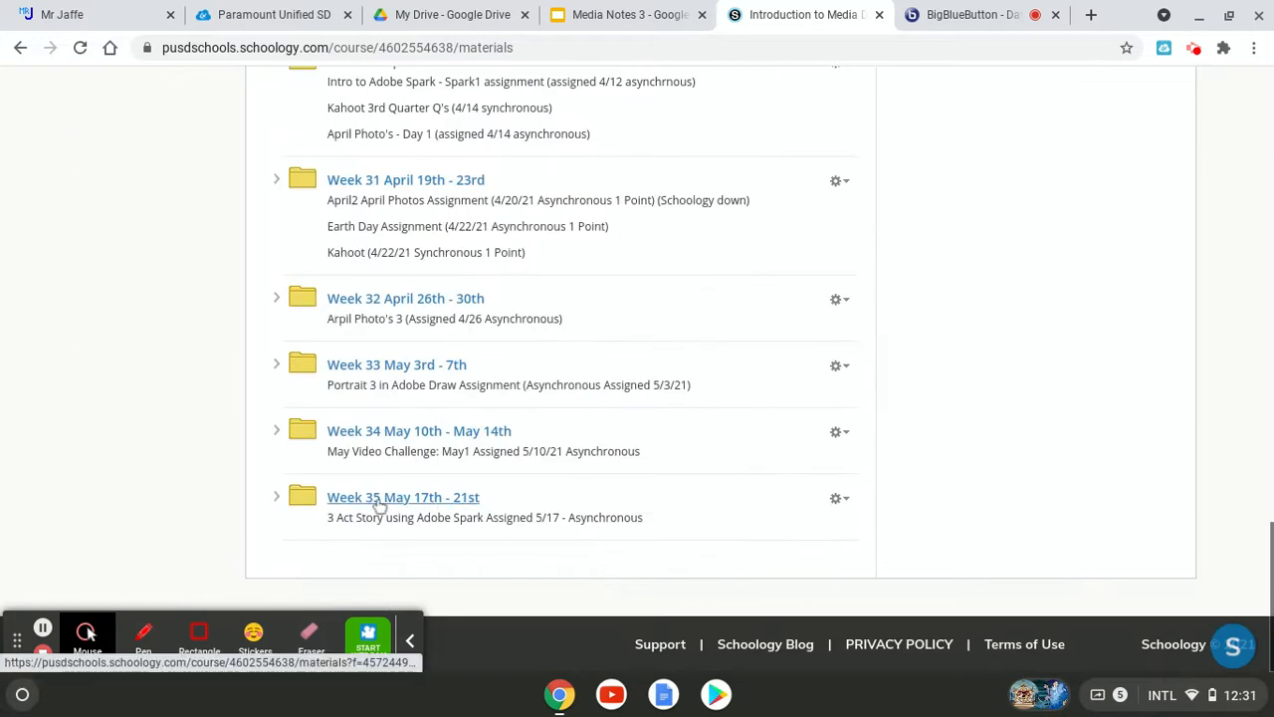
left_click(403, 497)
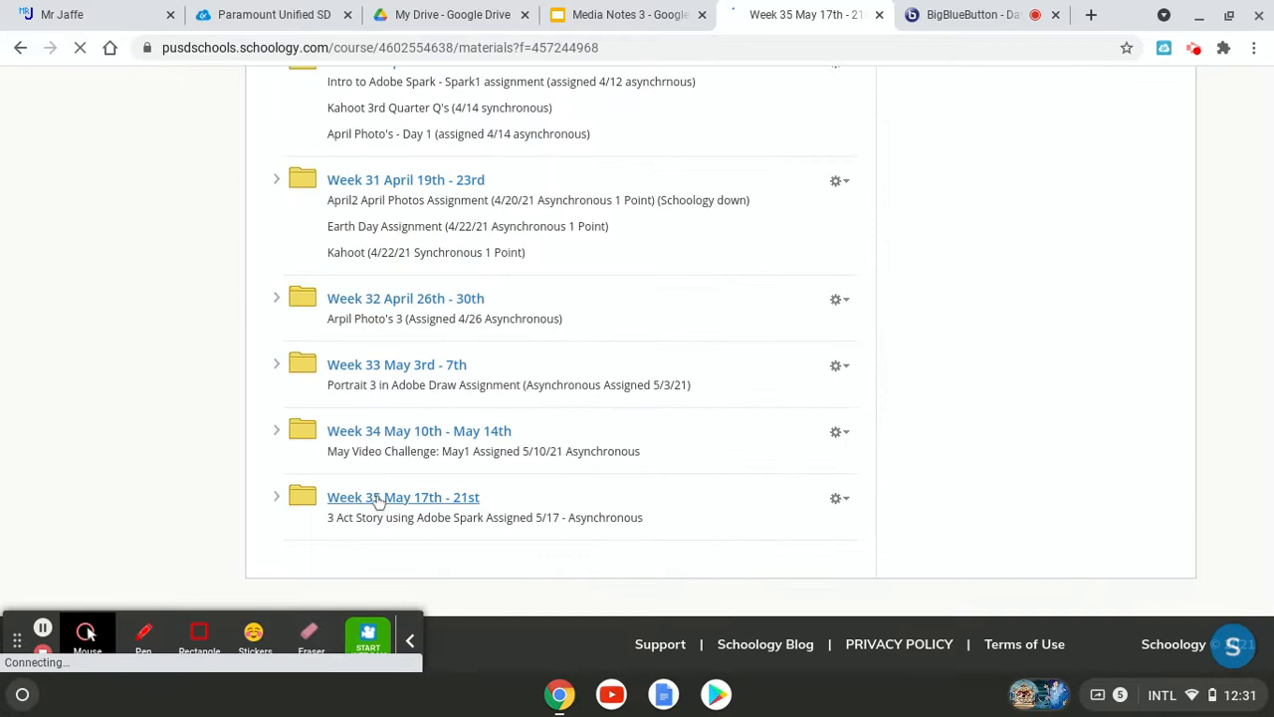
left_click(402, 498)
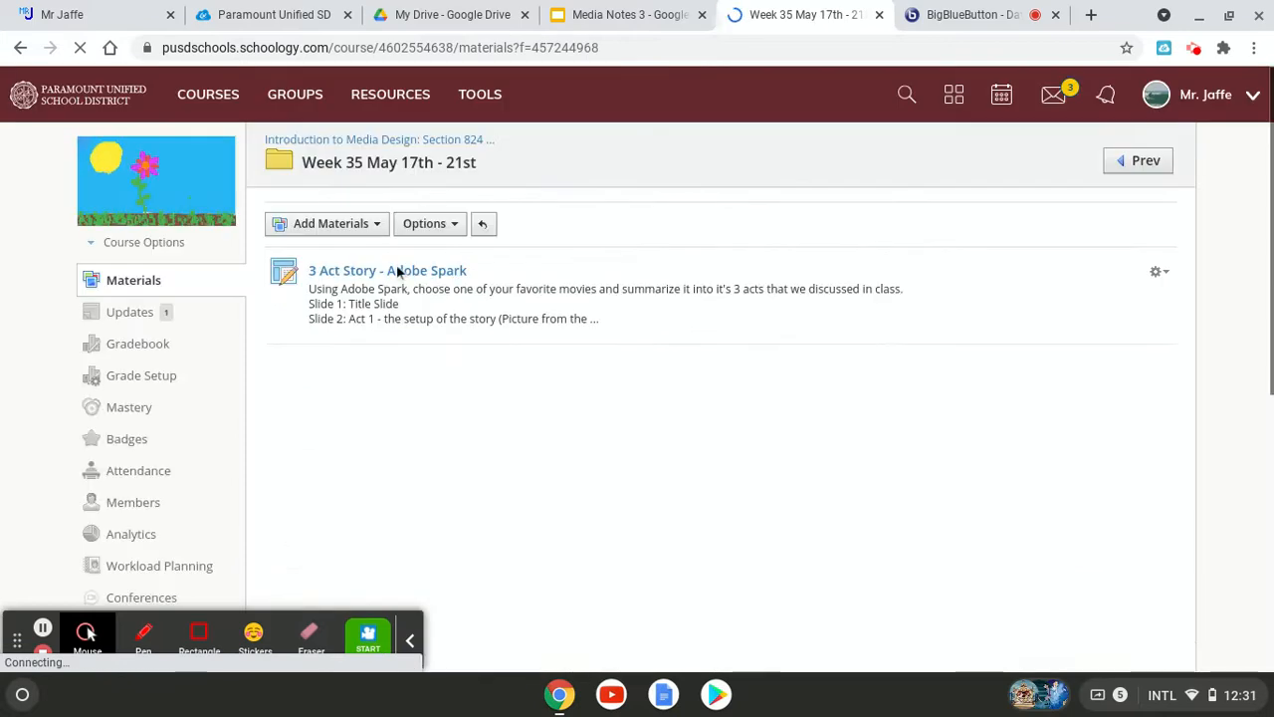
left_click(386, 270)
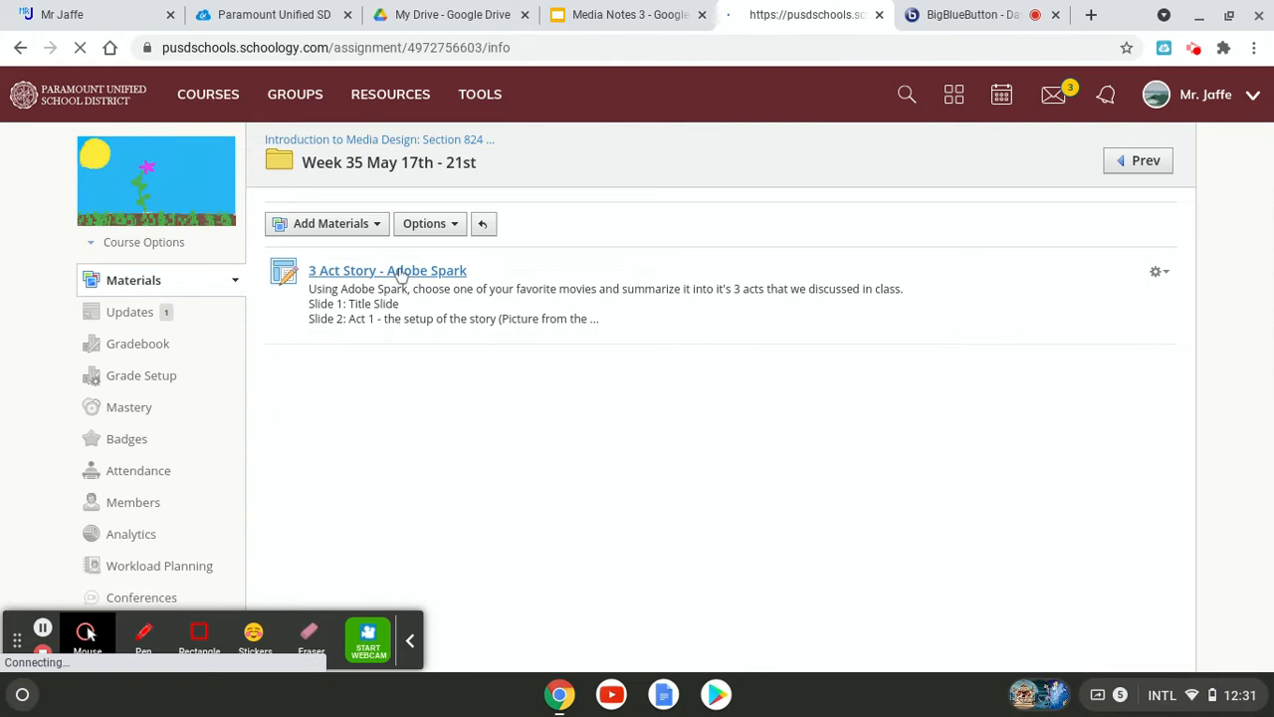
left_click(387, 271)
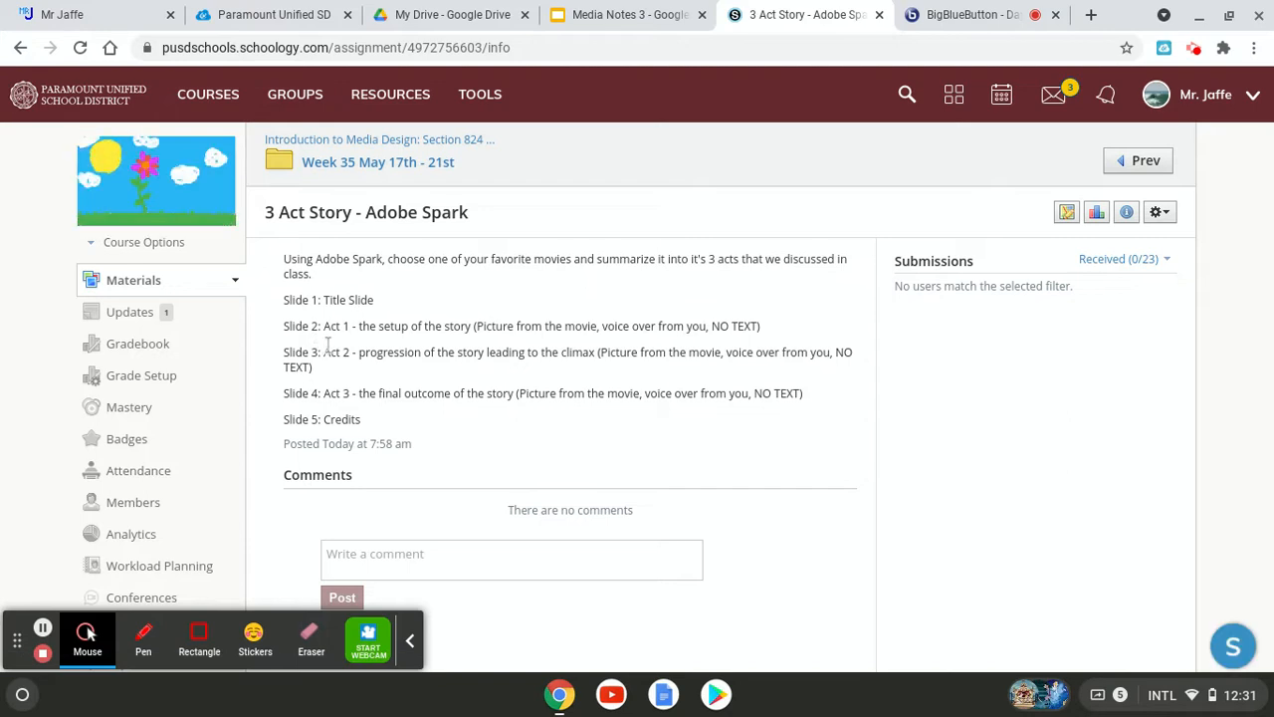
mouse_move(283, 394)
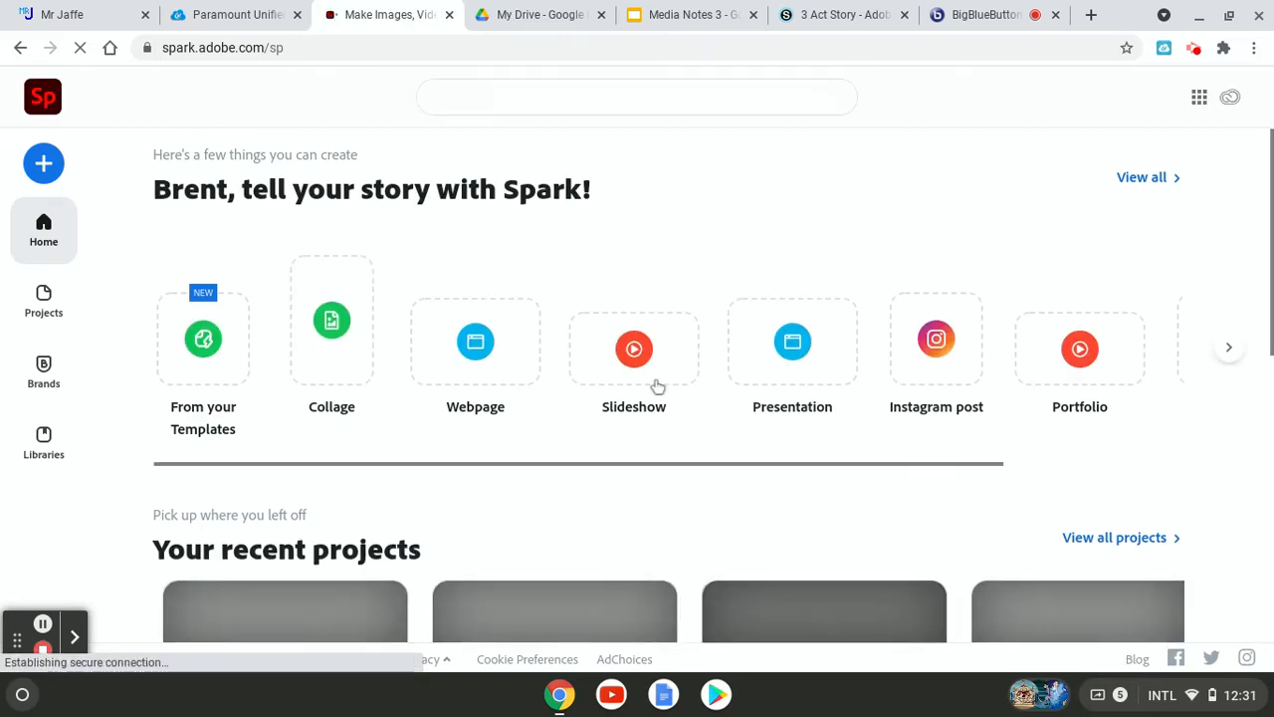
Start a new Slideshow video project from scratch, without a story template.
left_click(633, 348)
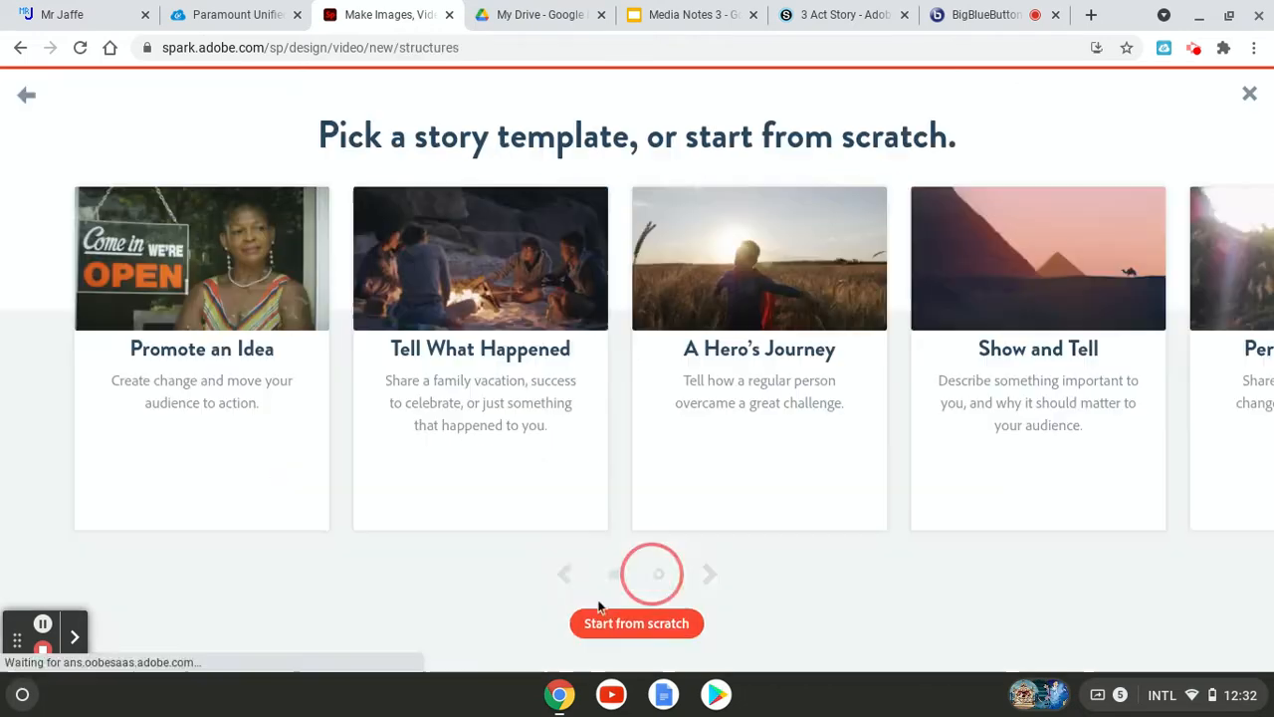
left_click(637, 621)
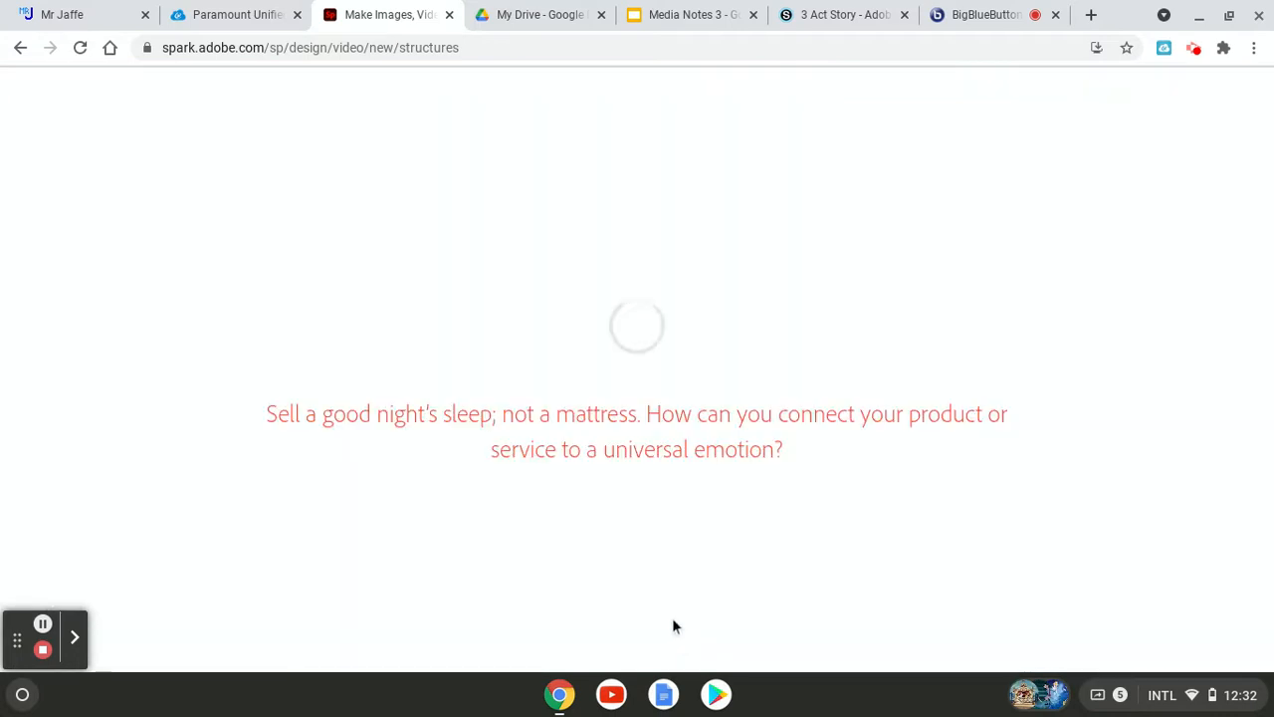
mouse_move(645, 612)
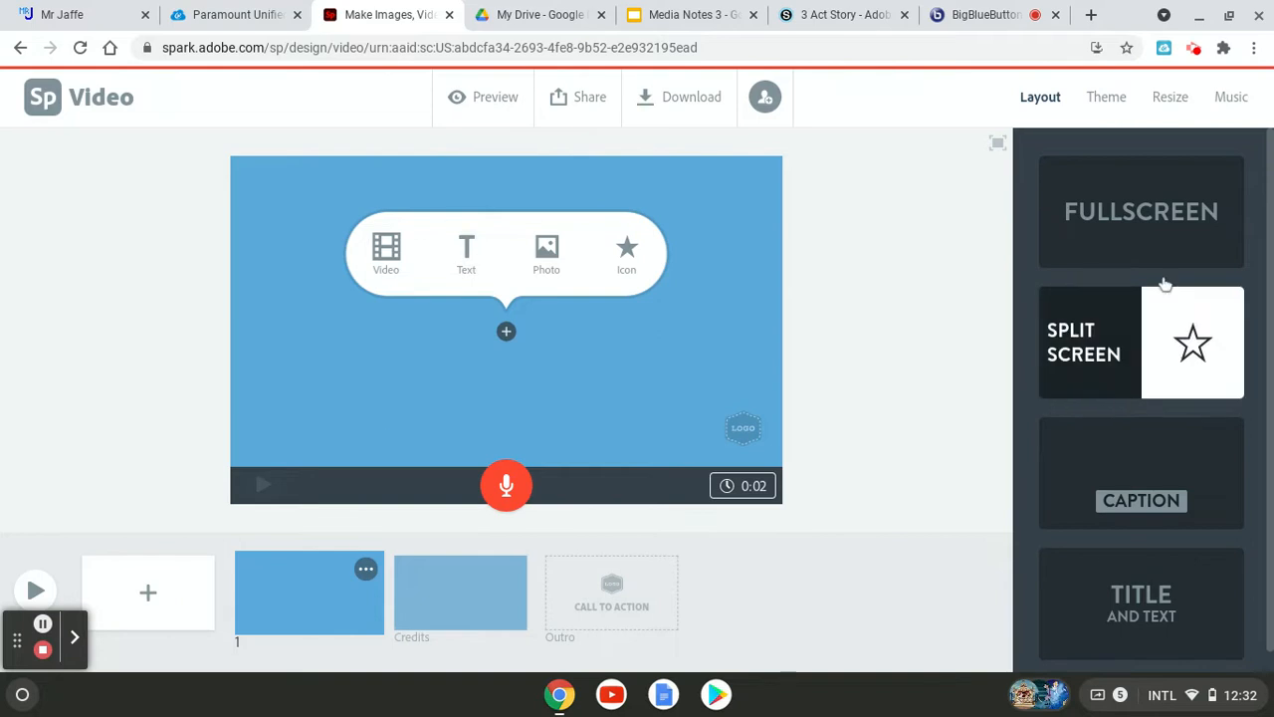
Apply the Flair theme in its blue variation and a Title and Text layout on slide 1.
left_click(1105, 96)
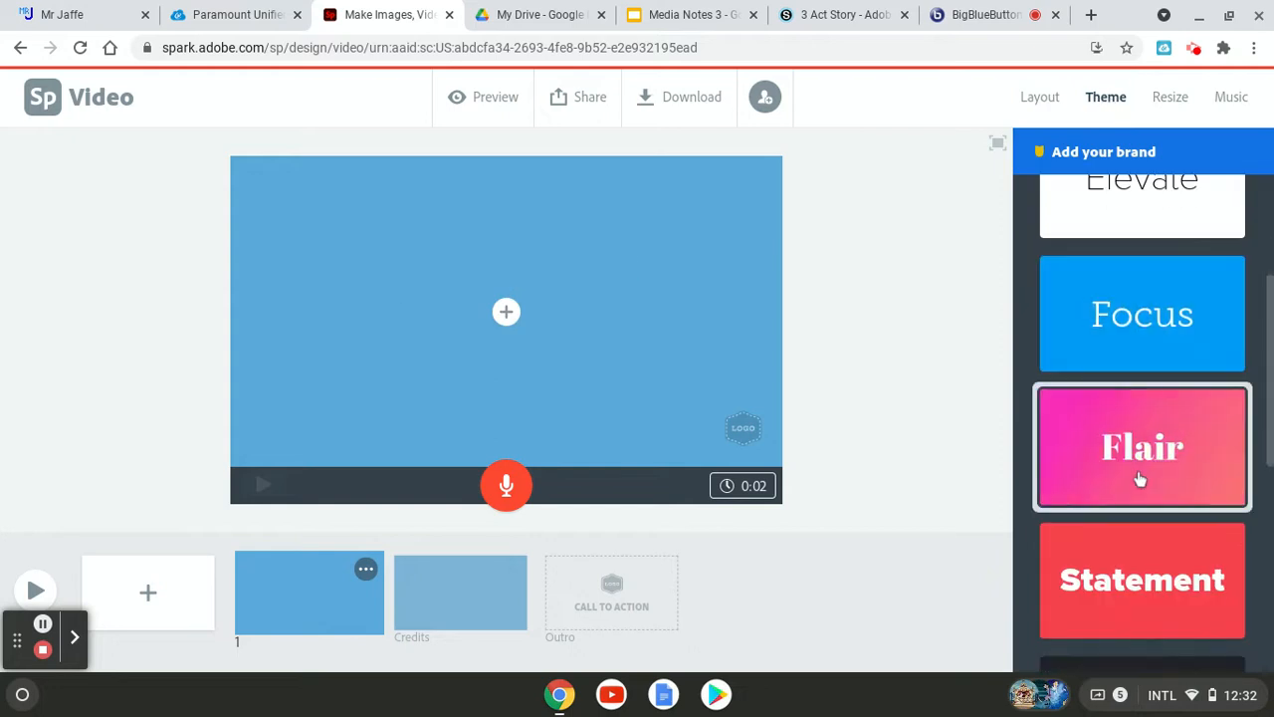
left_click(1142, 445)
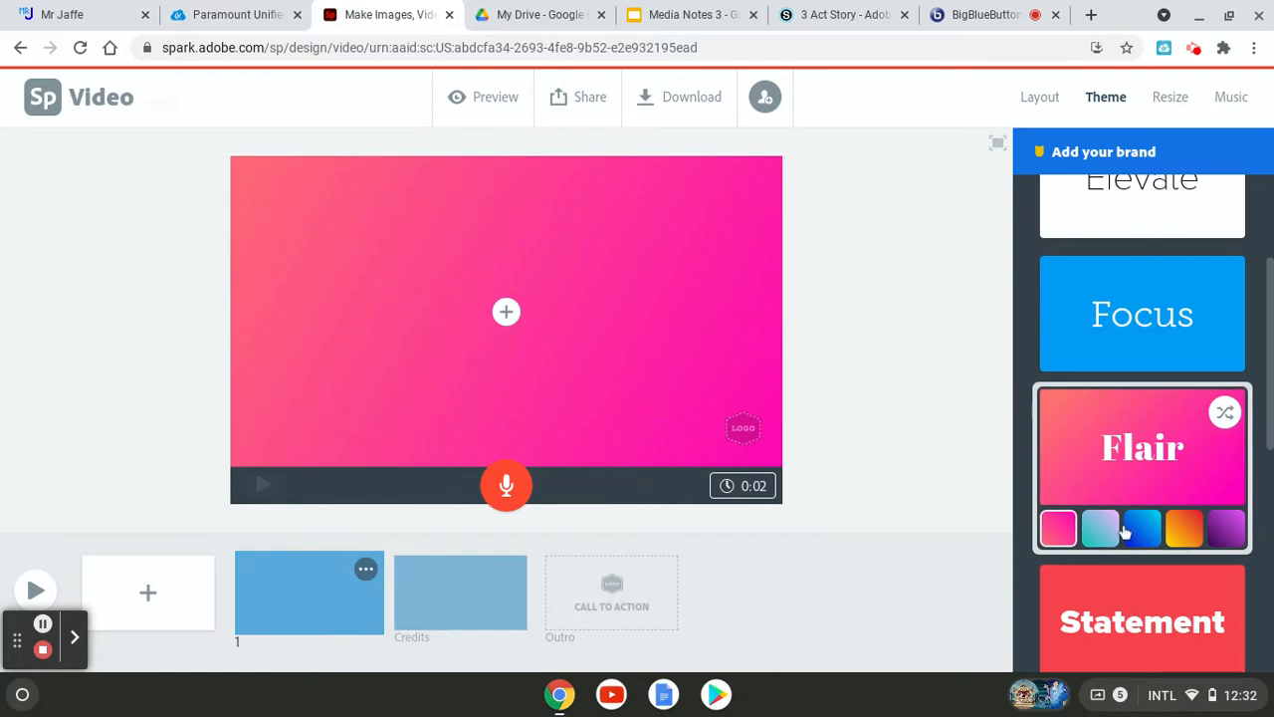
left_click(1142, 529)
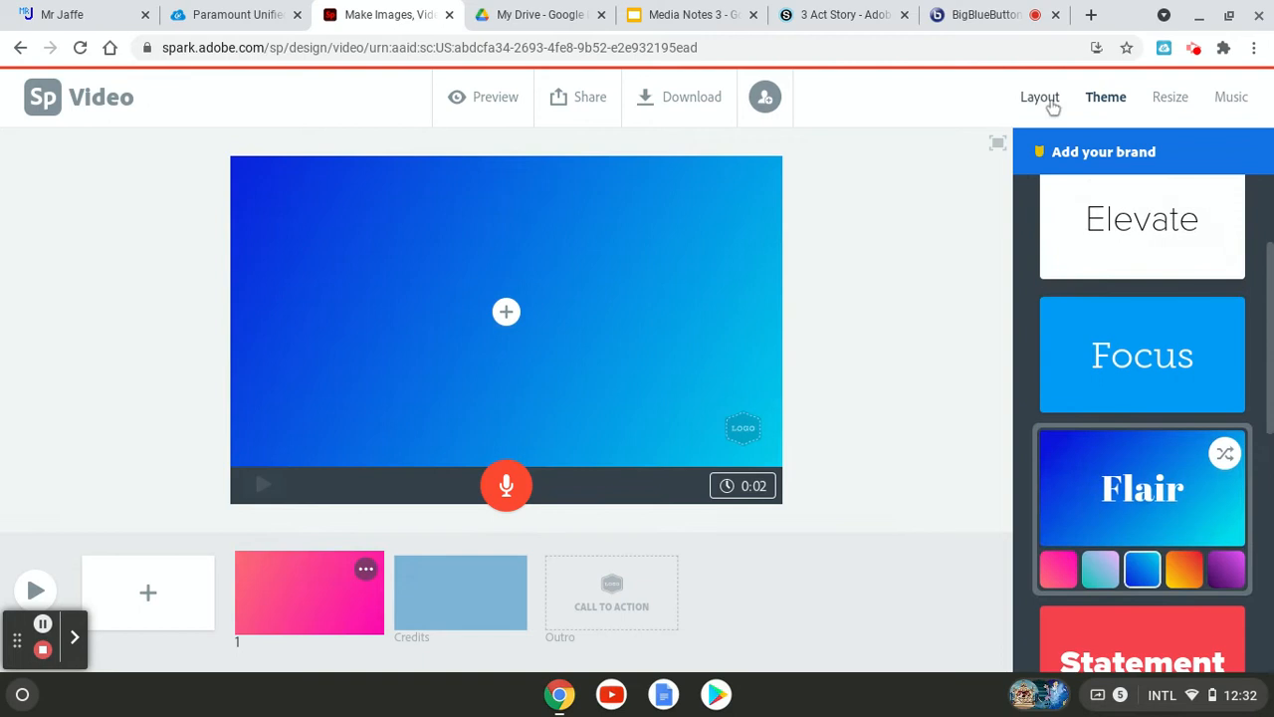
left_click(1039, 95)
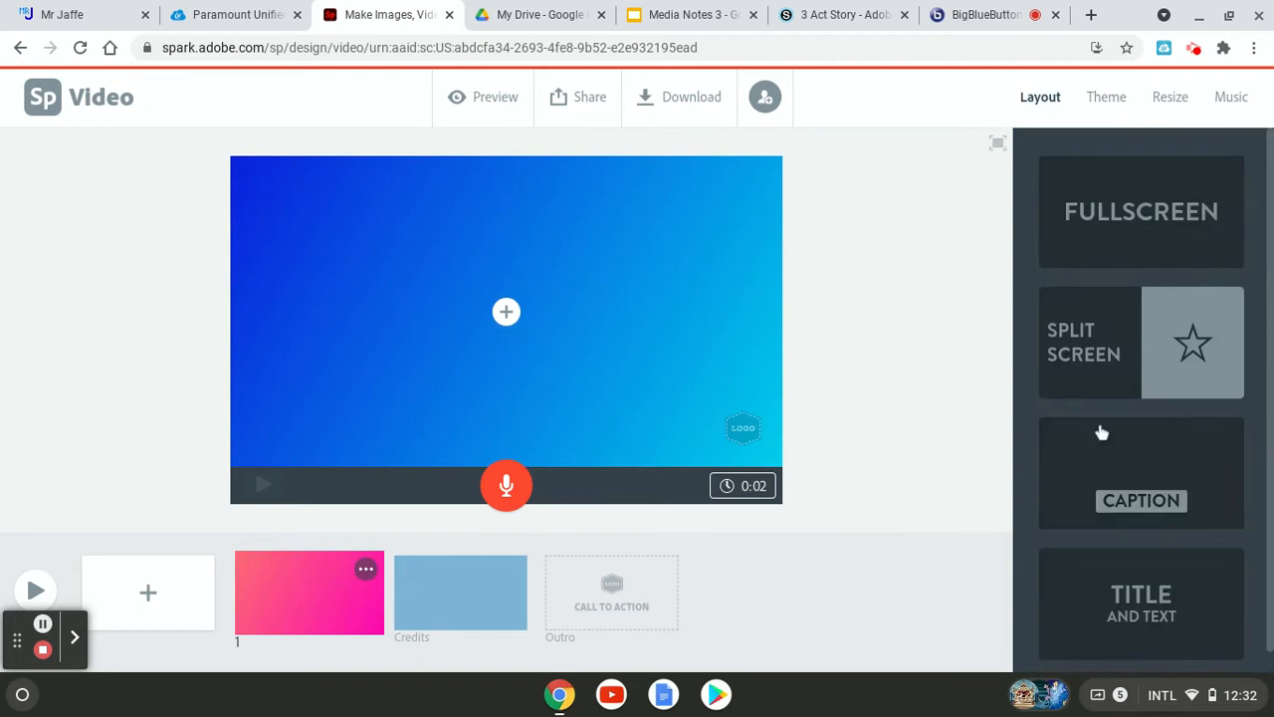
left_click(1141, 605)
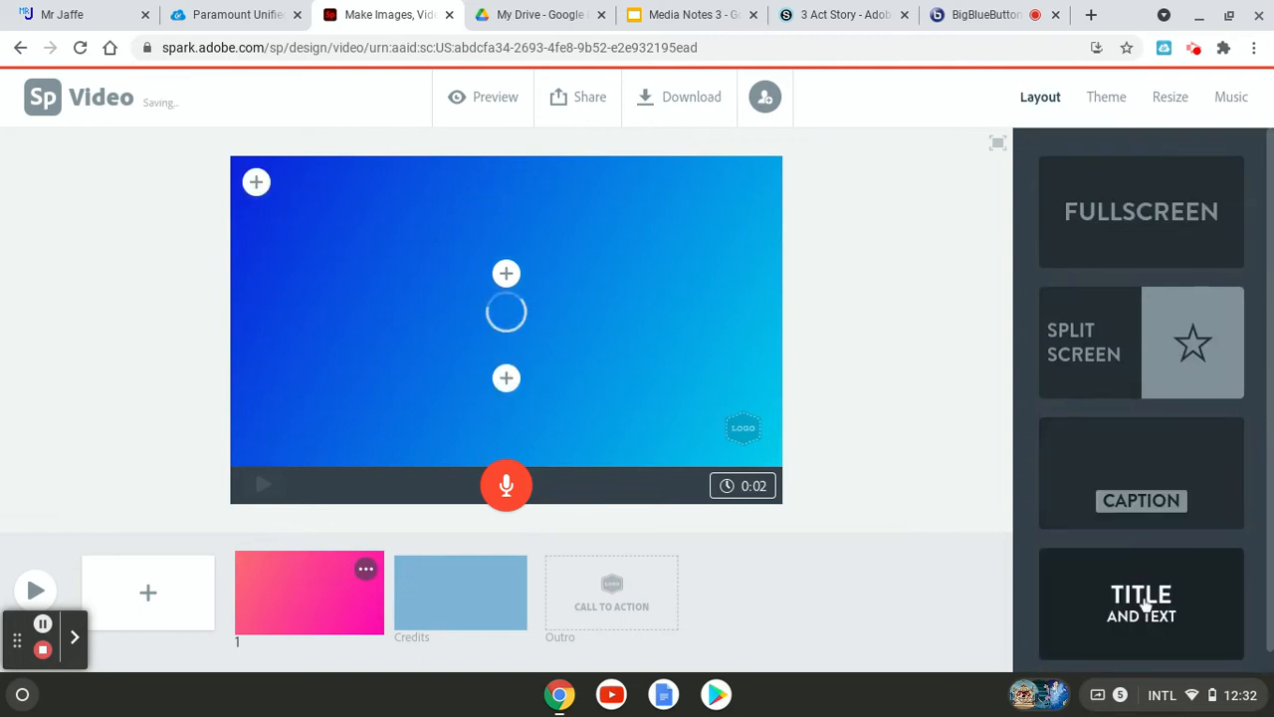
Enter 'Cinderella' as the slide title and begin the '3 Act Story' subtitle beneath it.
left_click(255, 183)
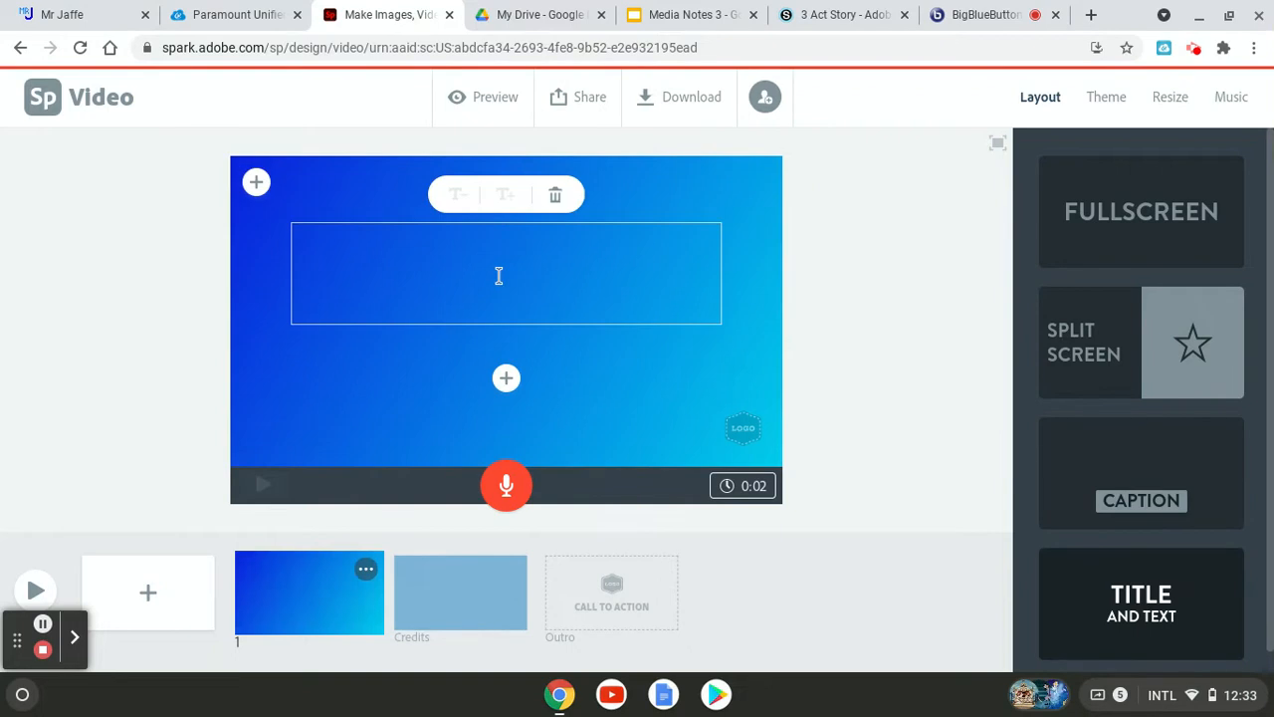
mouse_move(498, 275)
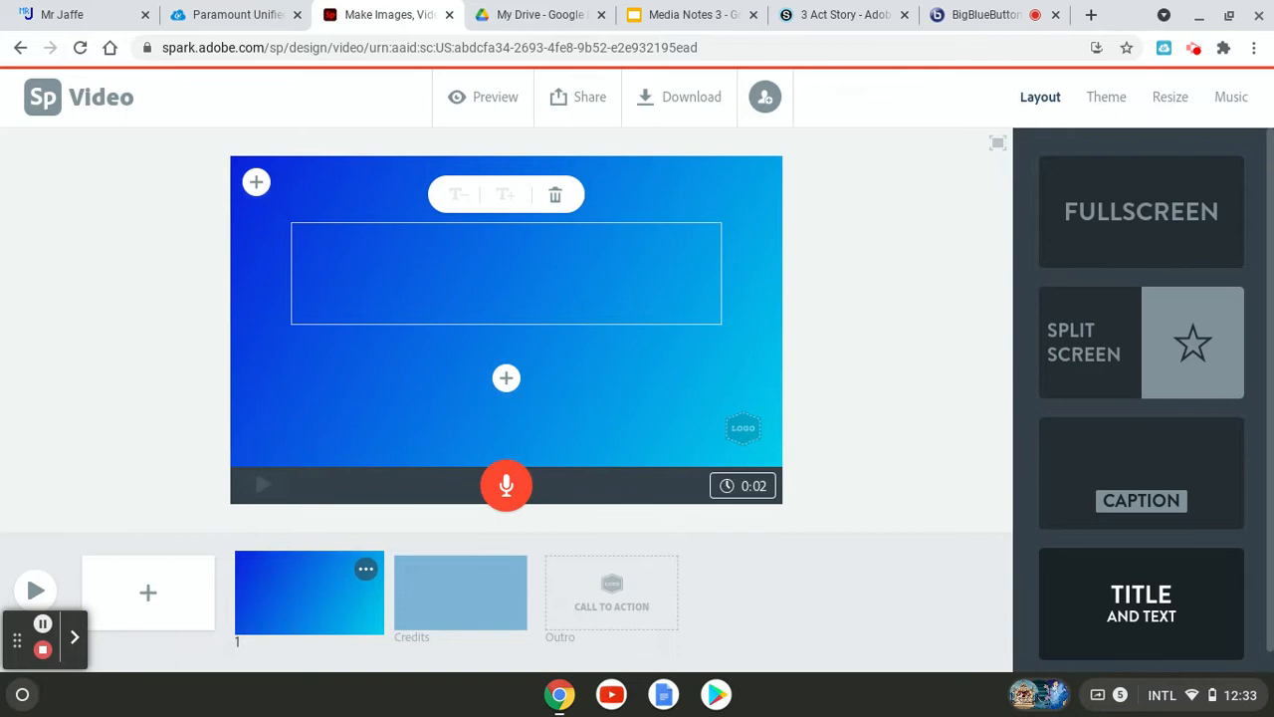
type("Cindere")
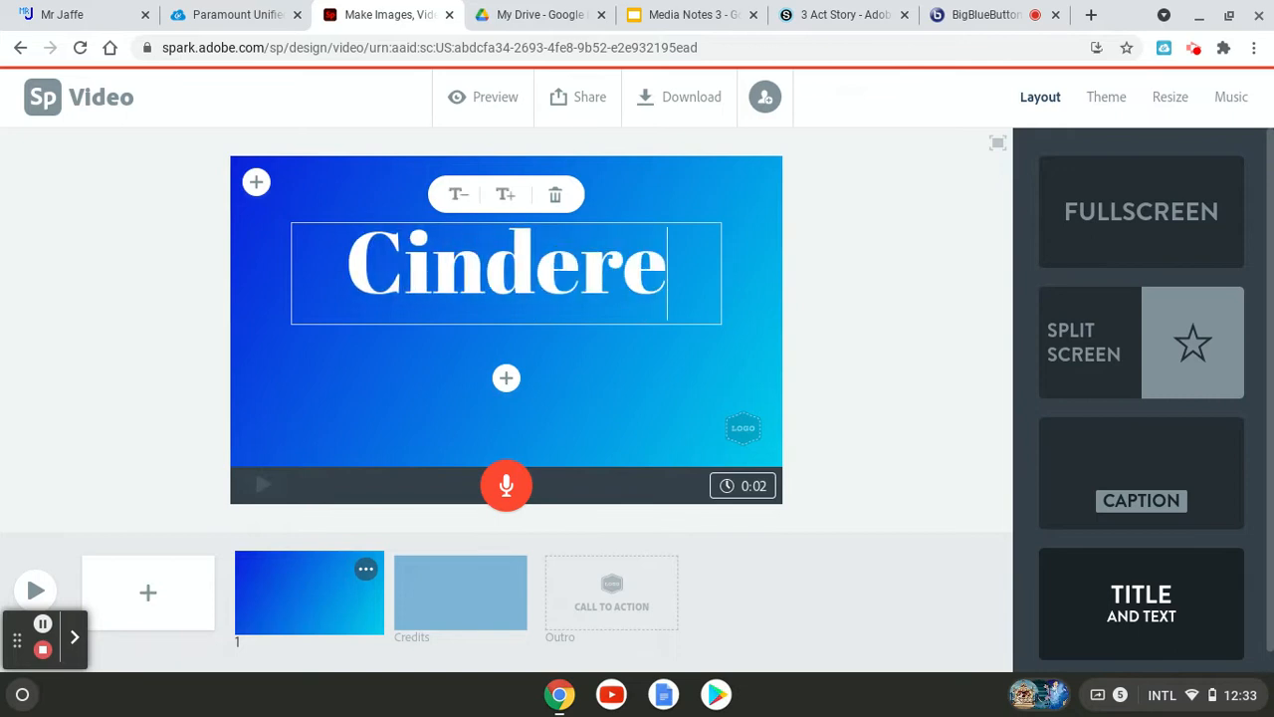
key("Backspace")
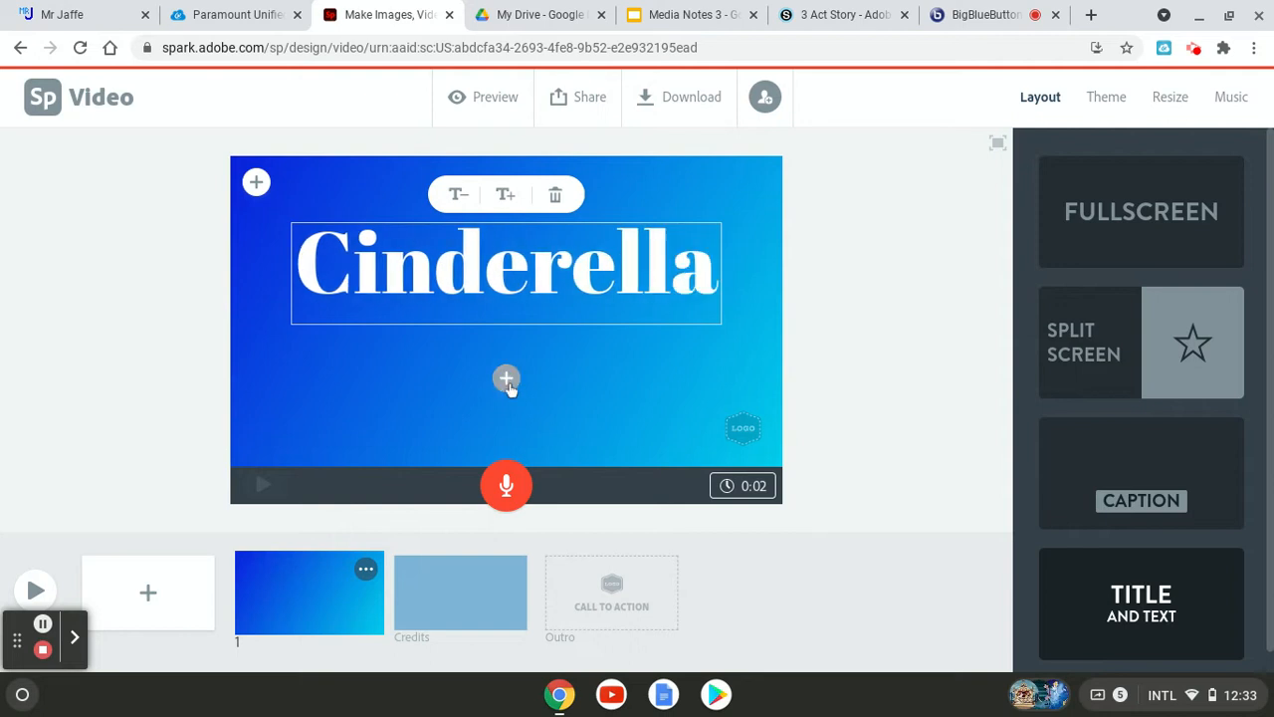
left_click(506, 378)
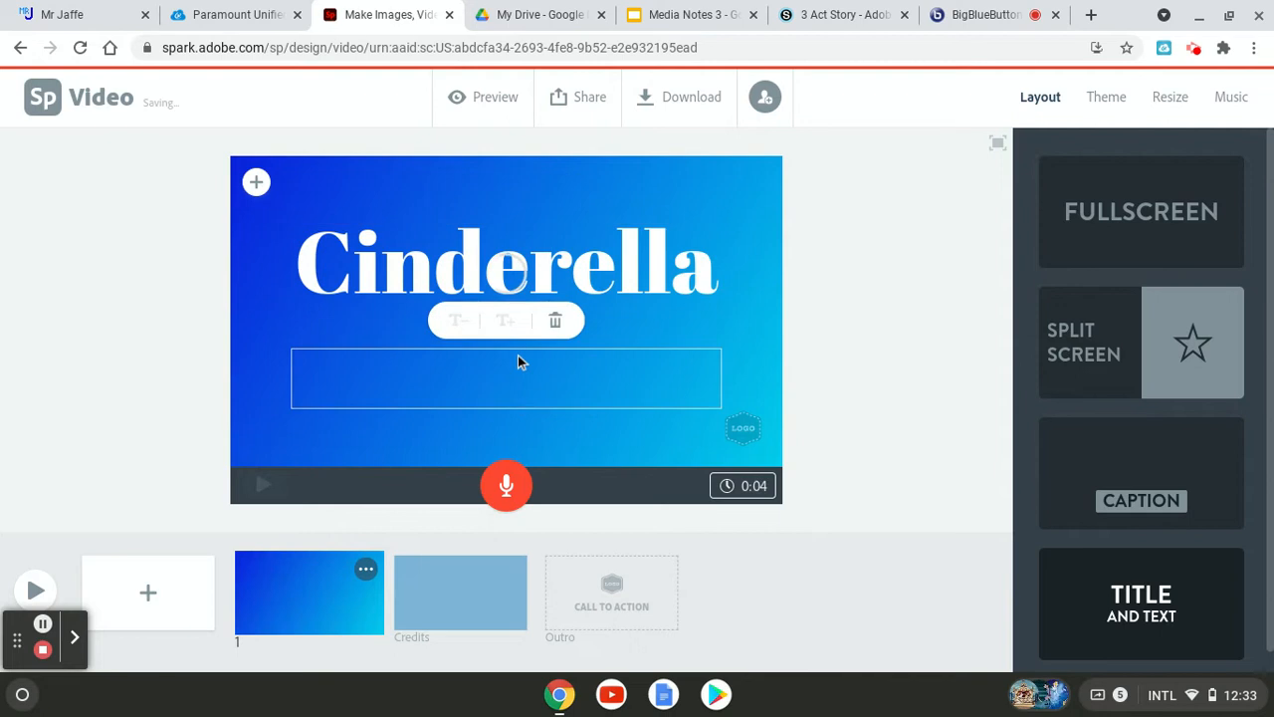
type("3 Act Story")
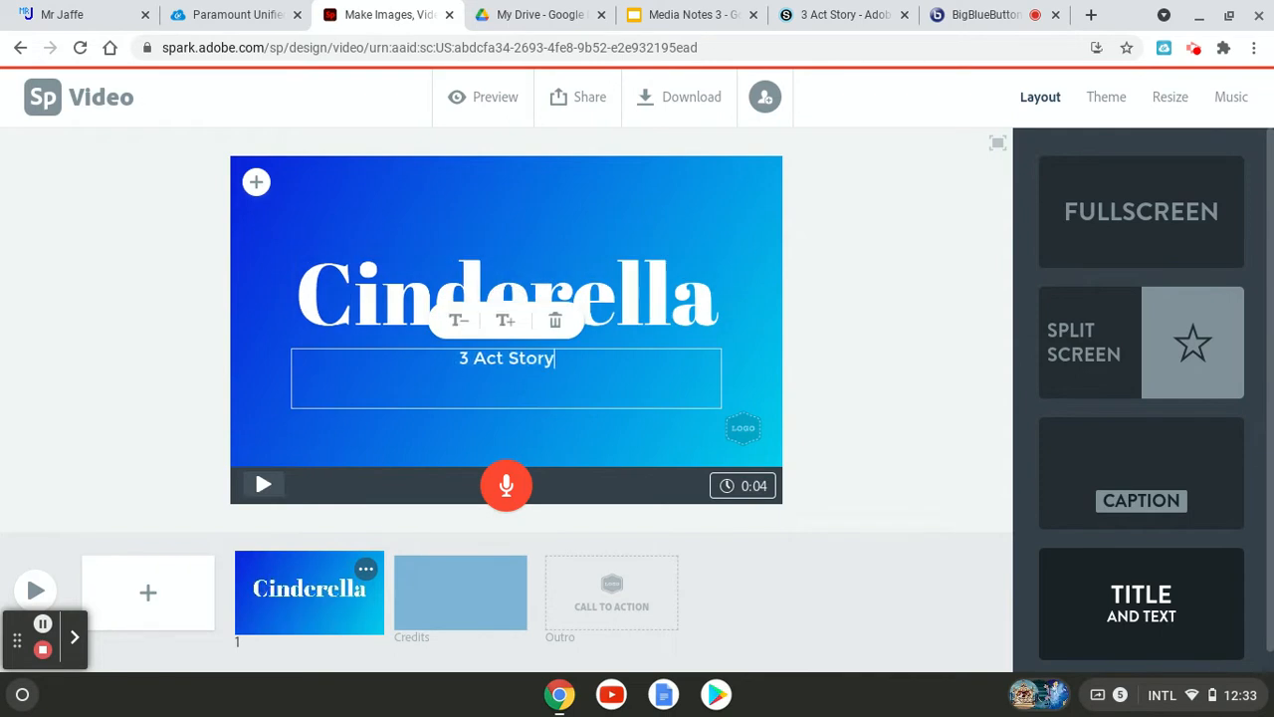
mouse_move(534, 271)
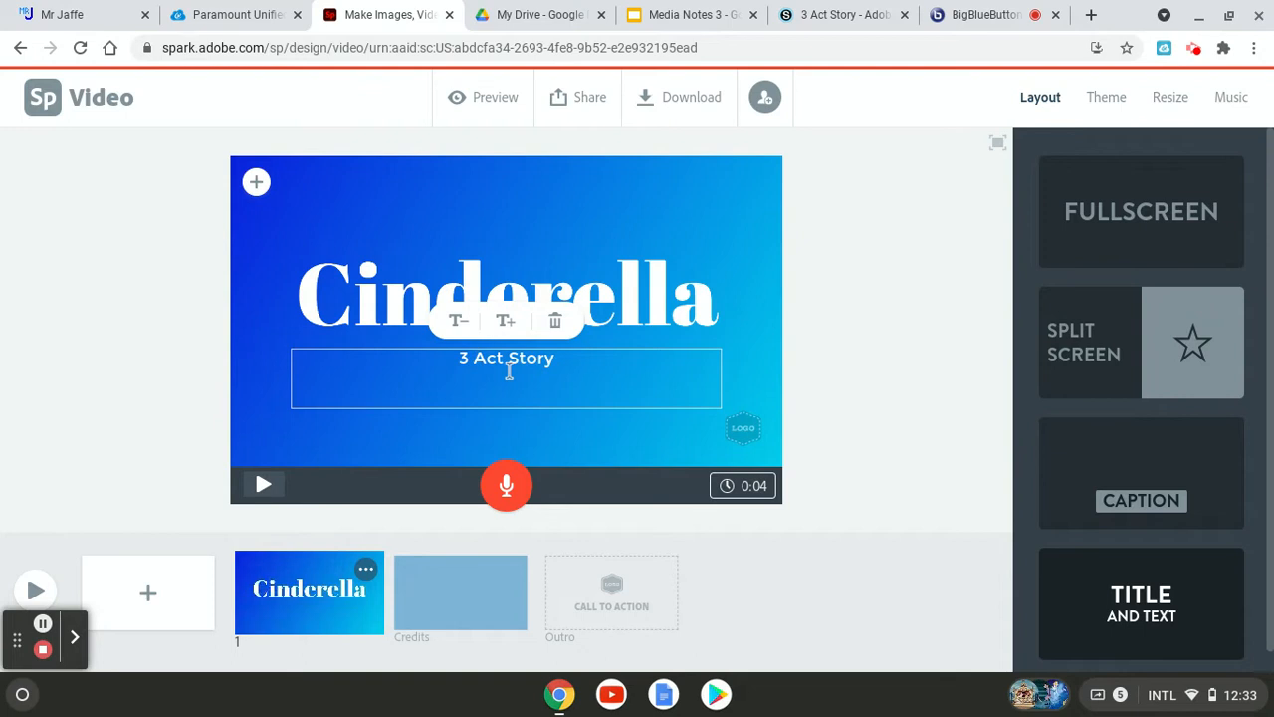
mouse_move(282, 243)
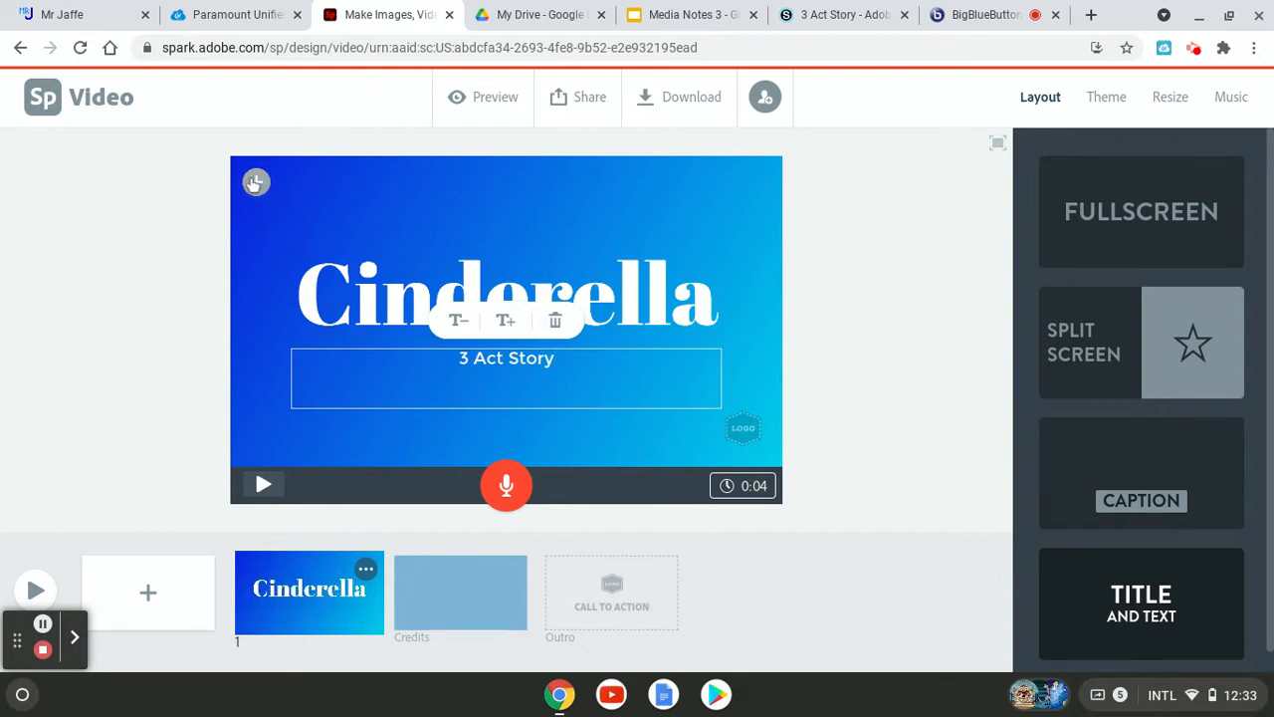
Upload the cinderella 0 picture from the device's Images as the title slide background.
left_click(255, 181)
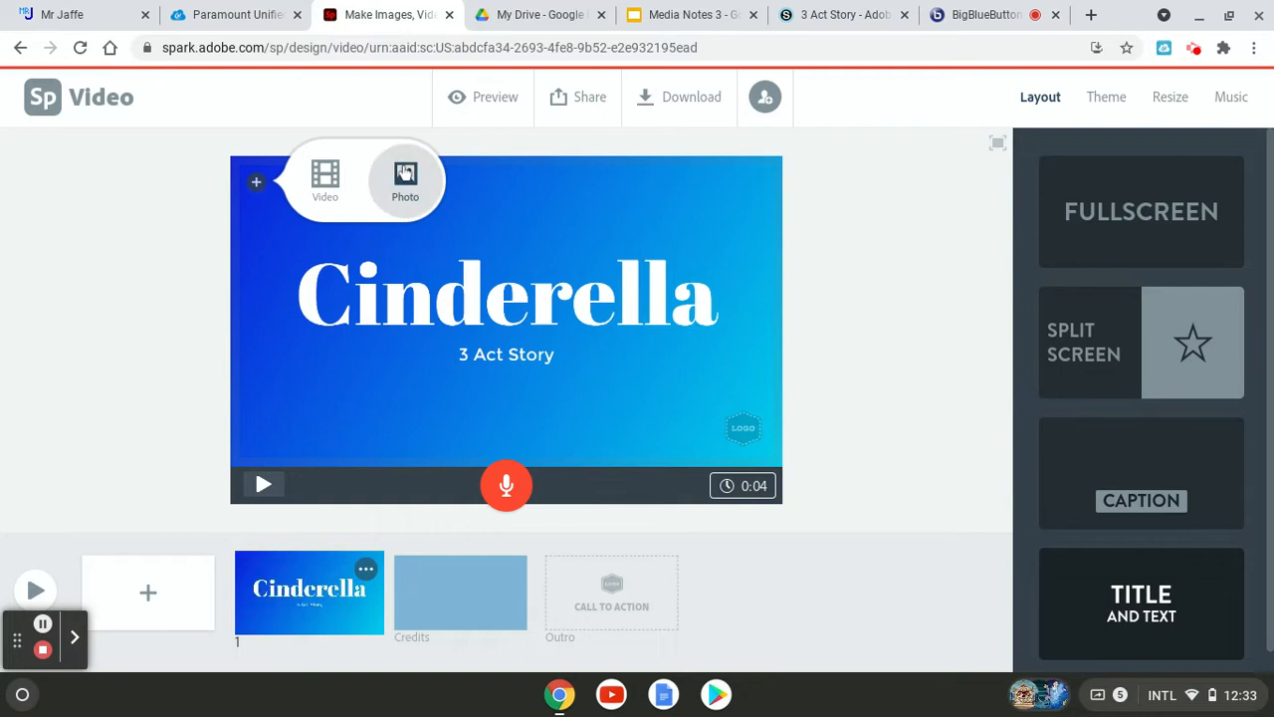
left_click(406, 179)
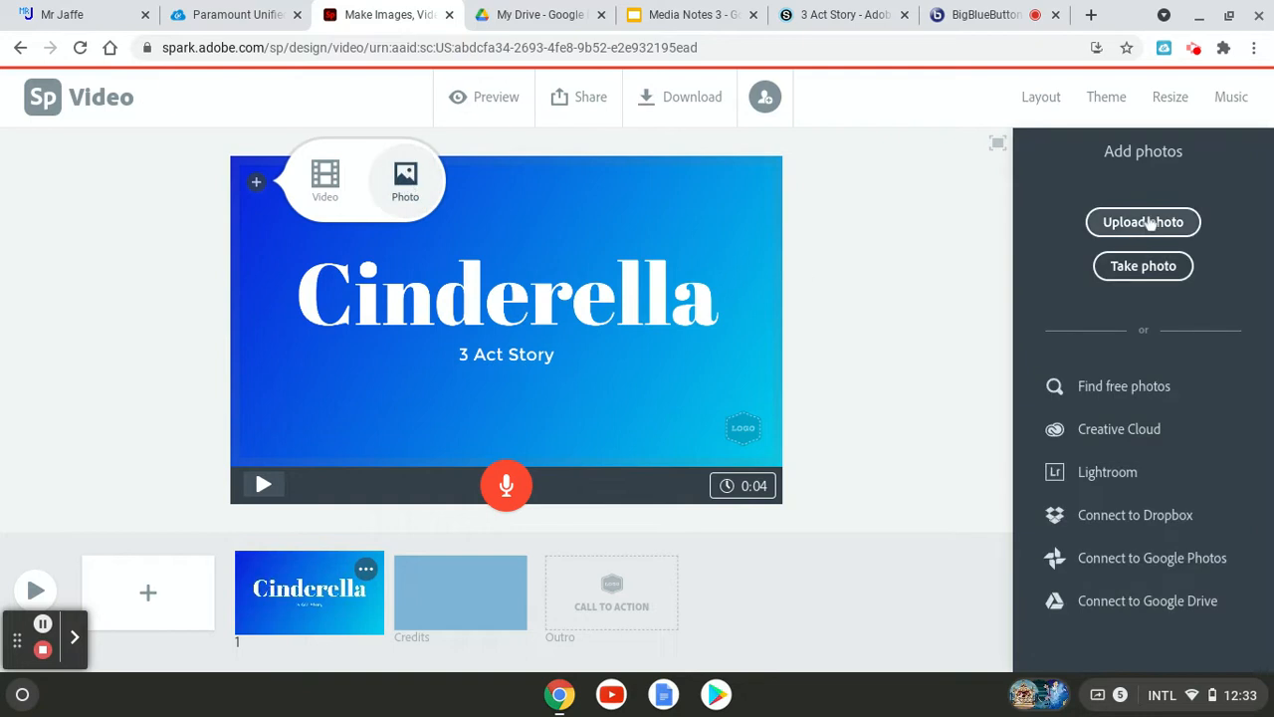
left_click(1142, 221)
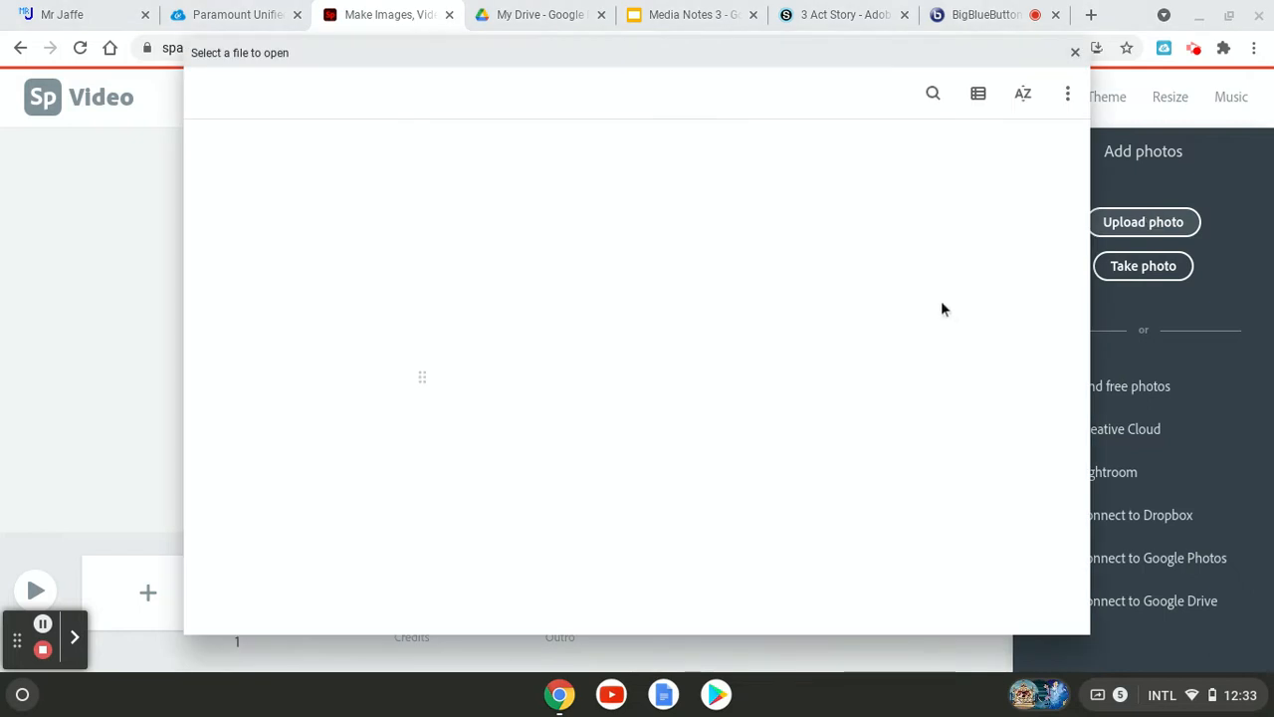
mouse_move(950, 310)
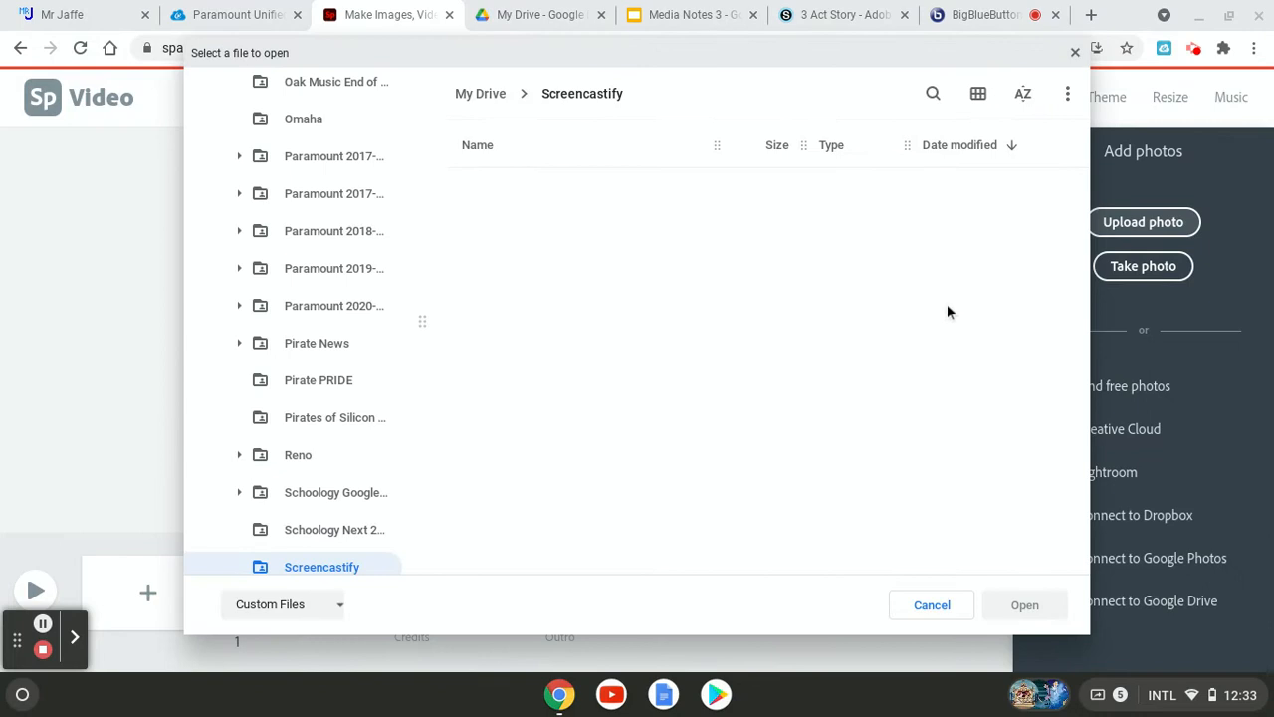
mouse_move(928, 309)
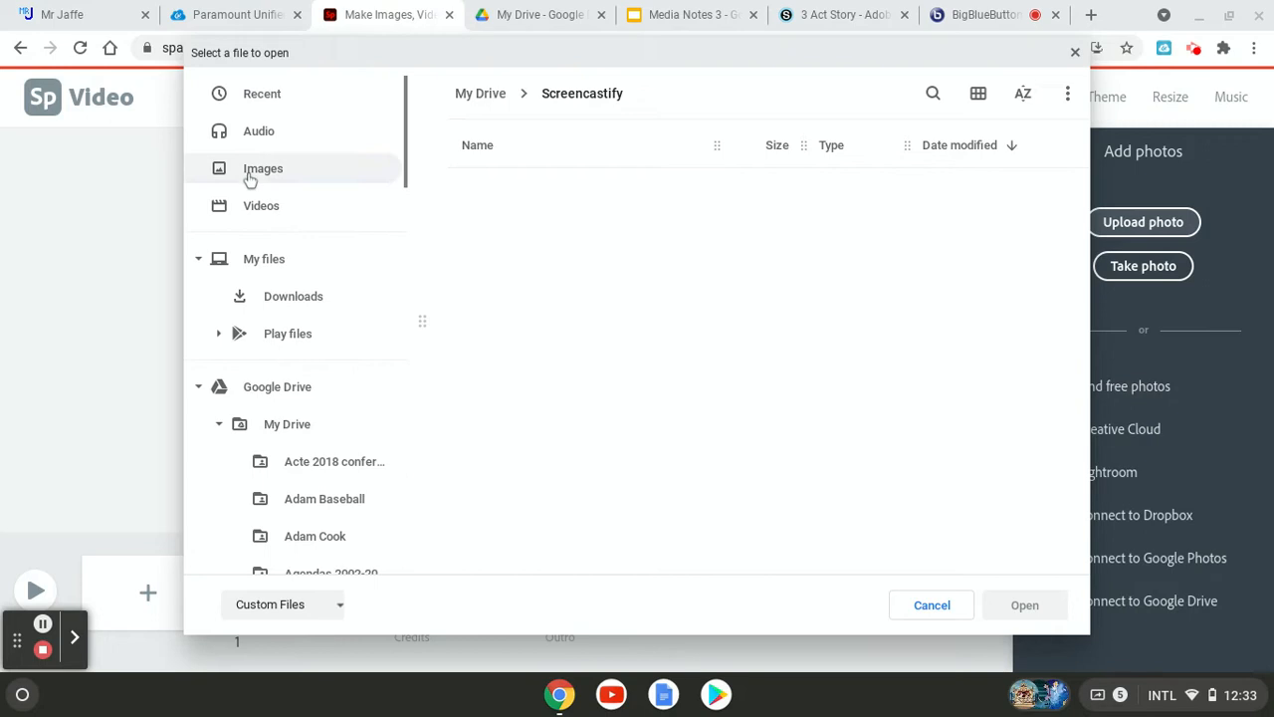
left_click(263, 167)
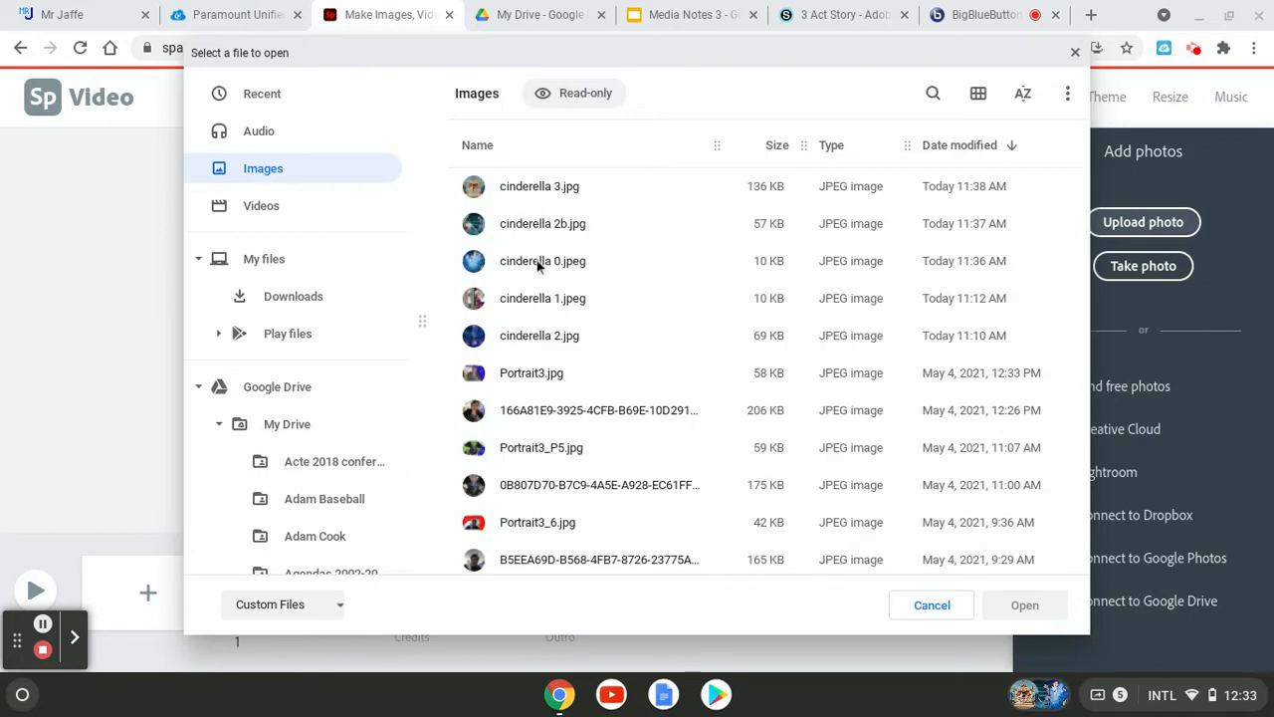
left_click(541, 261)
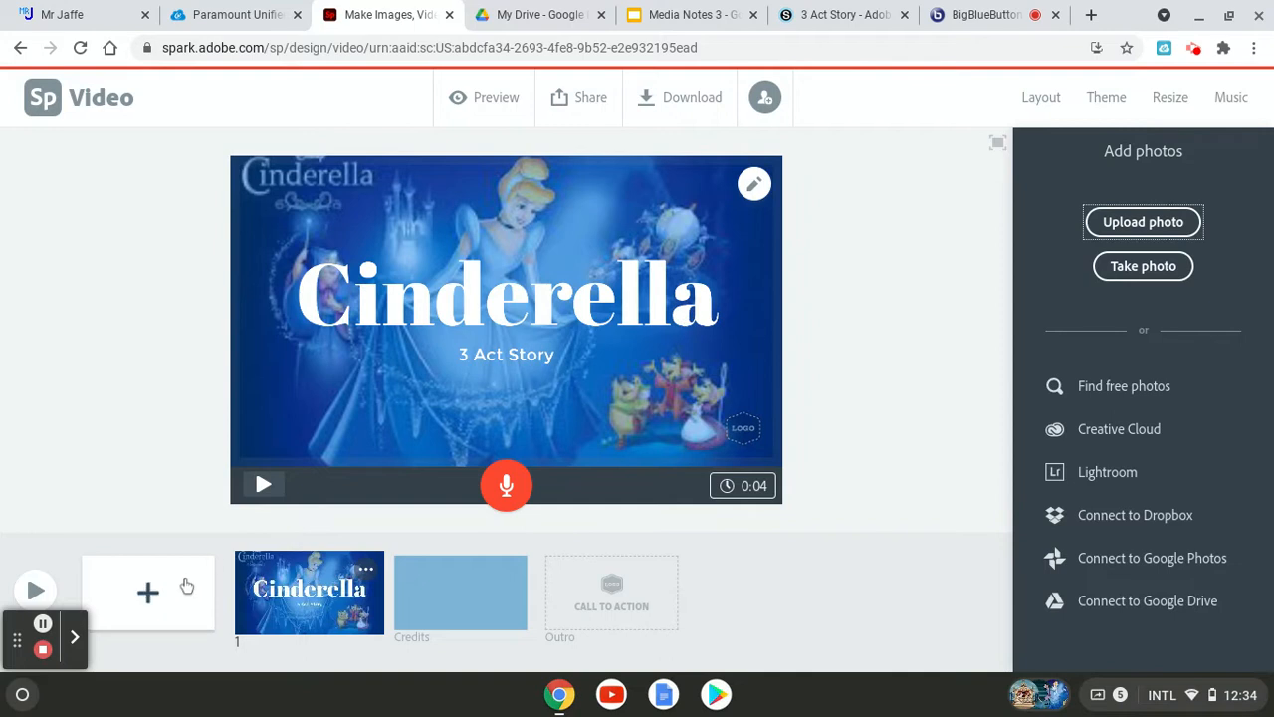
Add a second slide after the Cinderella title slide.
left_click(148, 593)
type("A")
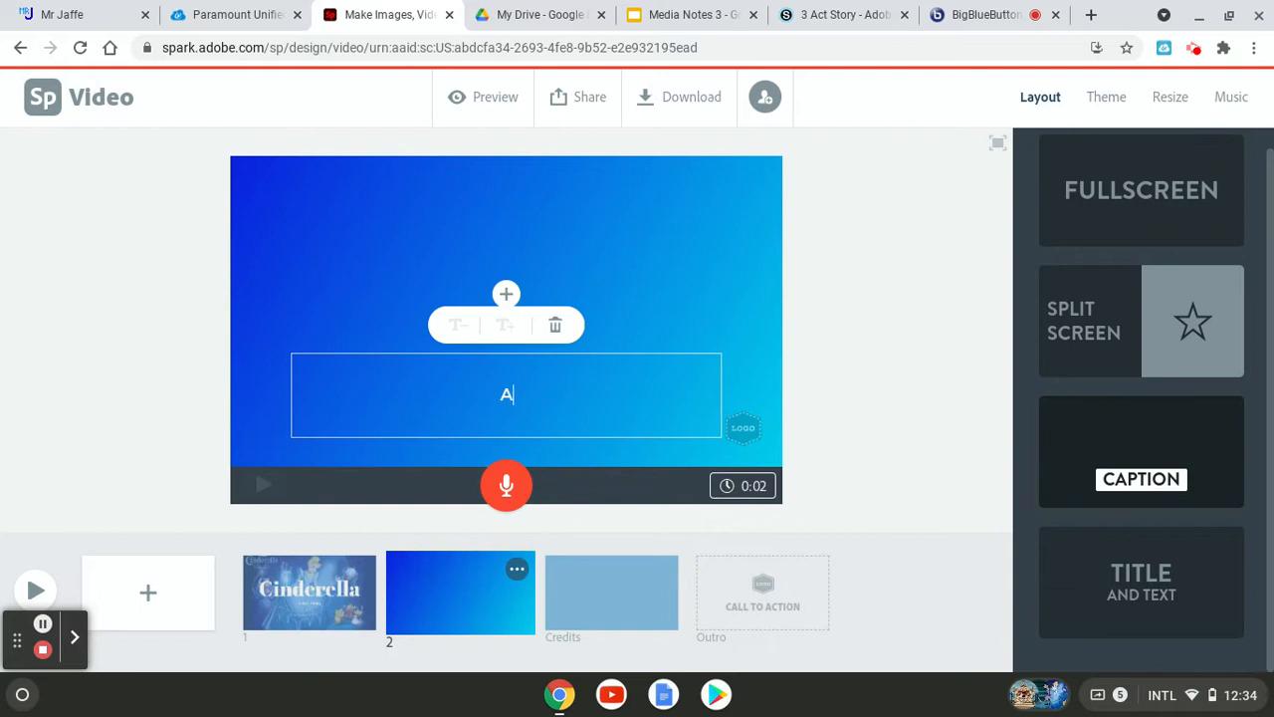
Finish the 'Act 1' caption and upload cinderella 1.jpeg from Downloads behind it on slide 2.
type("ct 1")
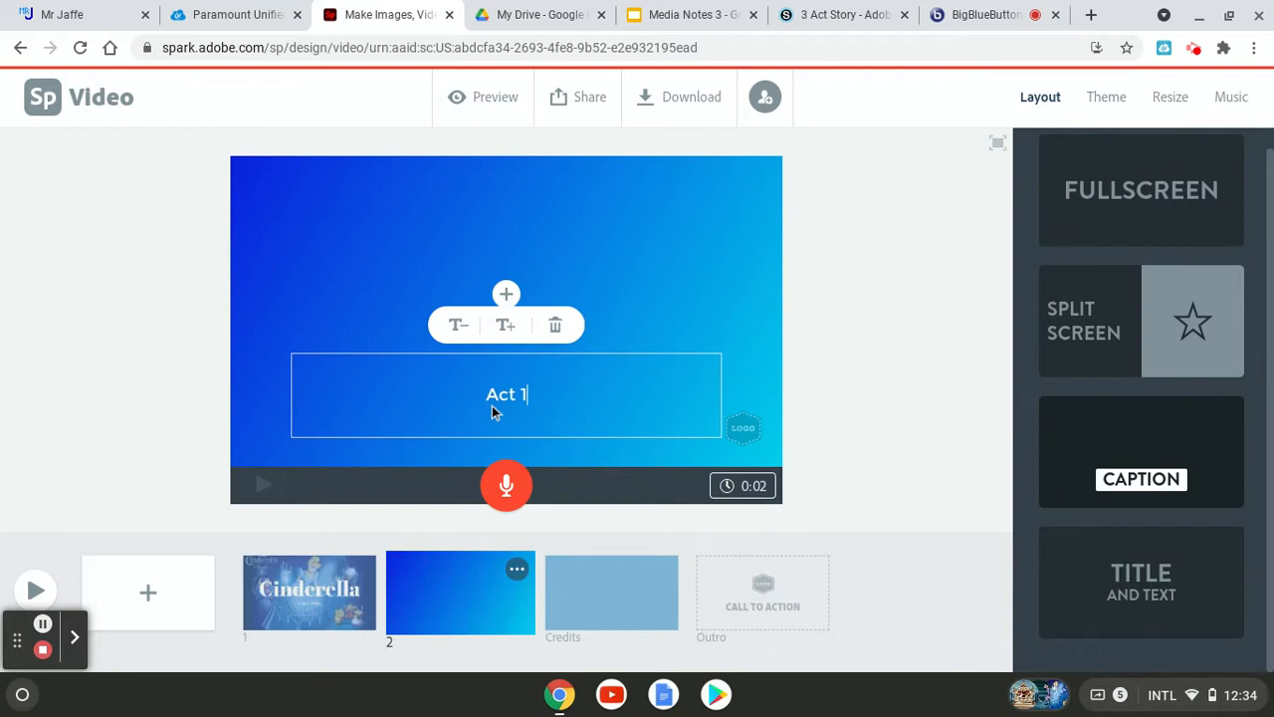
left_click(505, 295)
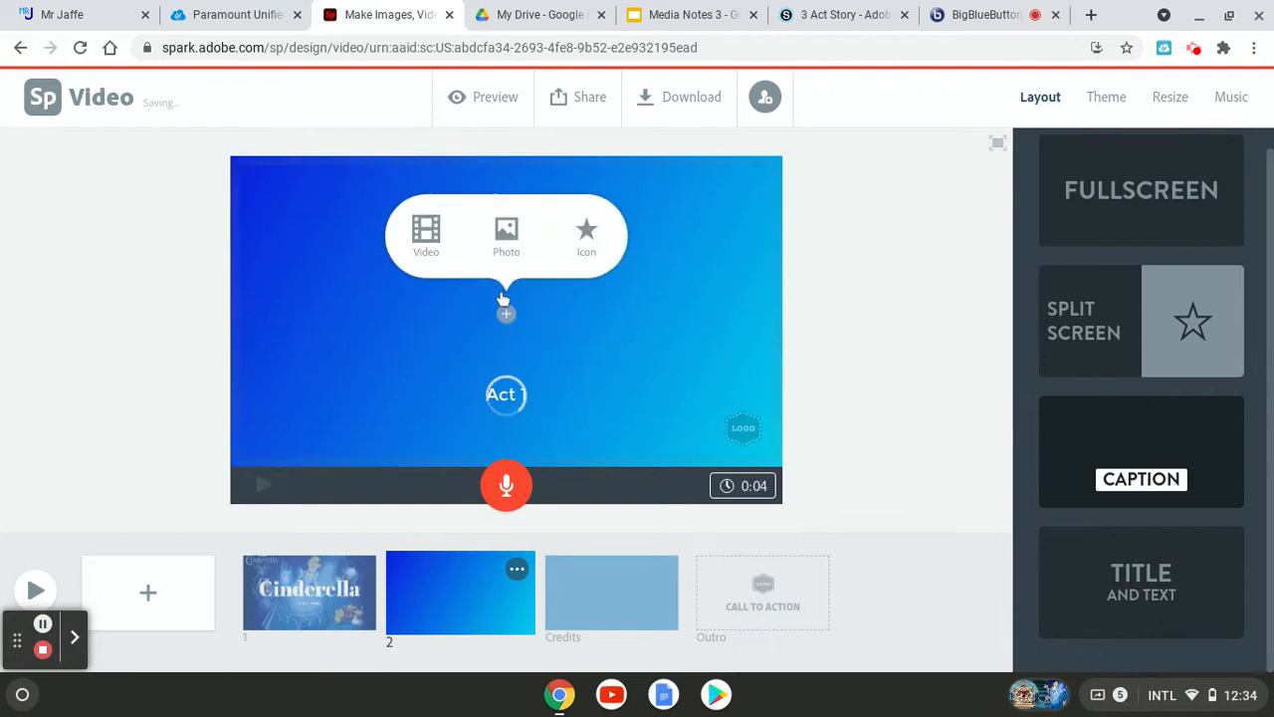
left_click(506, 235)
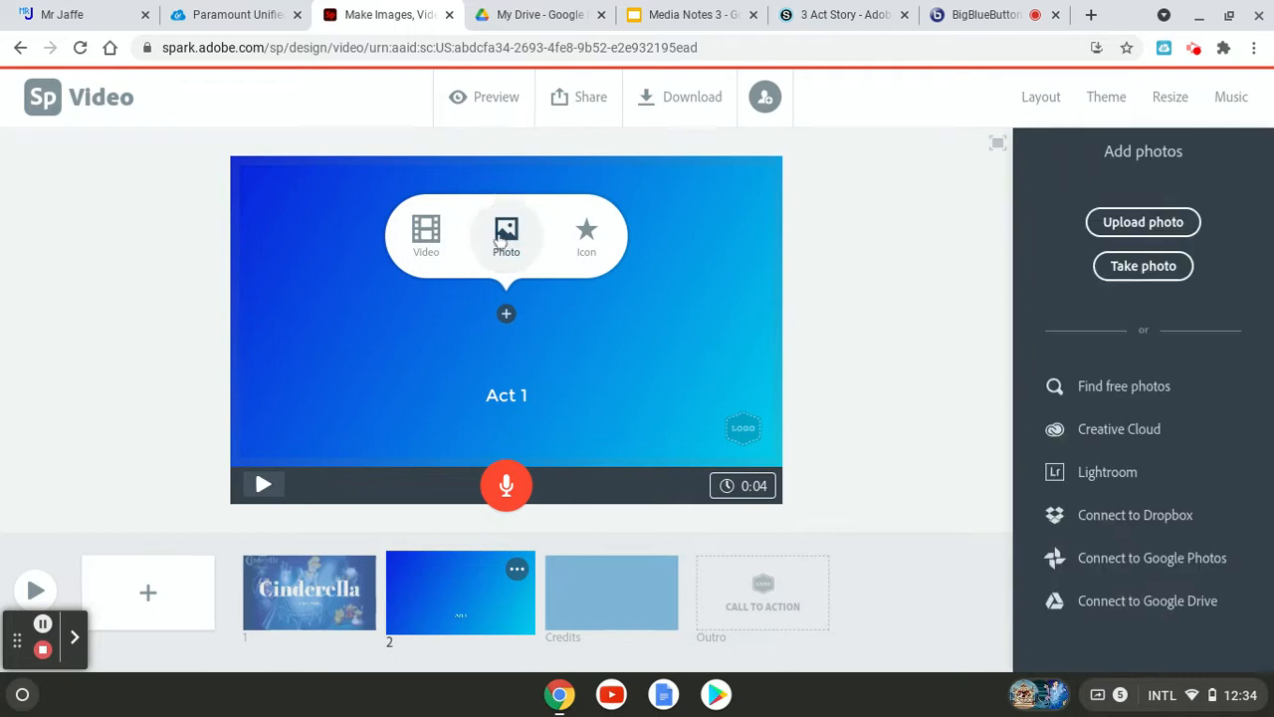
left_click(1143, 223)
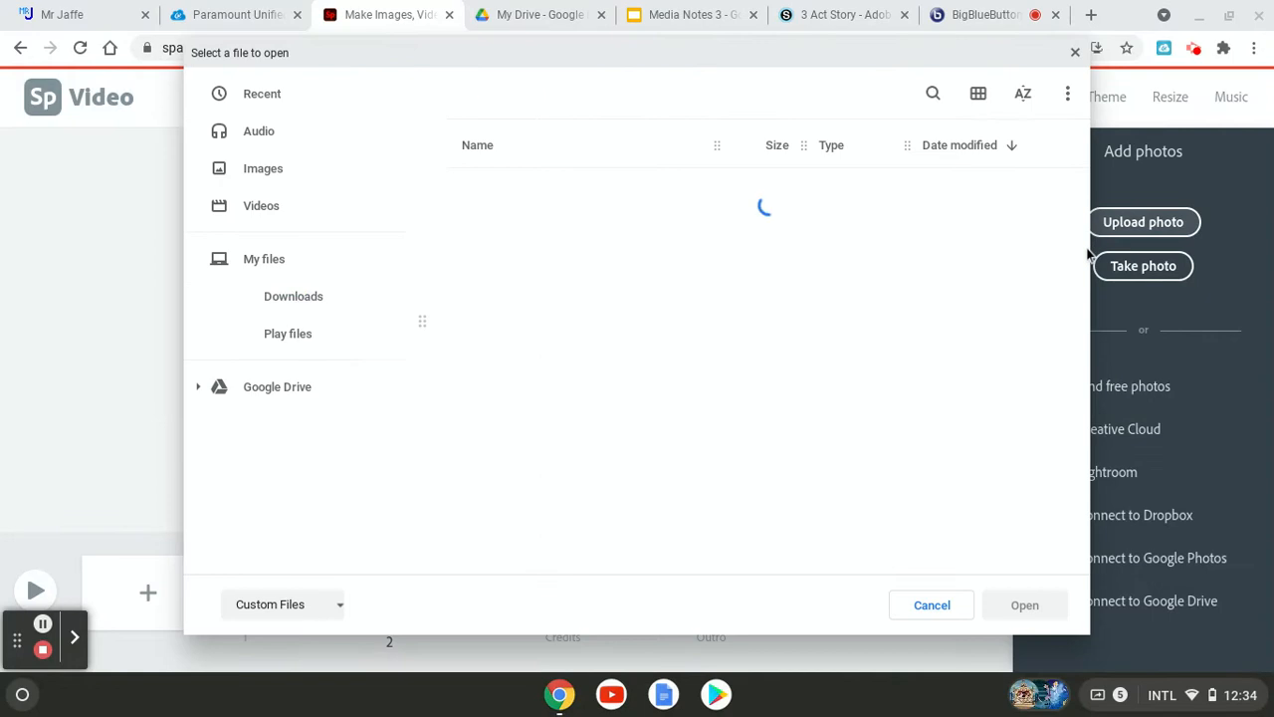
left_click(292, 294)
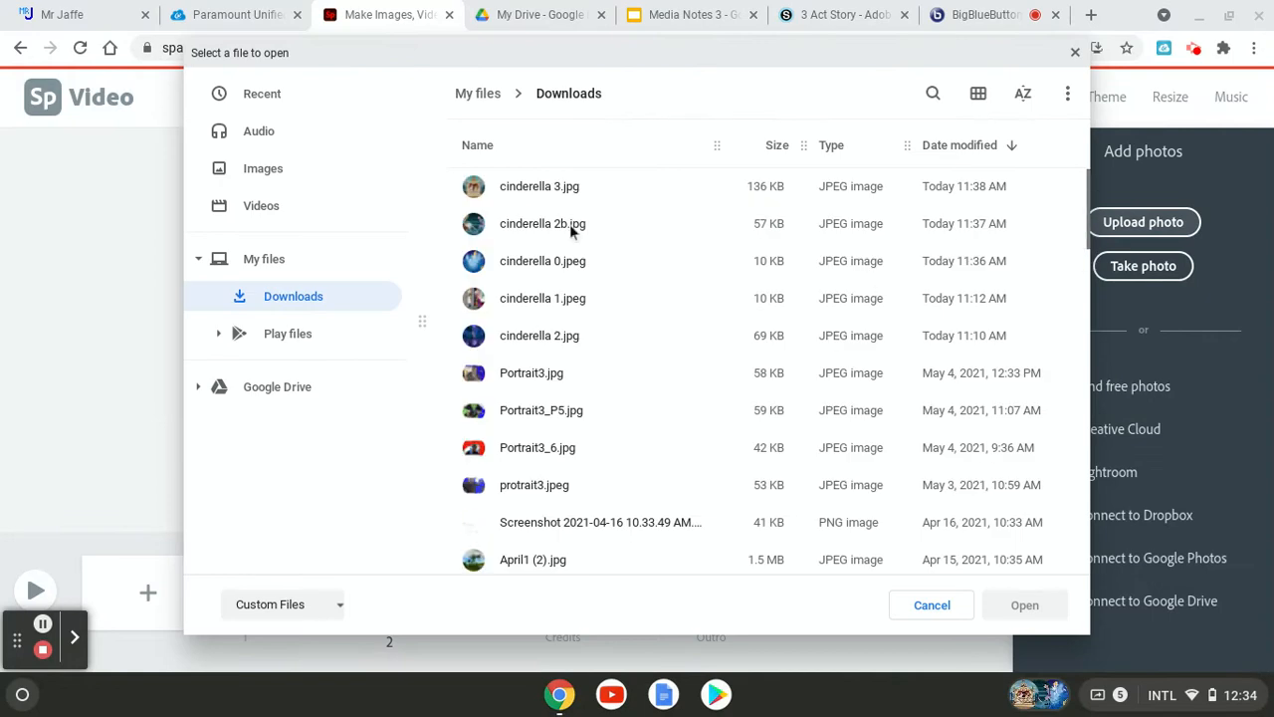
left_click(541, 298)
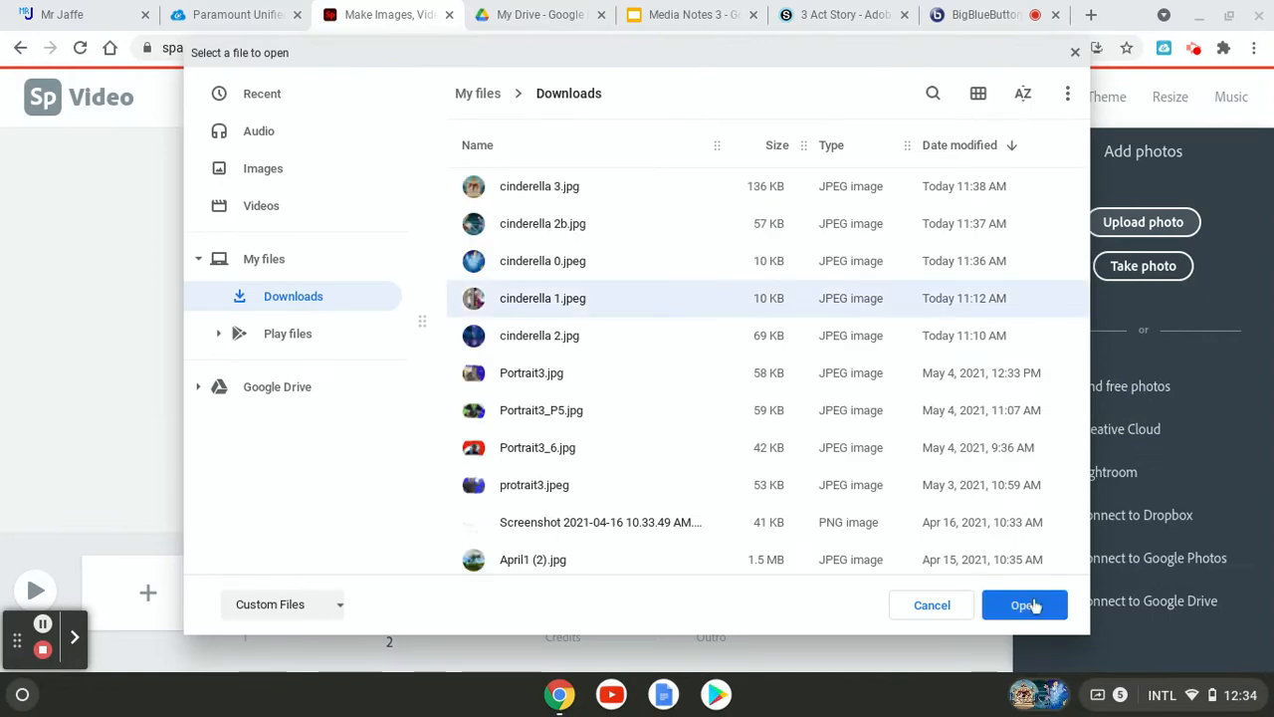
left_click(1023, 605)
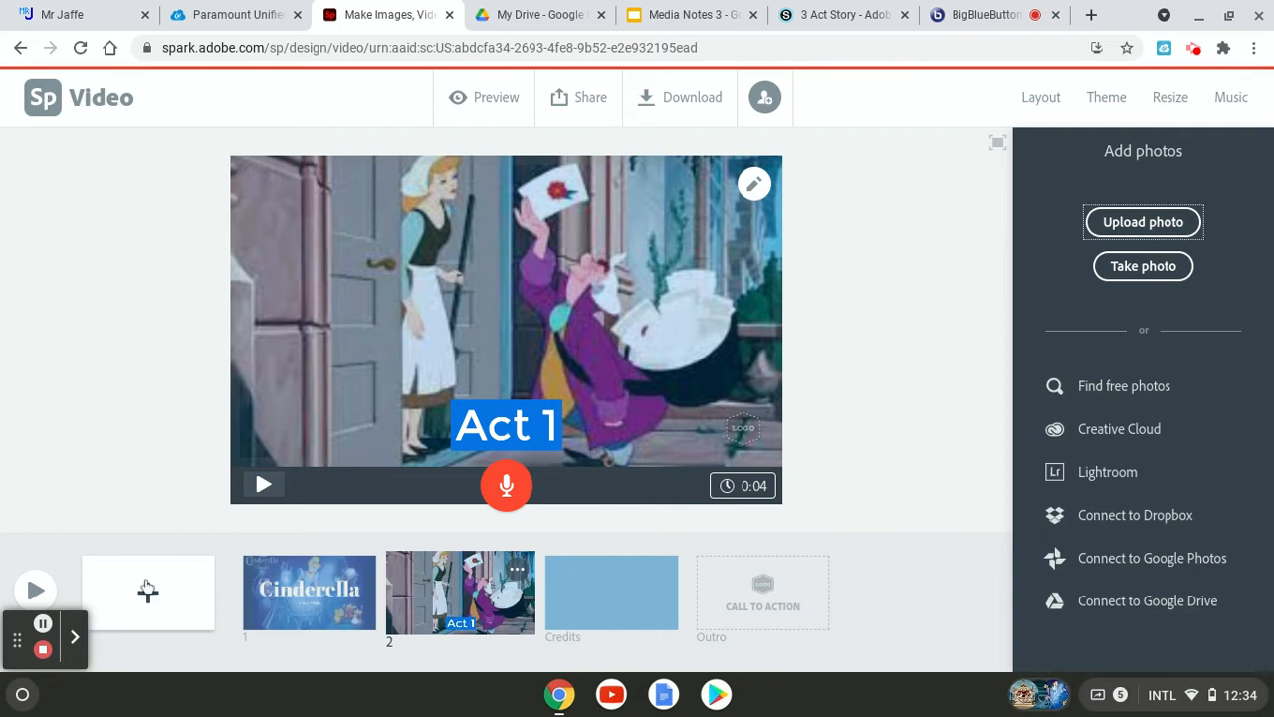
mouse_move(159, 585)
type("Acr 2")
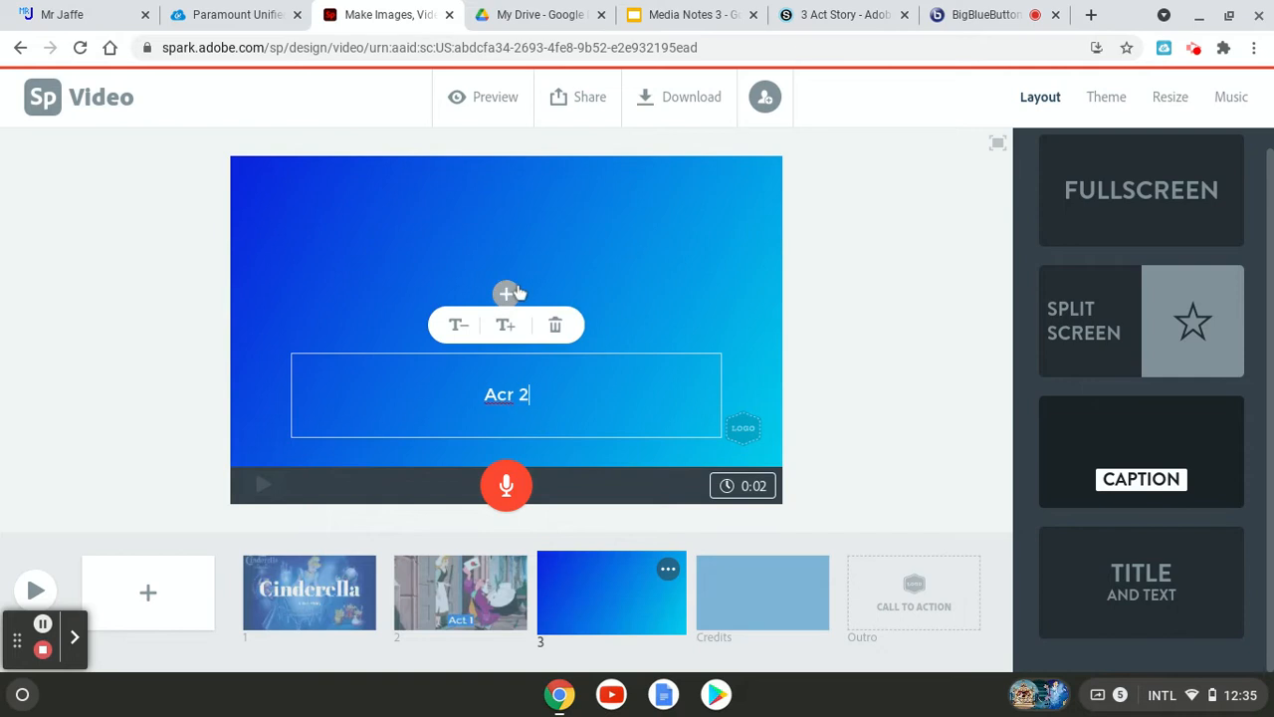
Correct the 'Act 2' caption typo and upload the couple-by-the-lake Cinderella picture to slide 3.
key("backspace")
type("t")
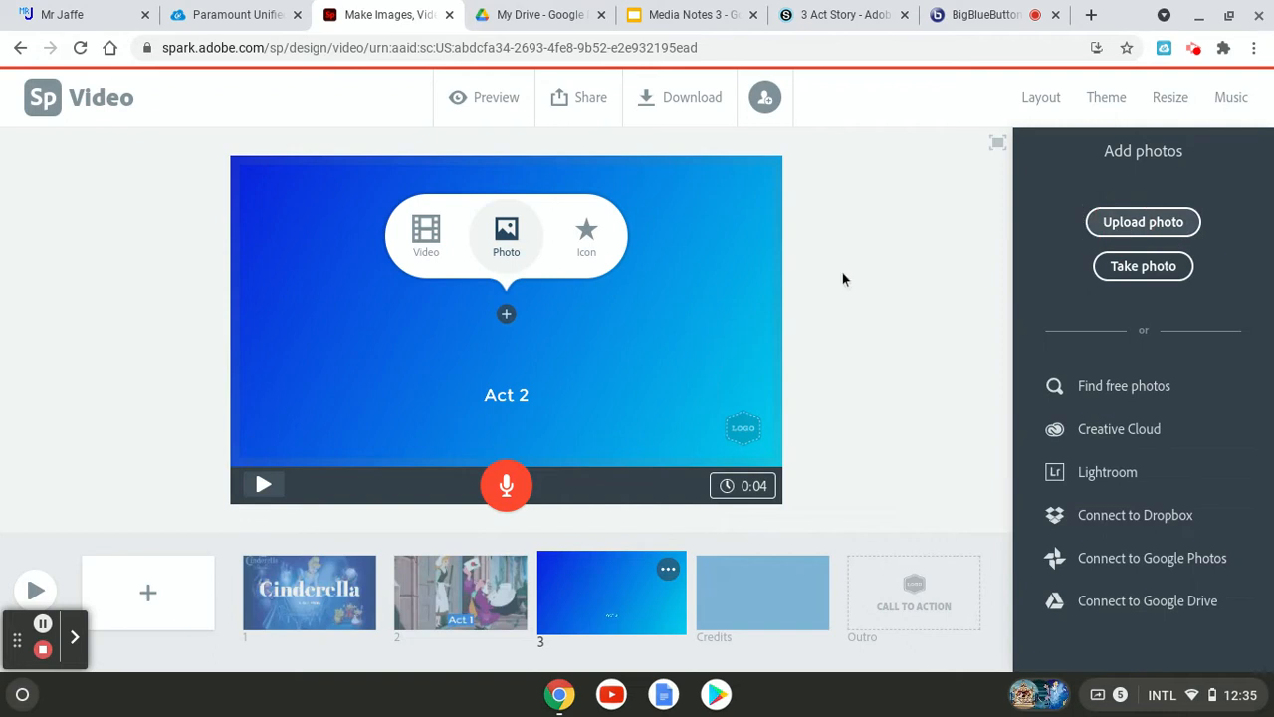
left_click(1143, 221)
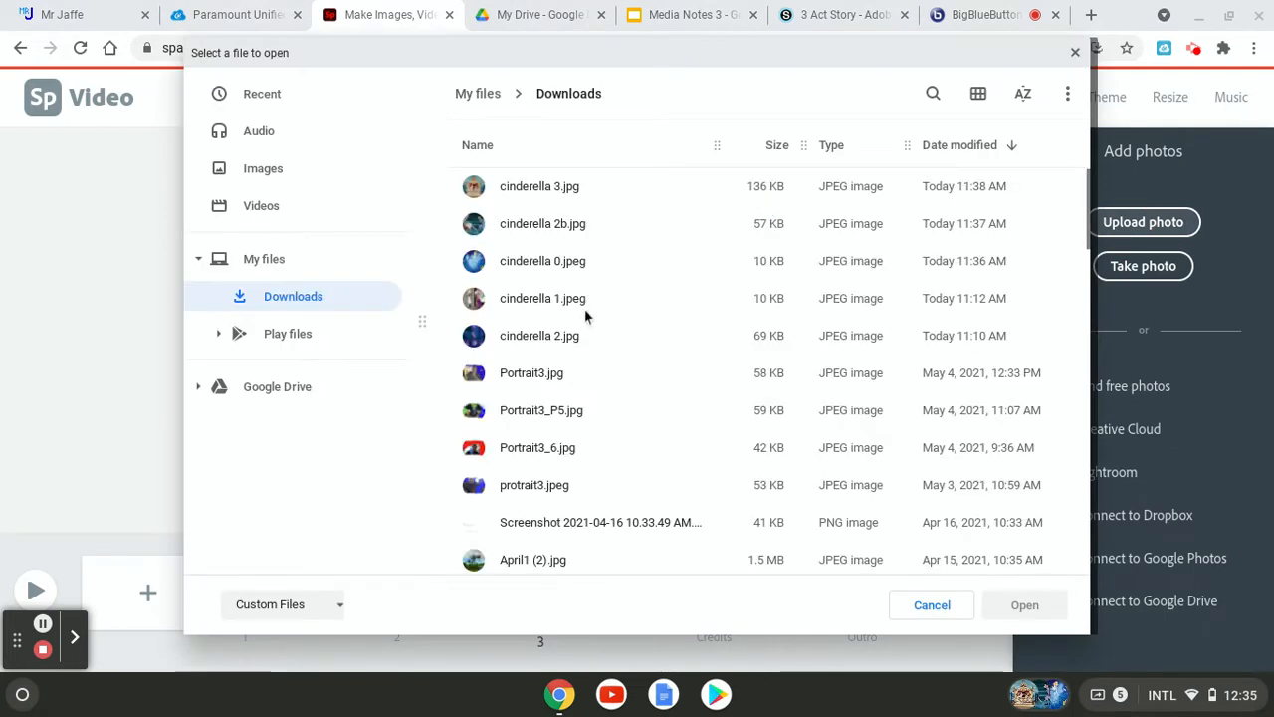
left_click(540, 334)
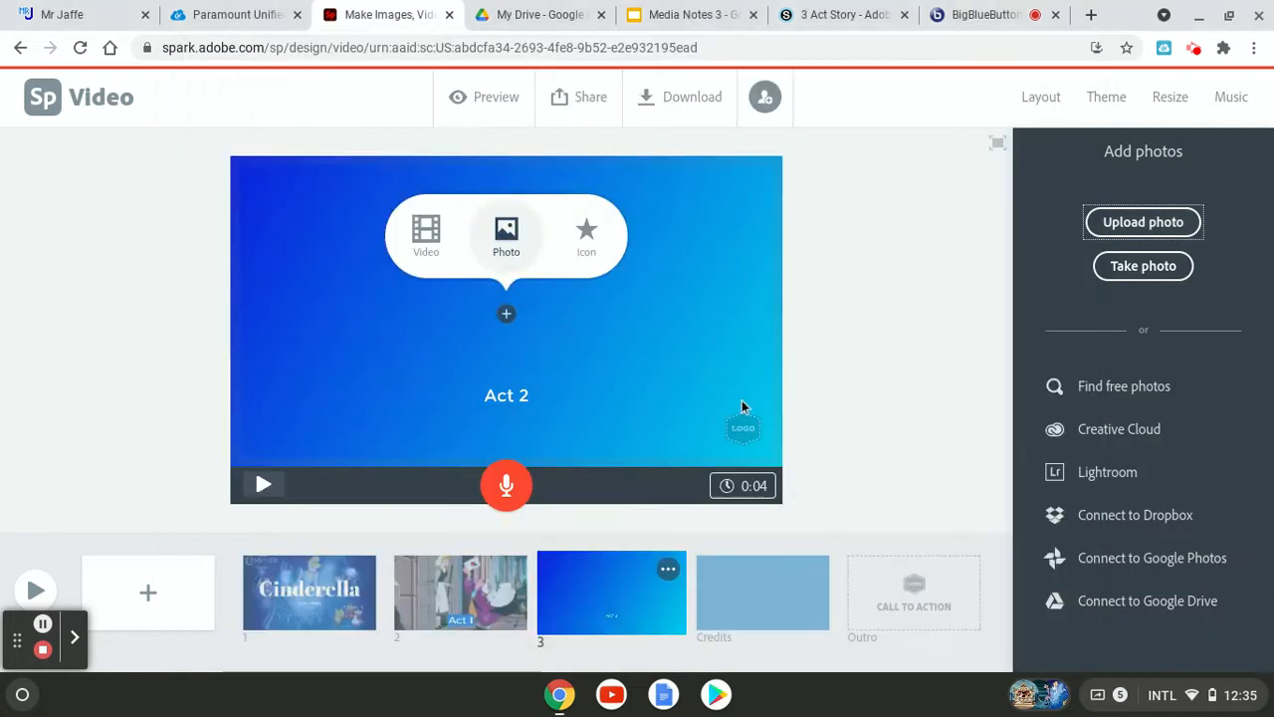
left_click(506, 315)
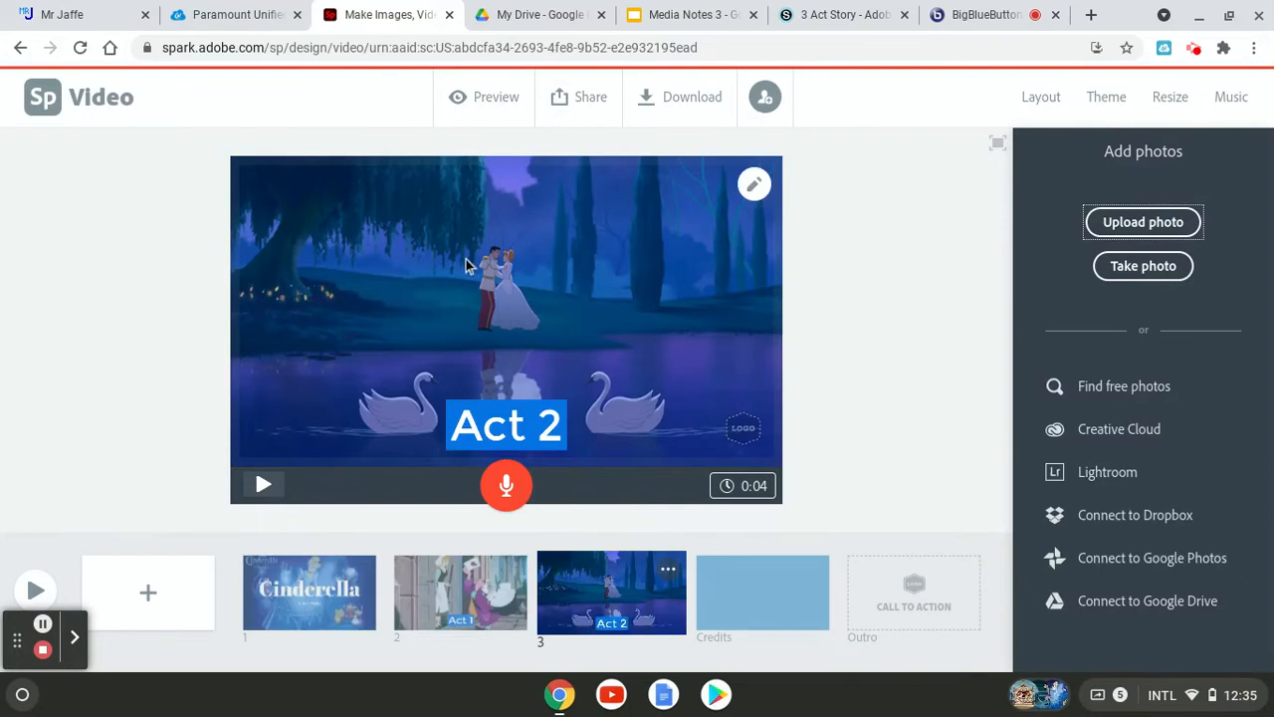
mouse_move(528, 295)
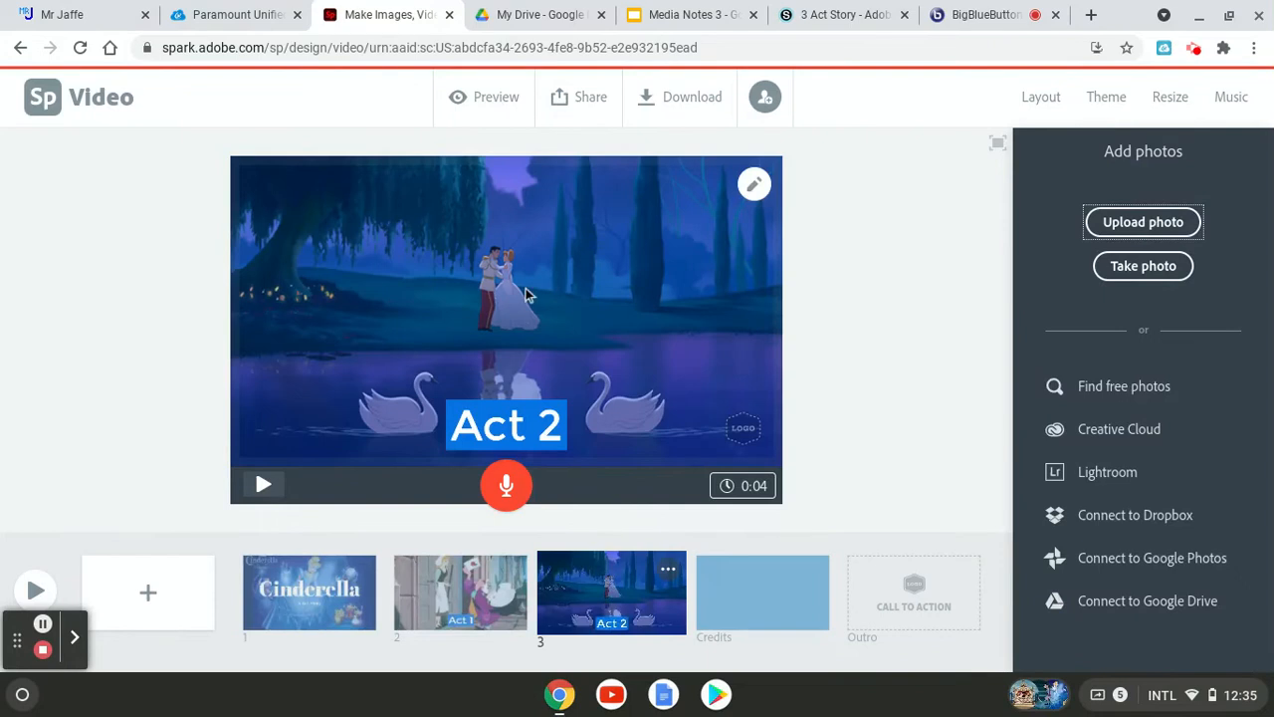
mouse_move(709, 335)
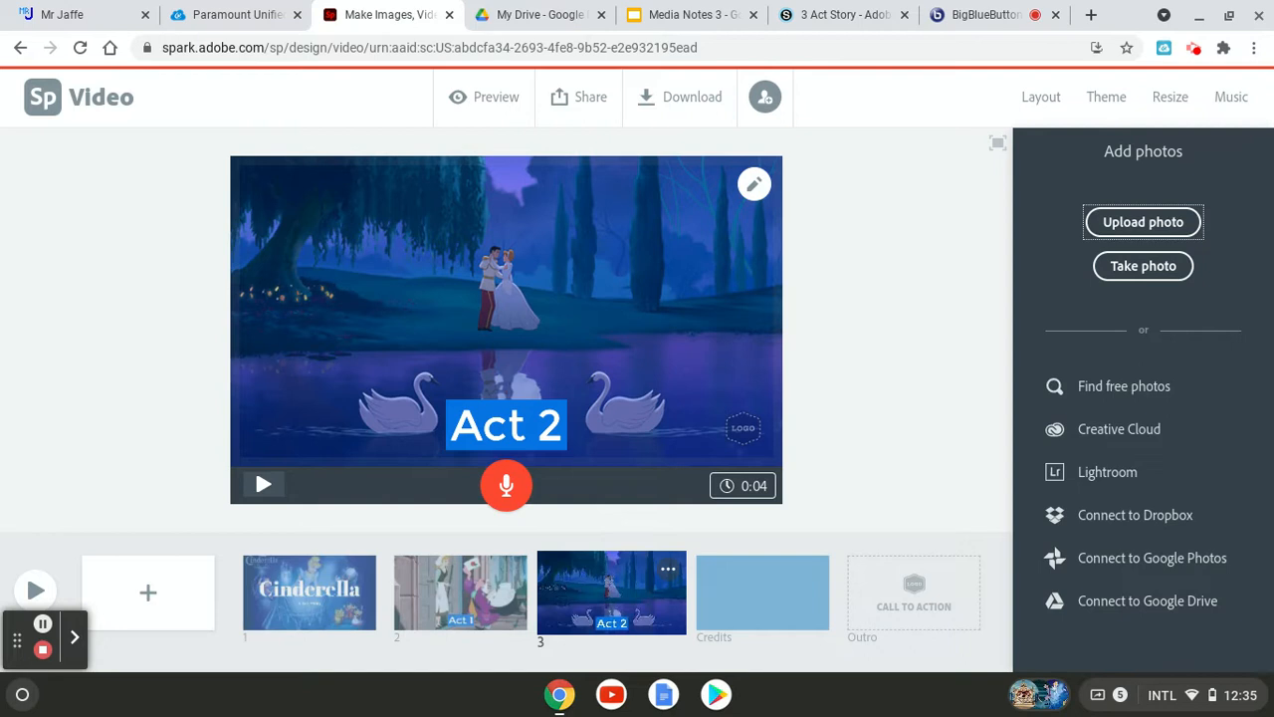
mouse_move(500, 406)
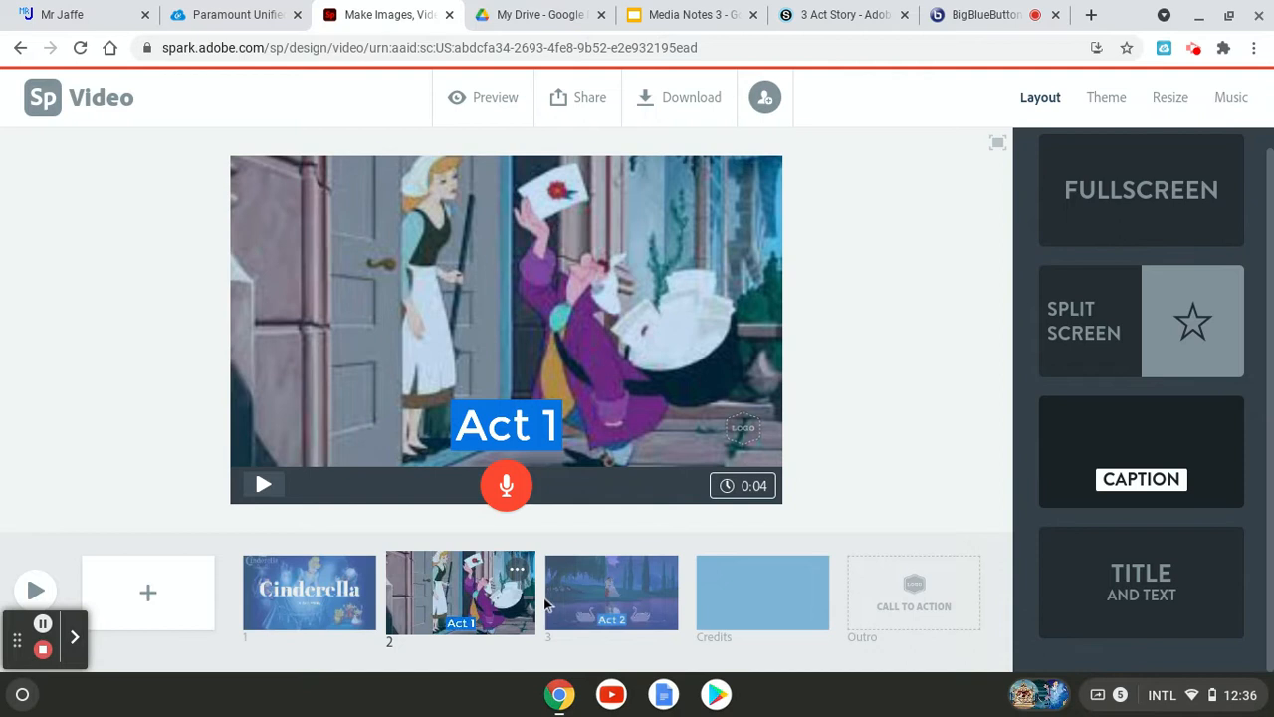
left_click(611, 594)
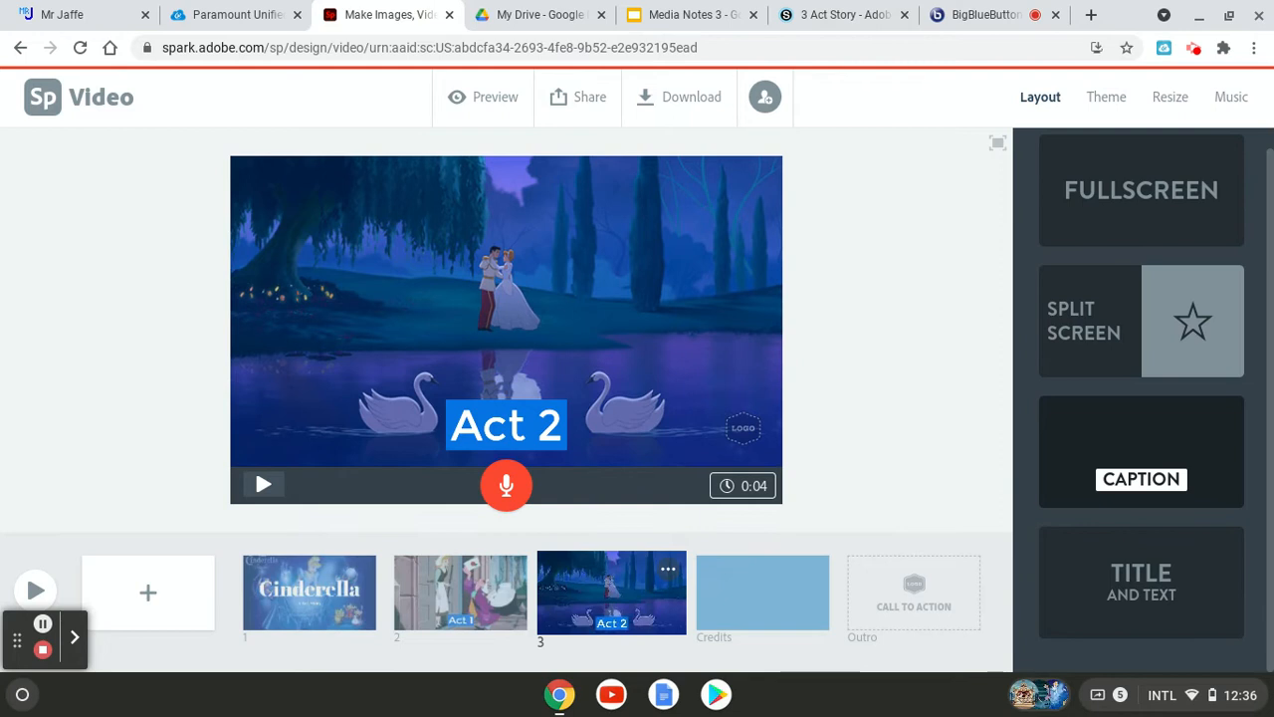
mouse_move(530, 309)
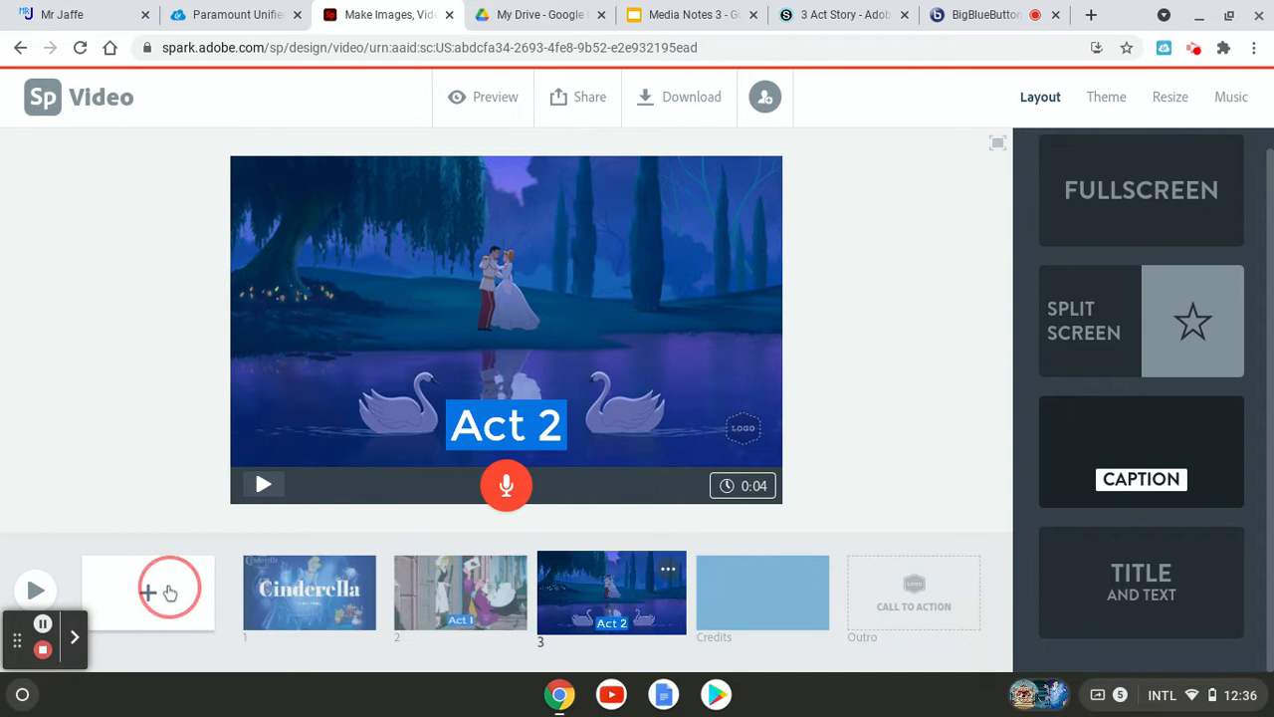
Add slide 4 captioned 'Act 2' with the slipper-fitting cinderella 2b.jpg as its background.
left_click(147, 593)
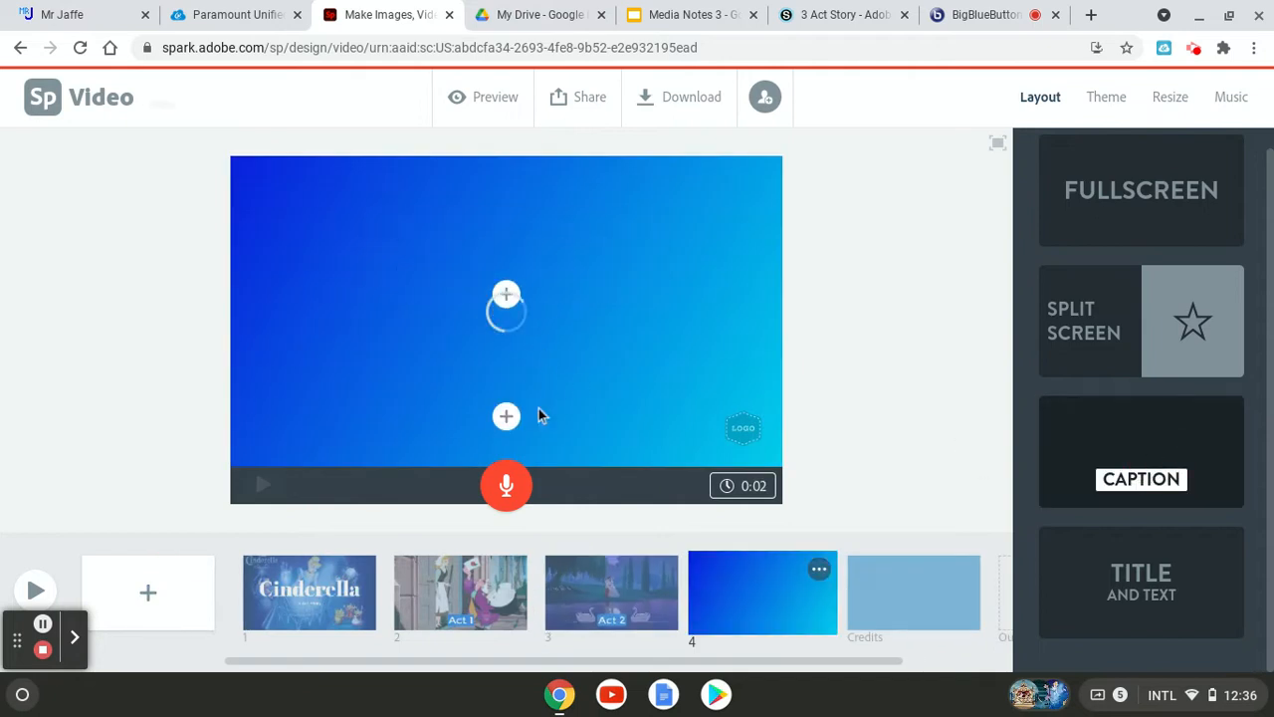
mouse_move(505, 416)
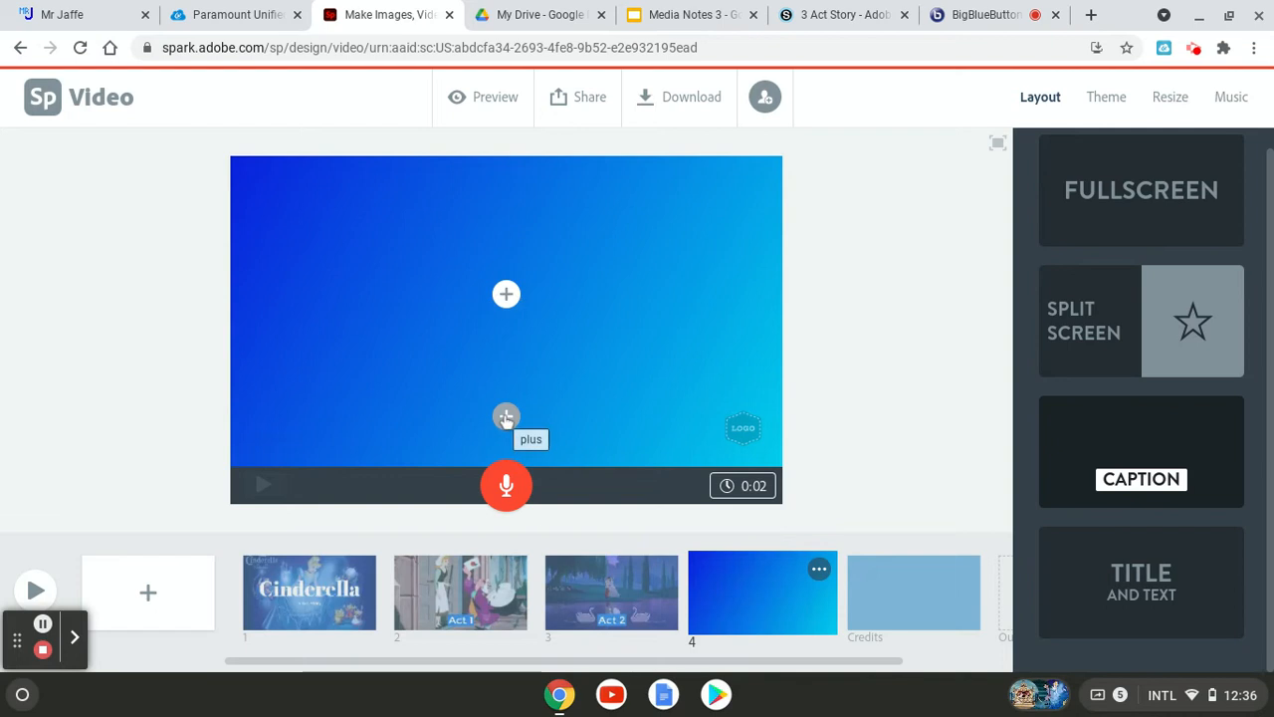
left_click(506, 416)
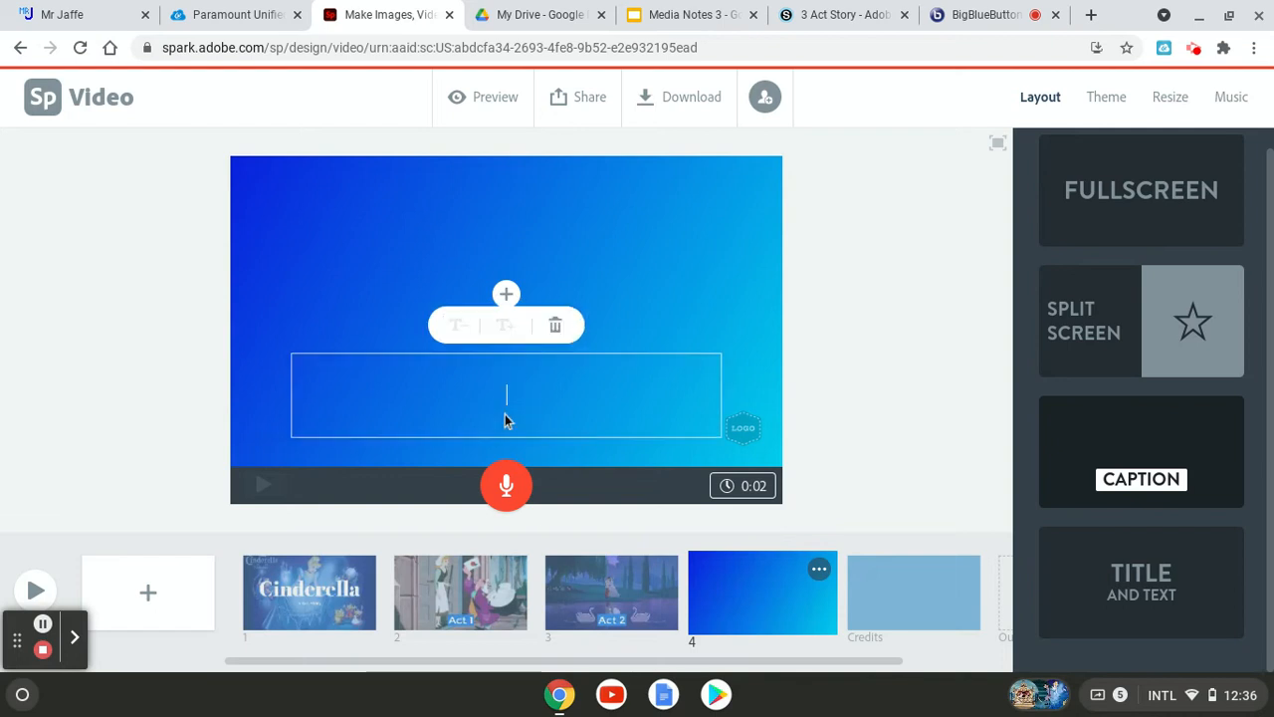
type("Act 2")
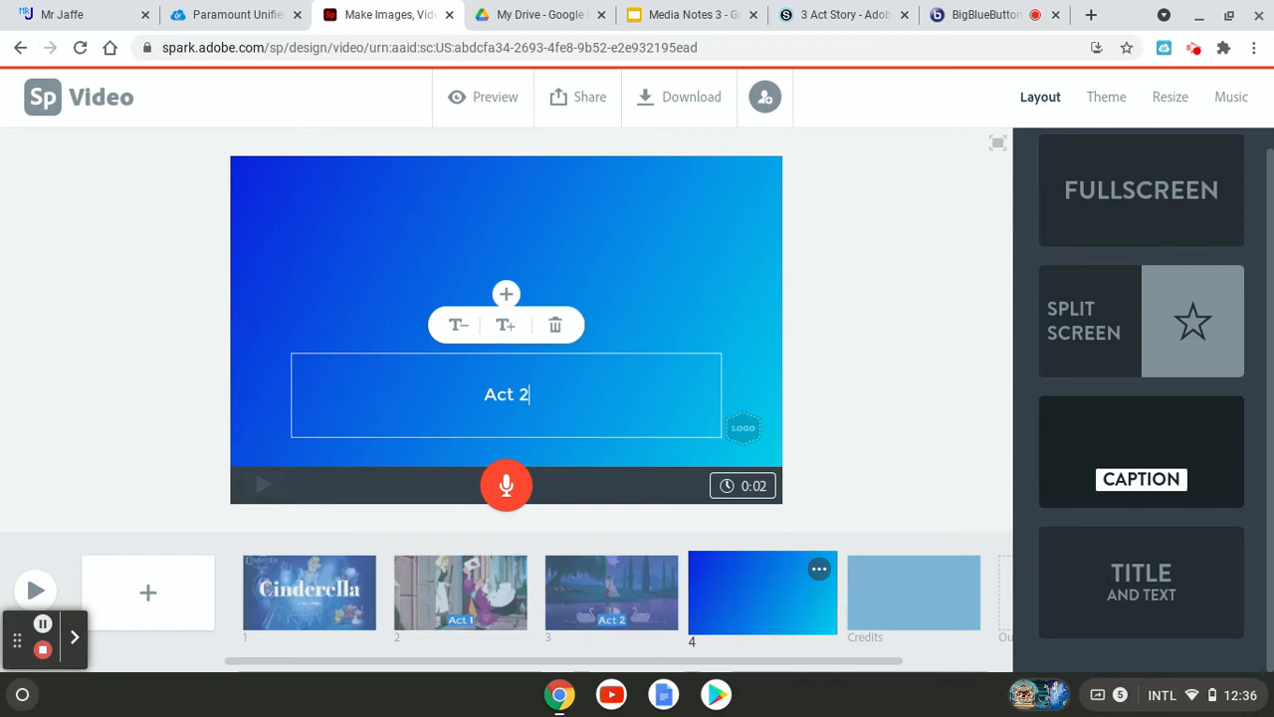
left_click(506, 294)
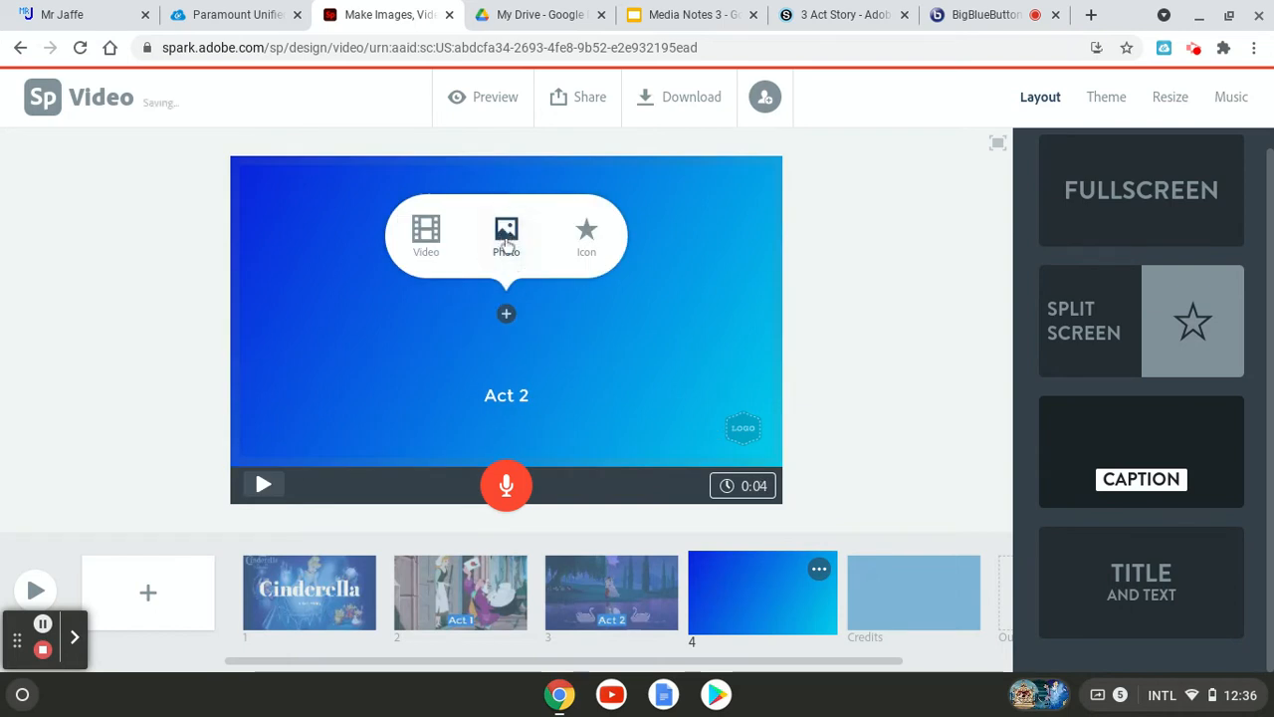
left_click(506, 235)
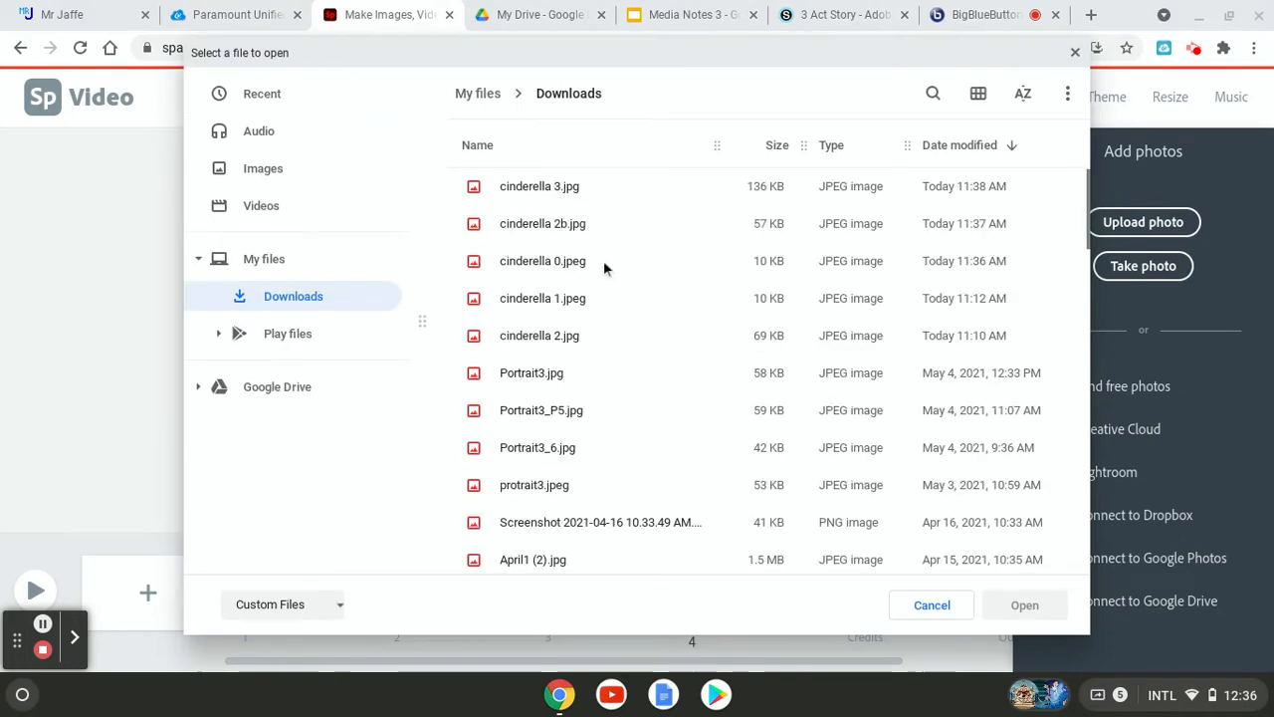
left_click(541, 223)
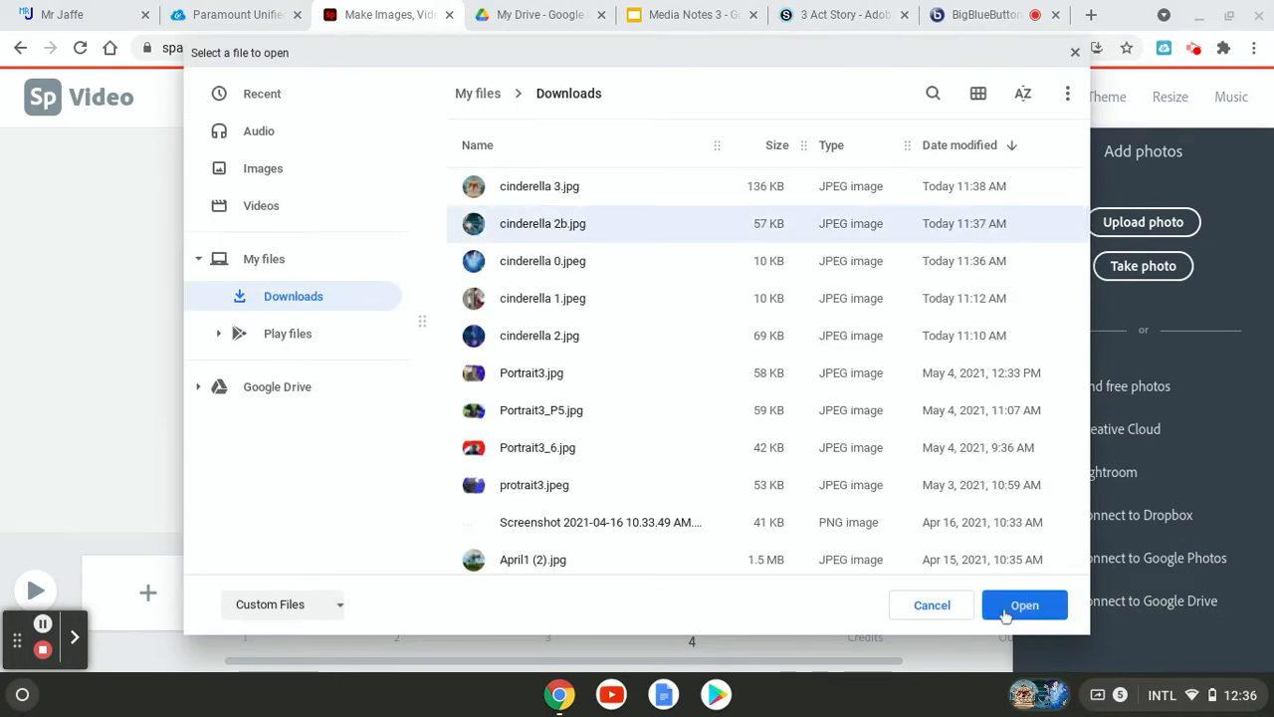
left_click(1023, 605)
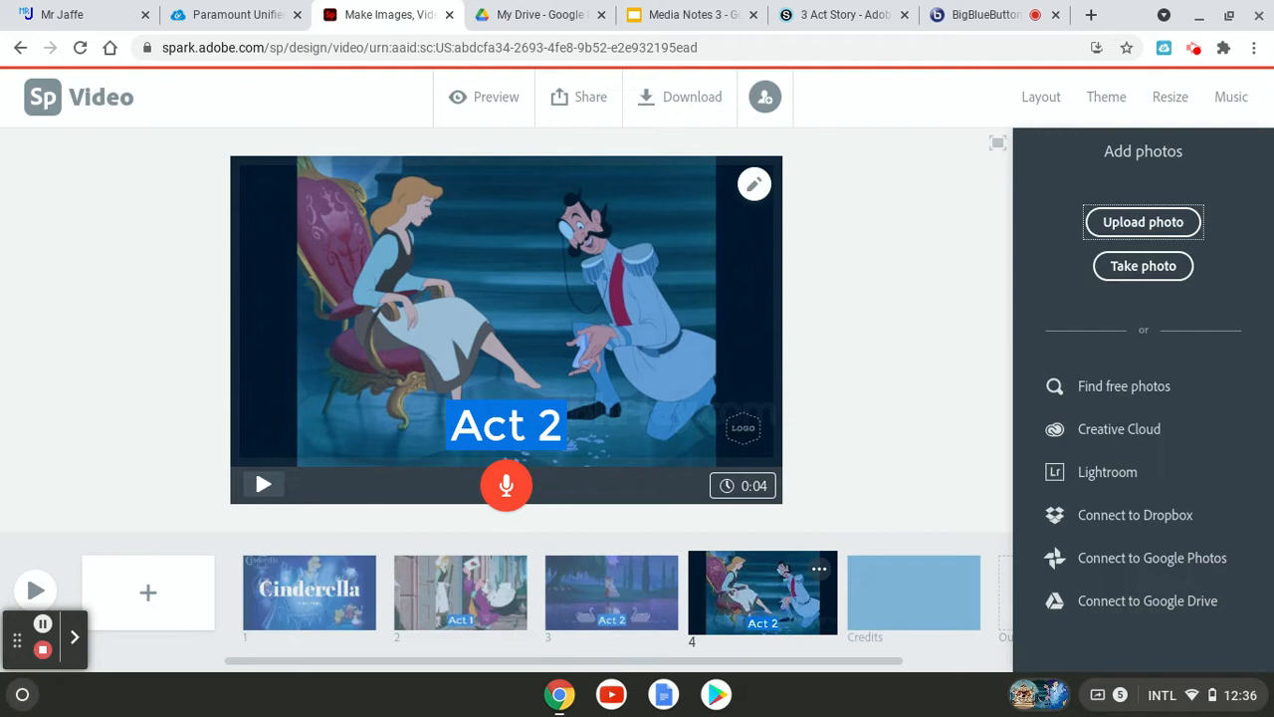
mouse_move(506, 402)
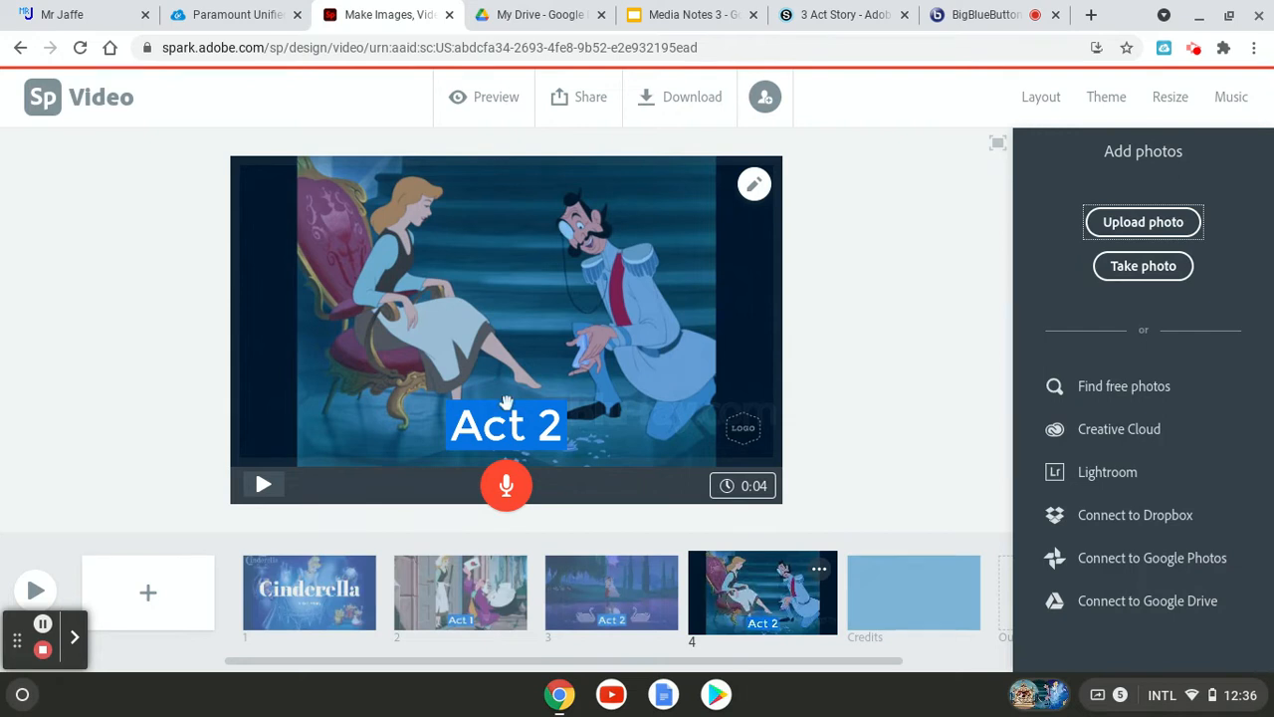
left_click(1039, 96)
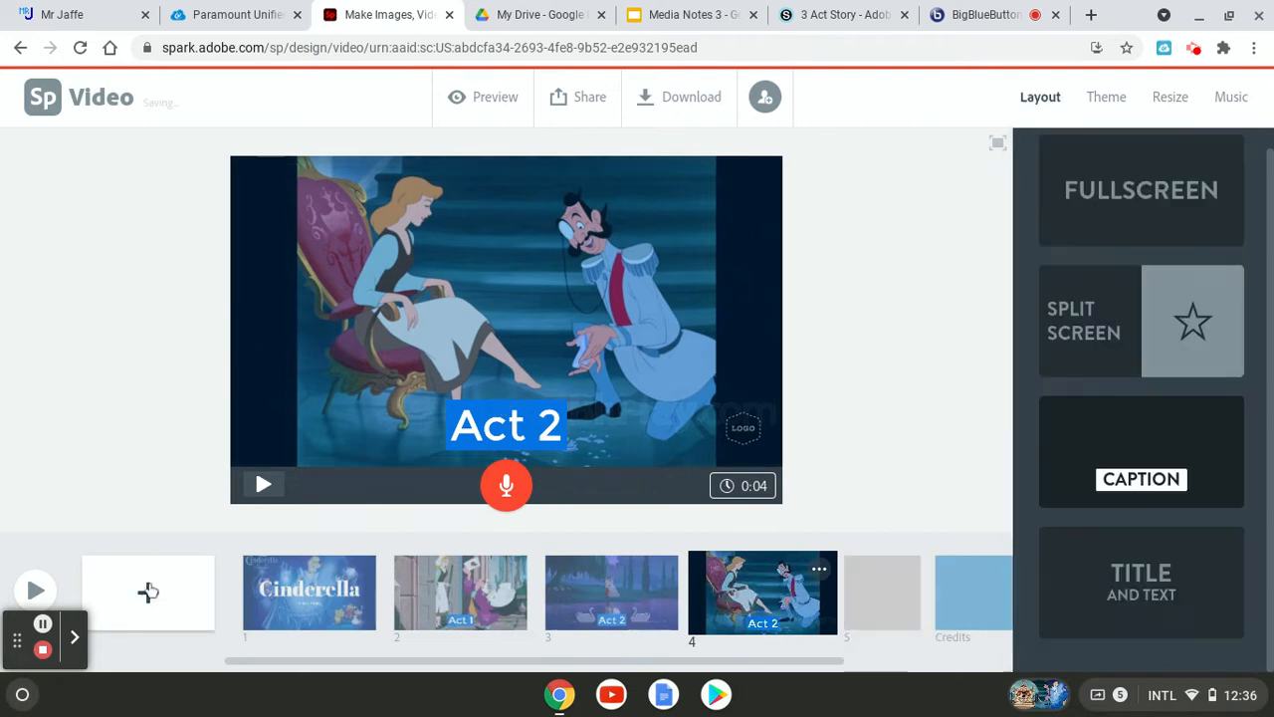
Add slide 5 with a caption and upload the cinderella 3 carriage picture from Downloads behind it.
left_click(148, 593)
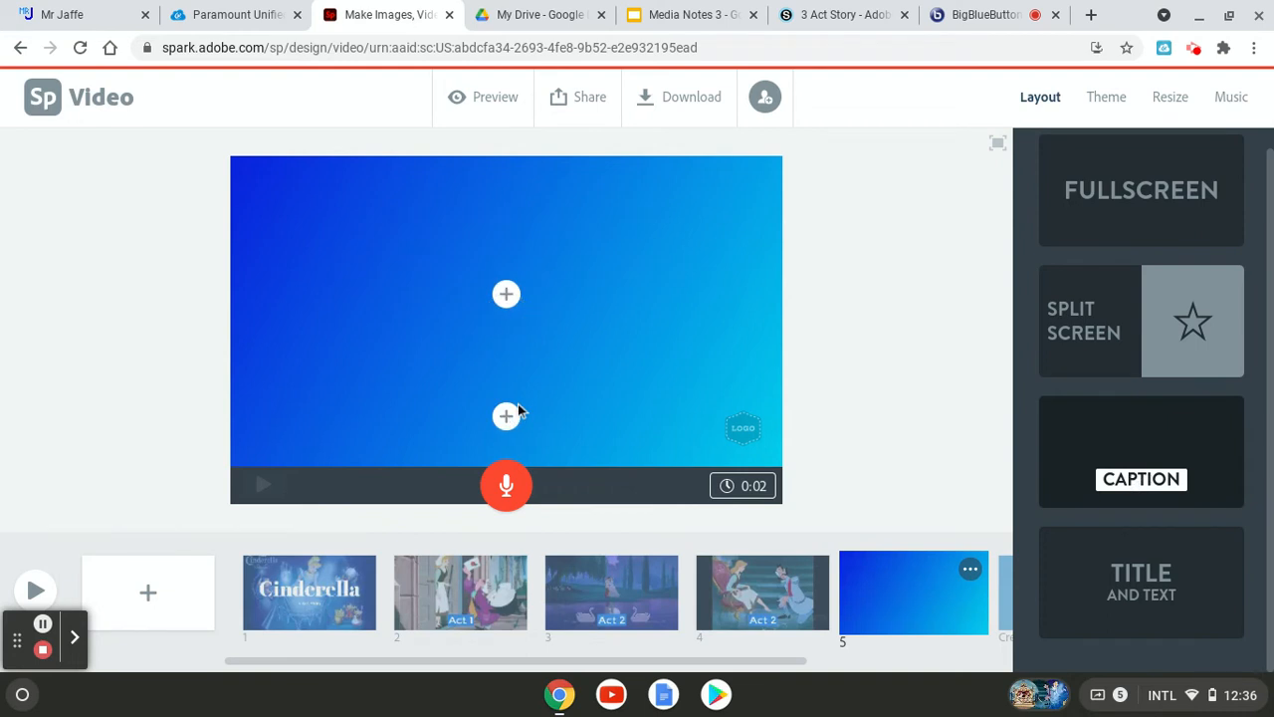
left_click(506, 416)
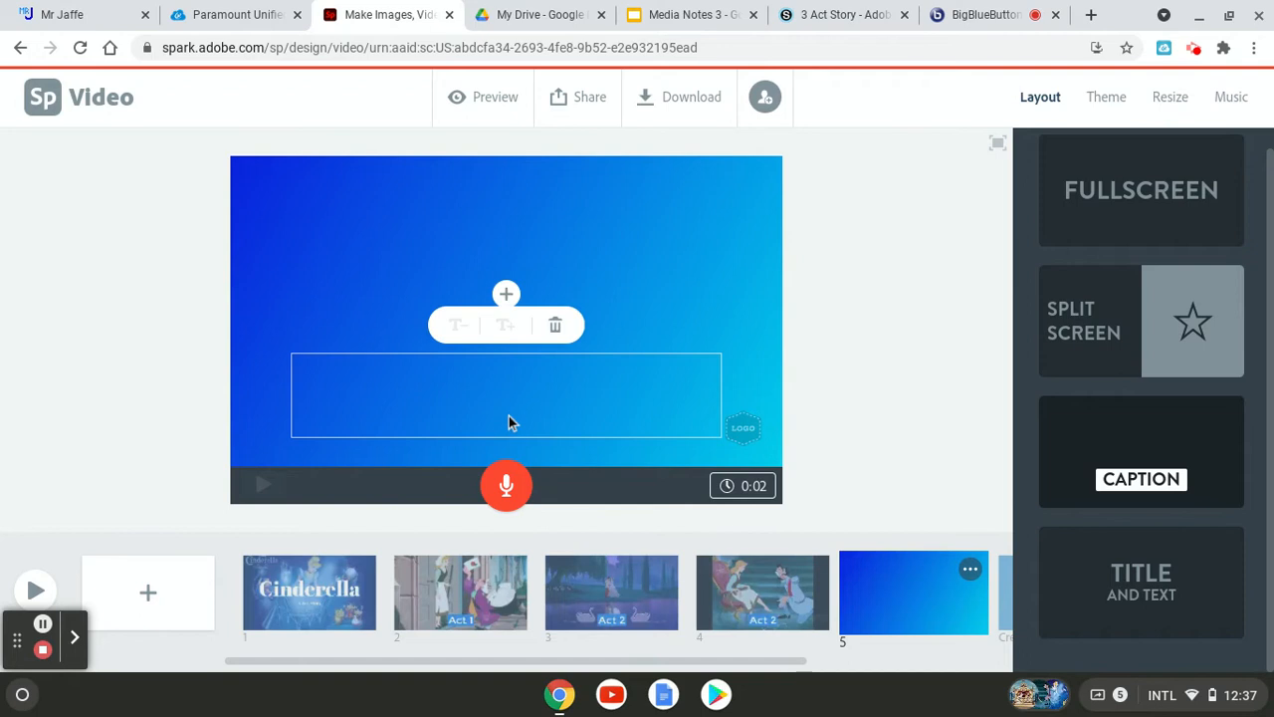
type("Act 2")
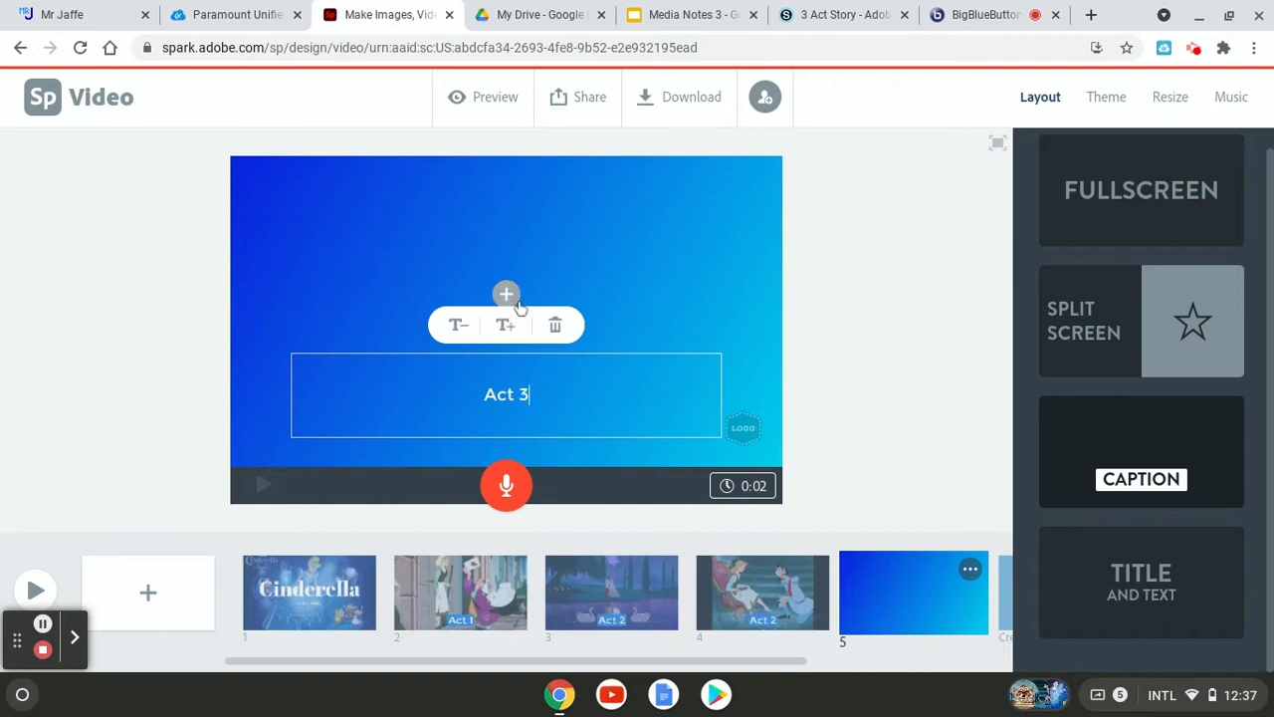
left_click(506, 295)
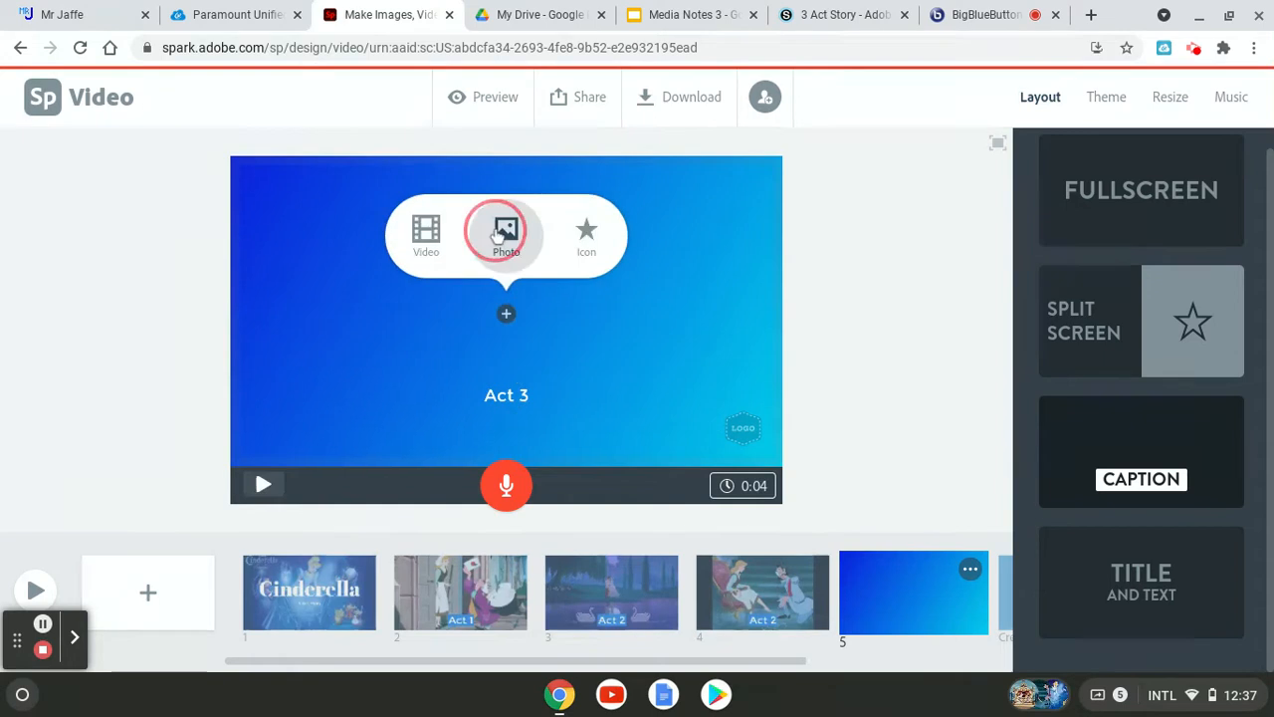
left_click(505, 234)
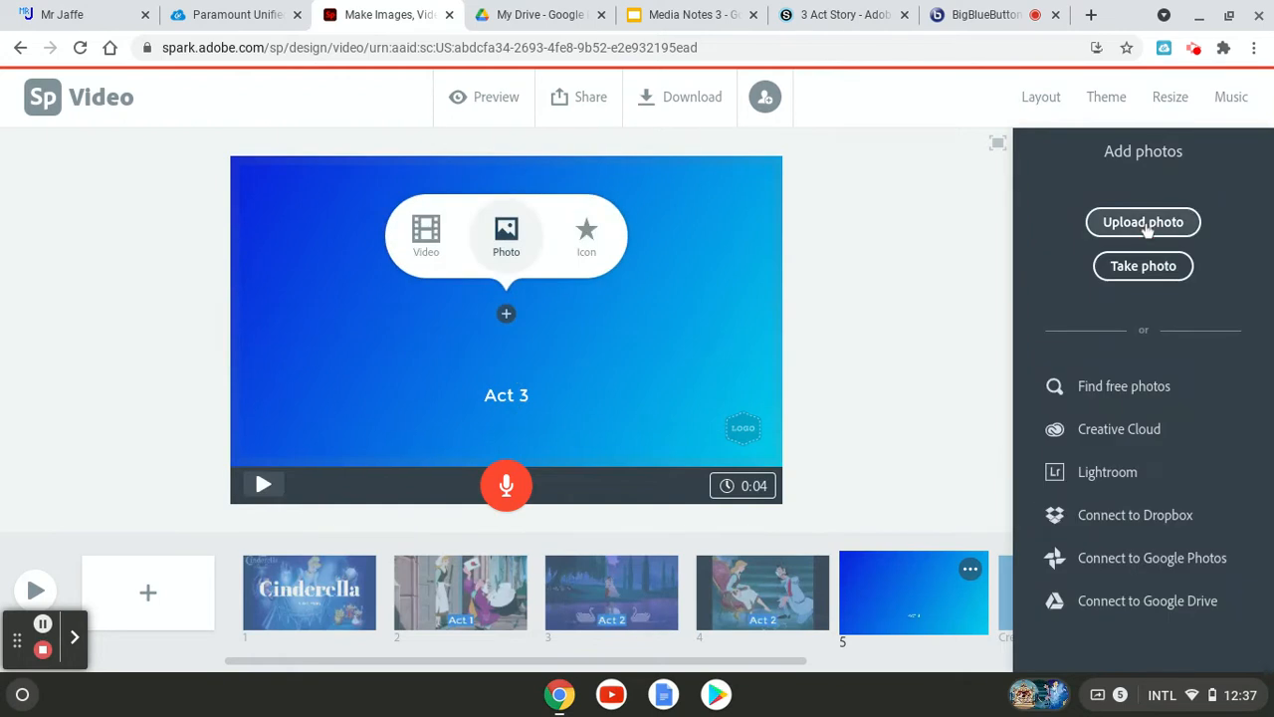
left_click(1143, 223)
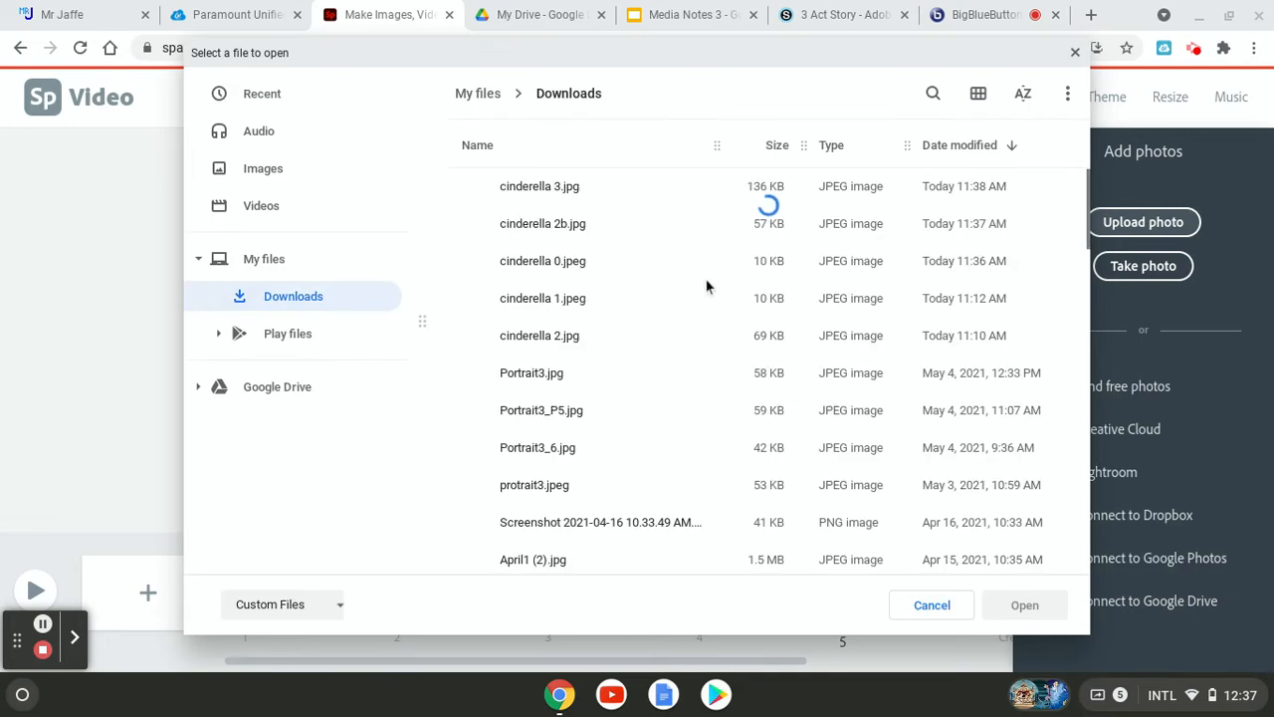
left_click(540, 187)
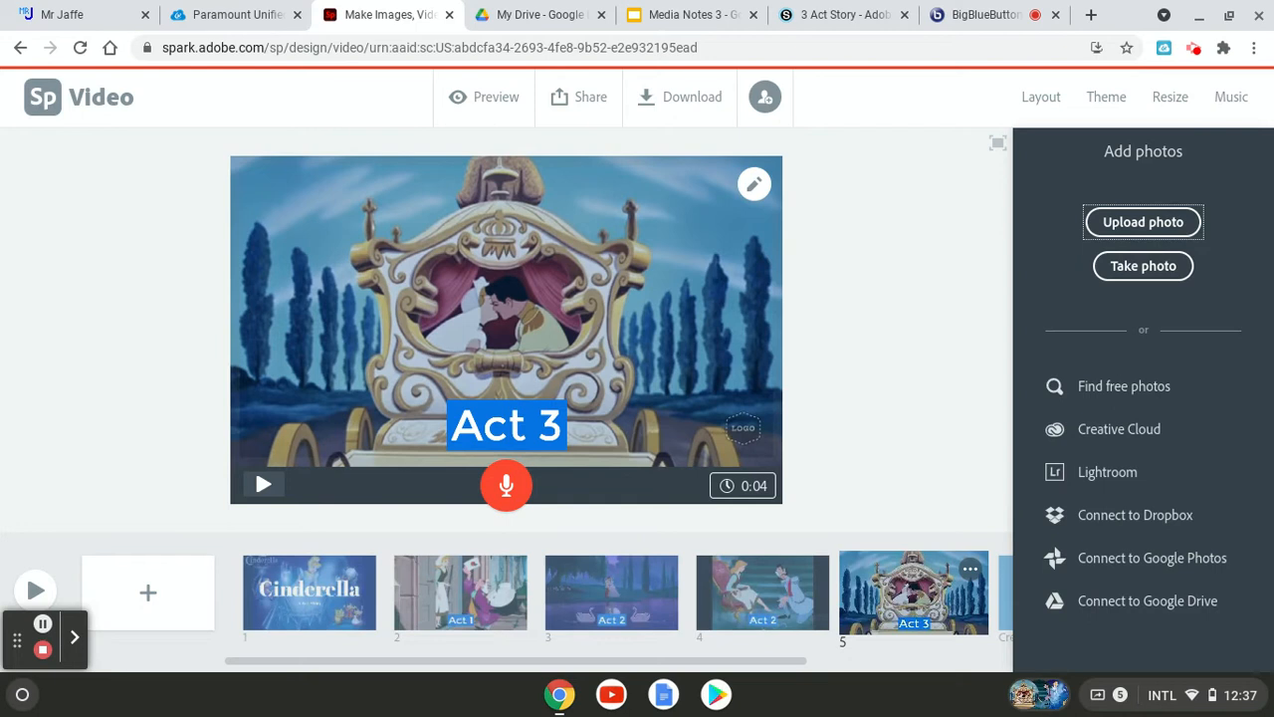
mouse_move(959, 601)
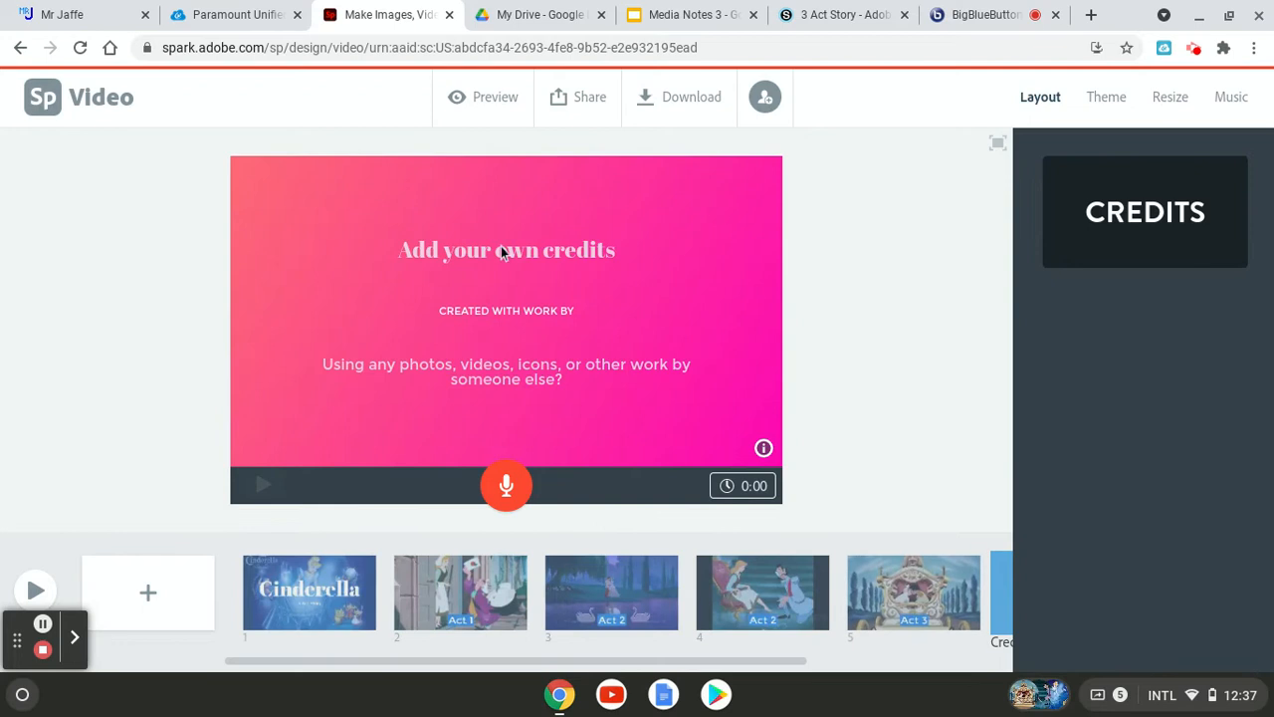
Write 'happily ever after...' as the credits heading with the creator's name underneath.
left_click(505, 251)
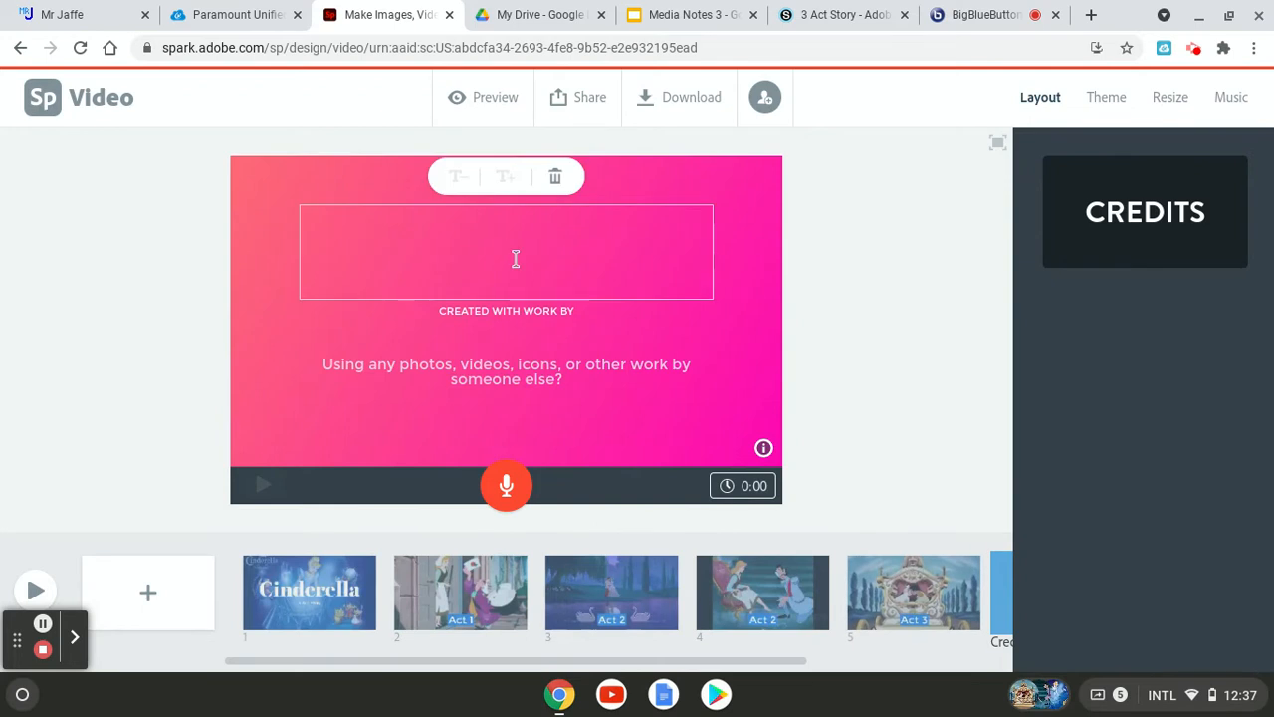
left_click(506, 251)
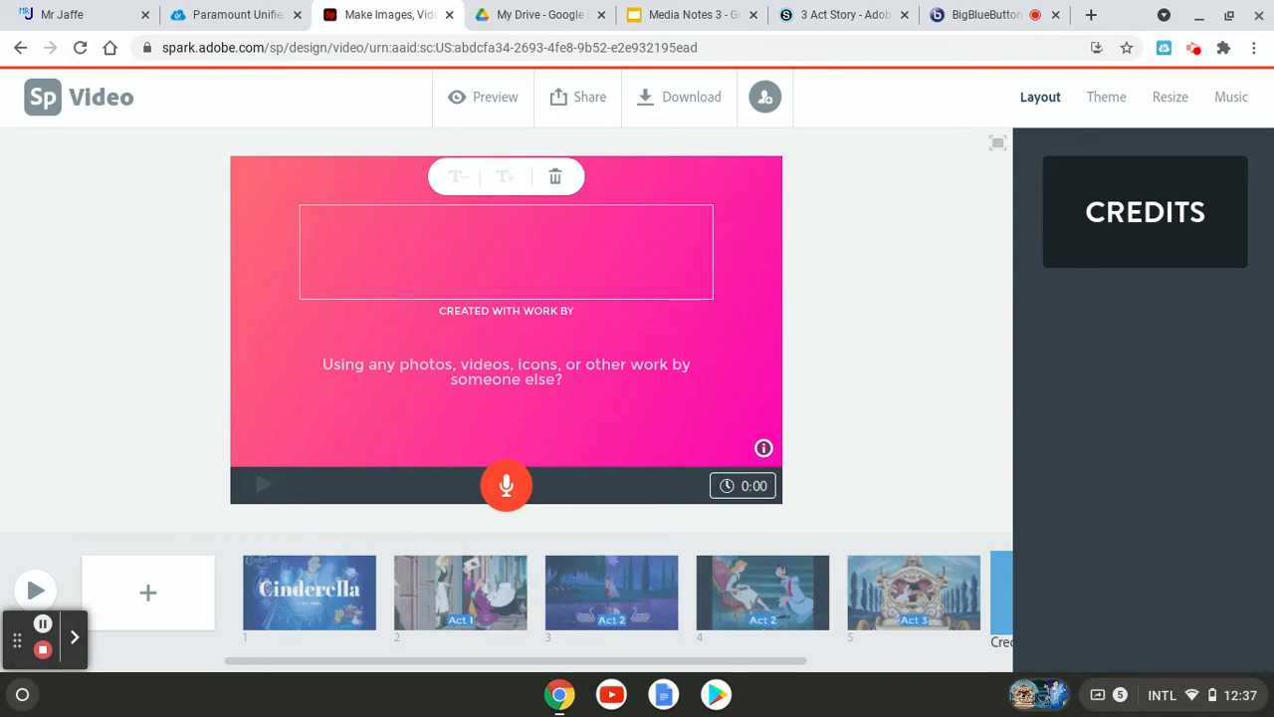
type("the end")
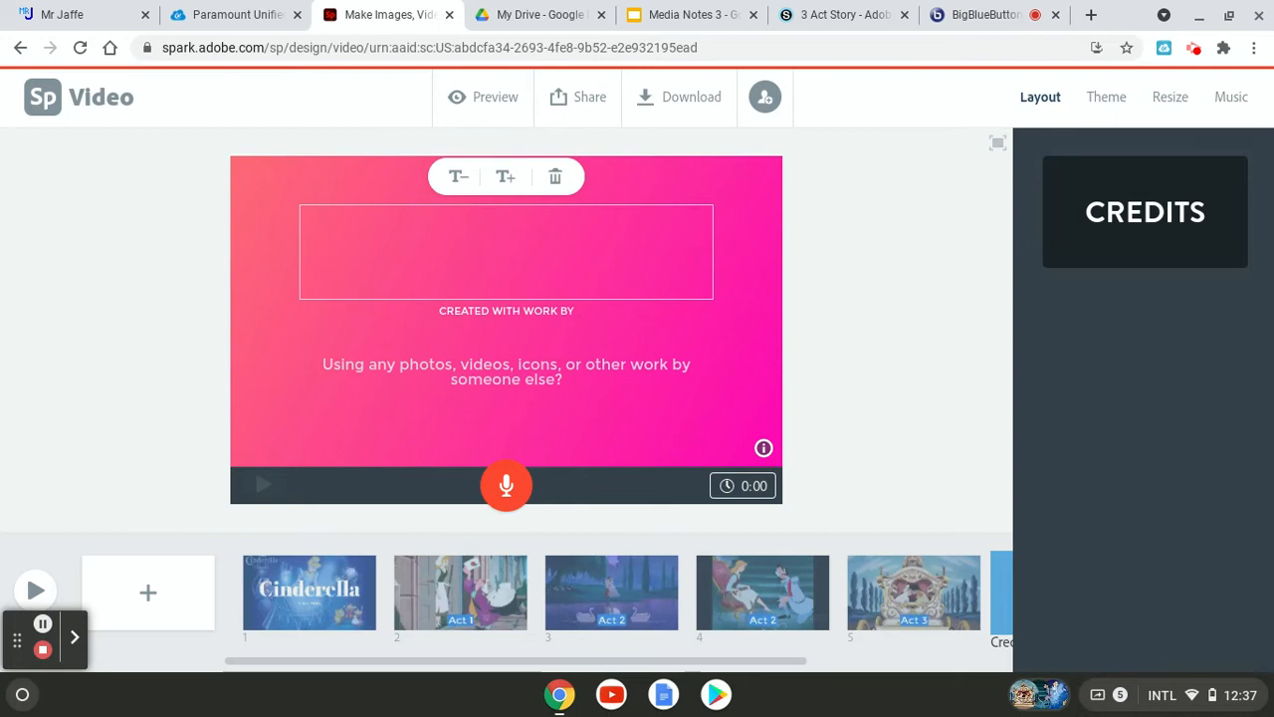
type("happily ever after...")
type("M")
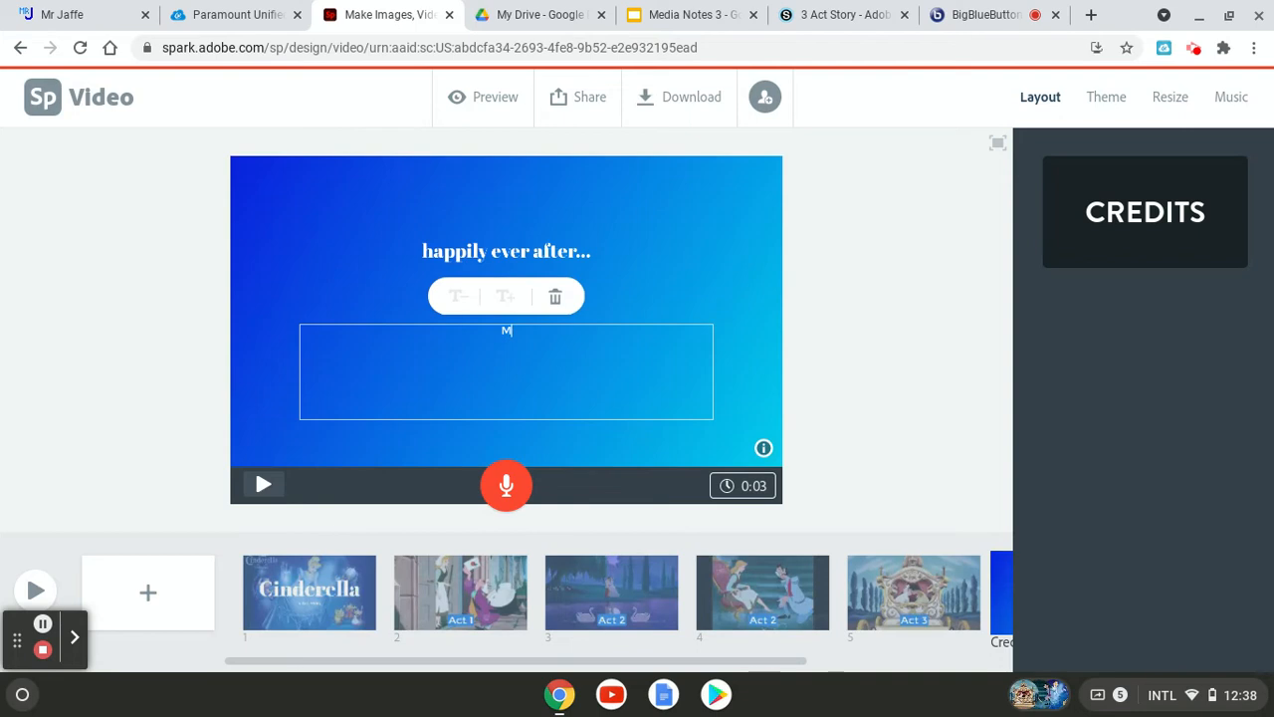
type("r. Jaffe")
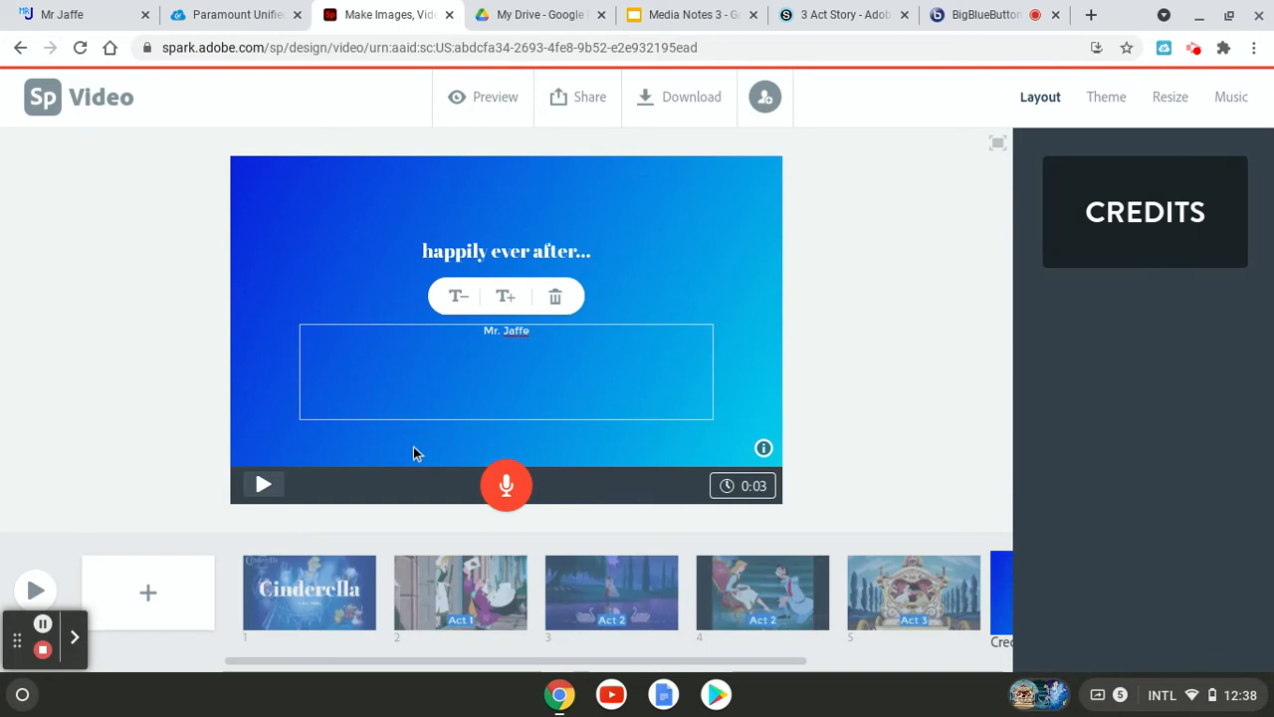
left_click(309, 594)
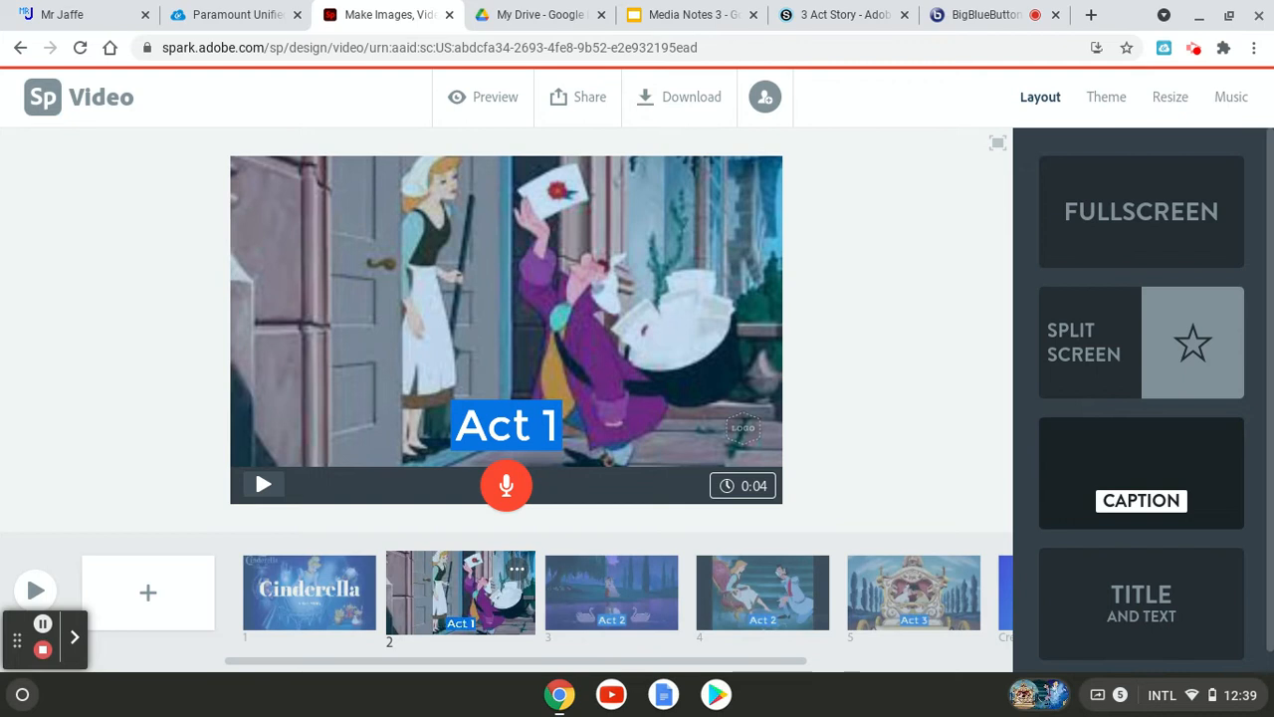
mouse_move(505, 593)
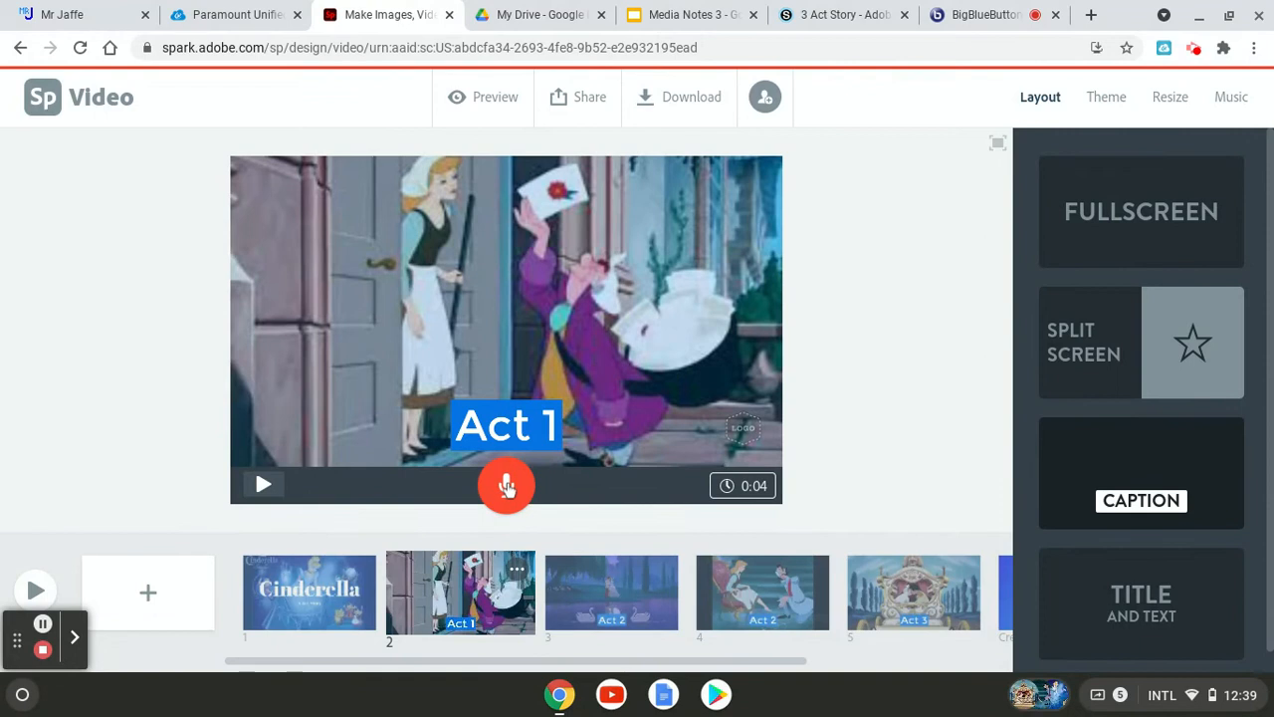
Record the spoken Act 1 summary with the microphone button, then move toward Act 2.
left_click(506, 486)
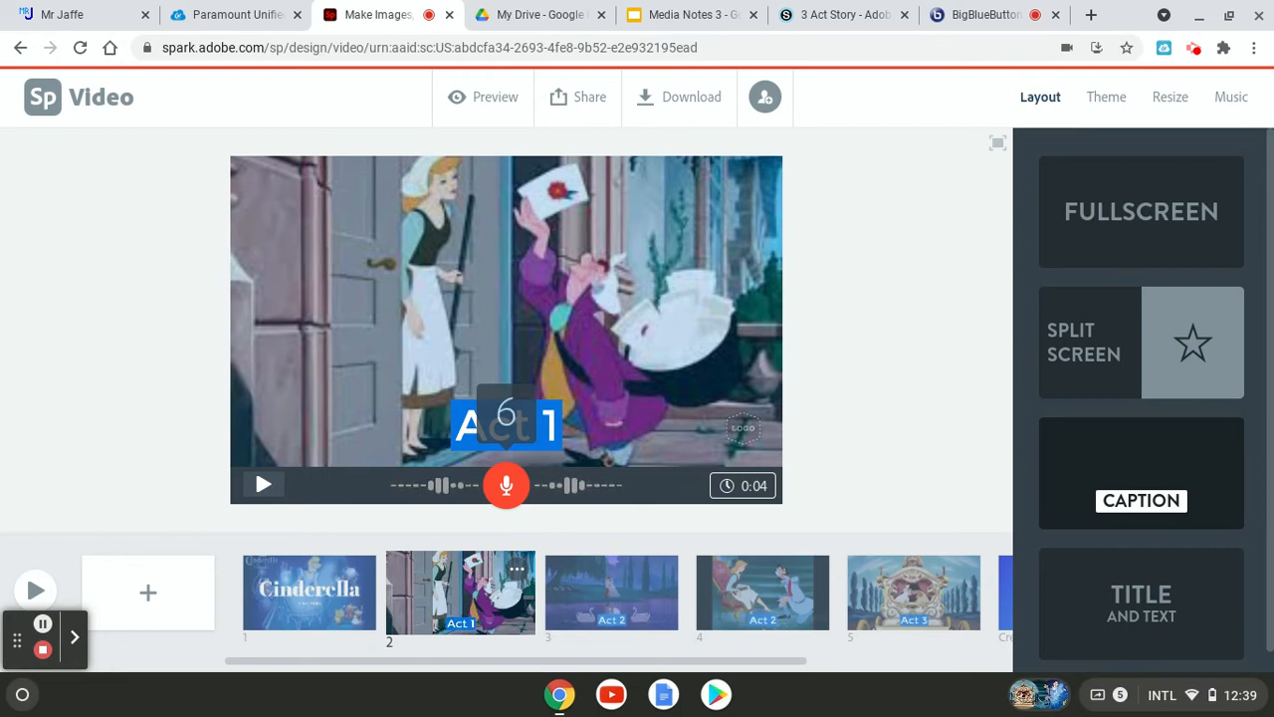
left_click(506, 486)
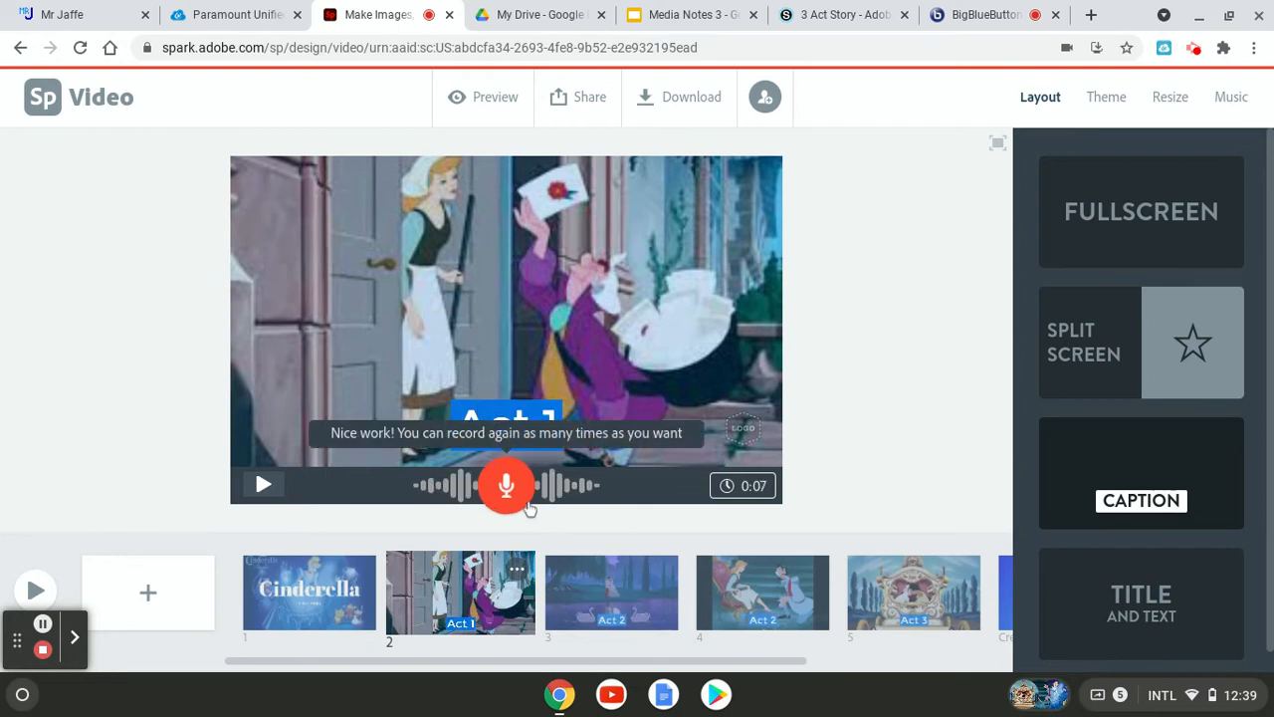
left_click(622, 593)
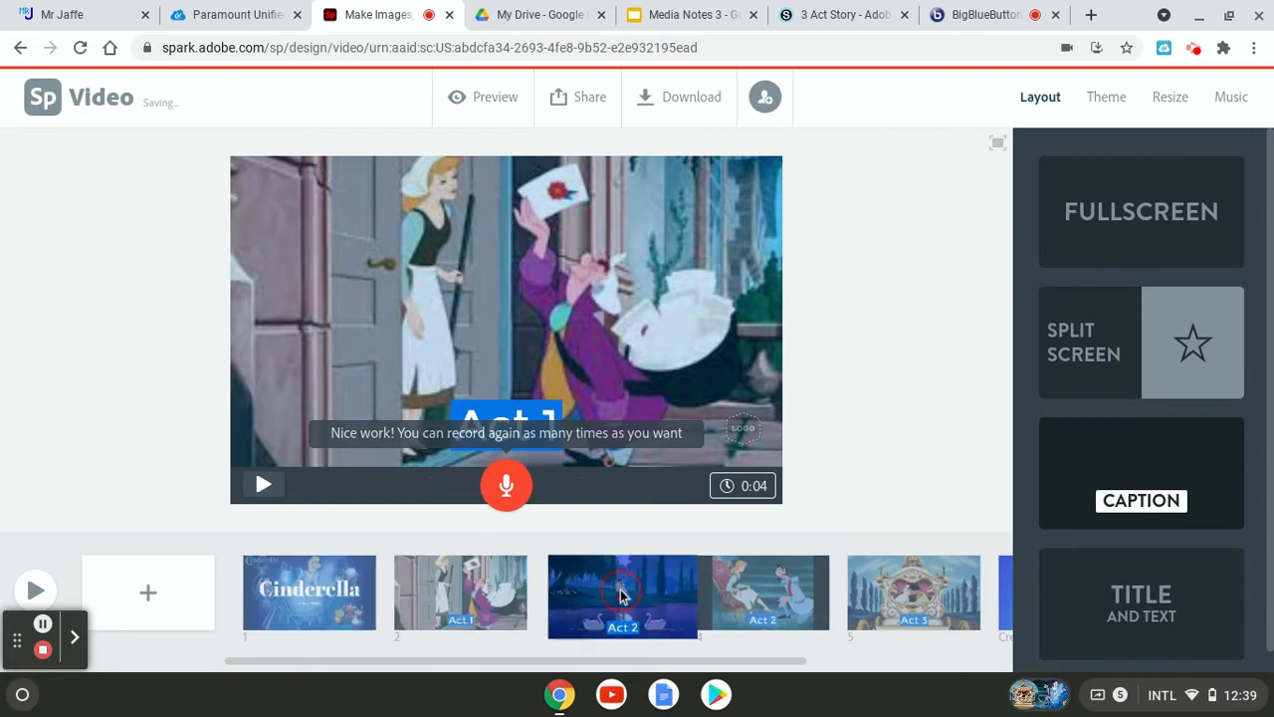
Record about 13 seconds of narration on the Act 2 slipper-fitting slide.
left_click(611, 593)
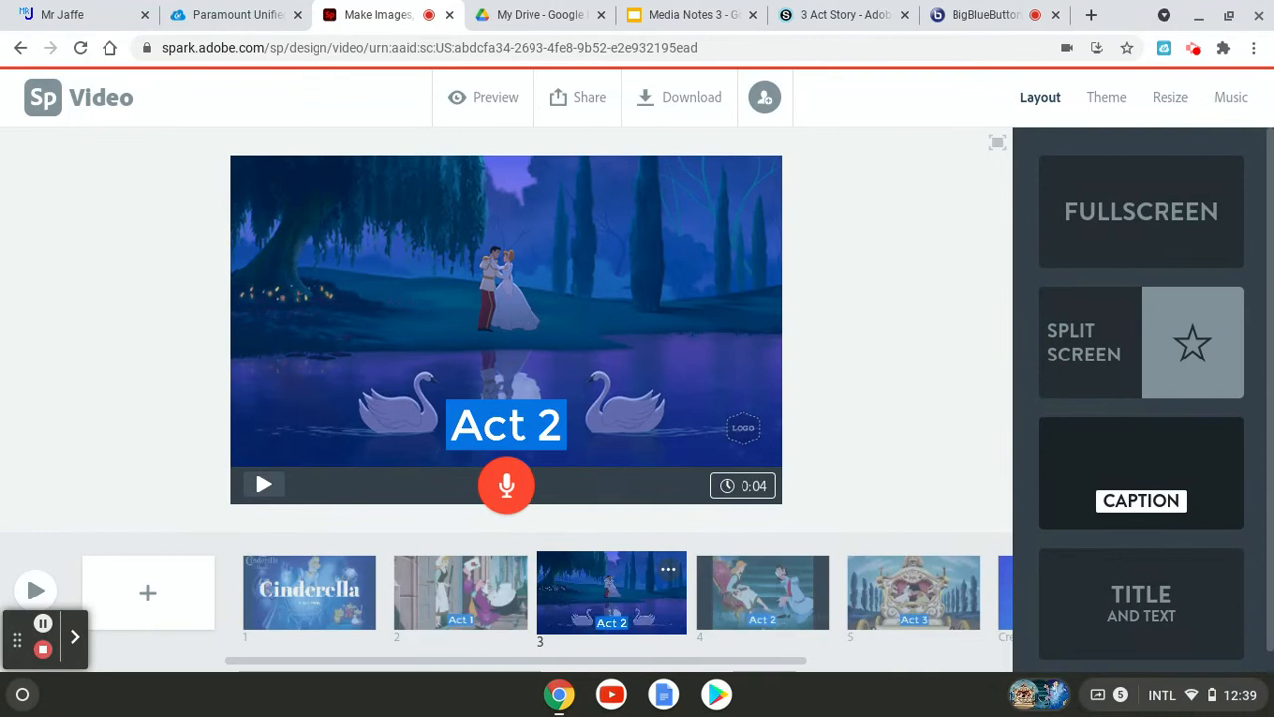
left_click(506, 486)
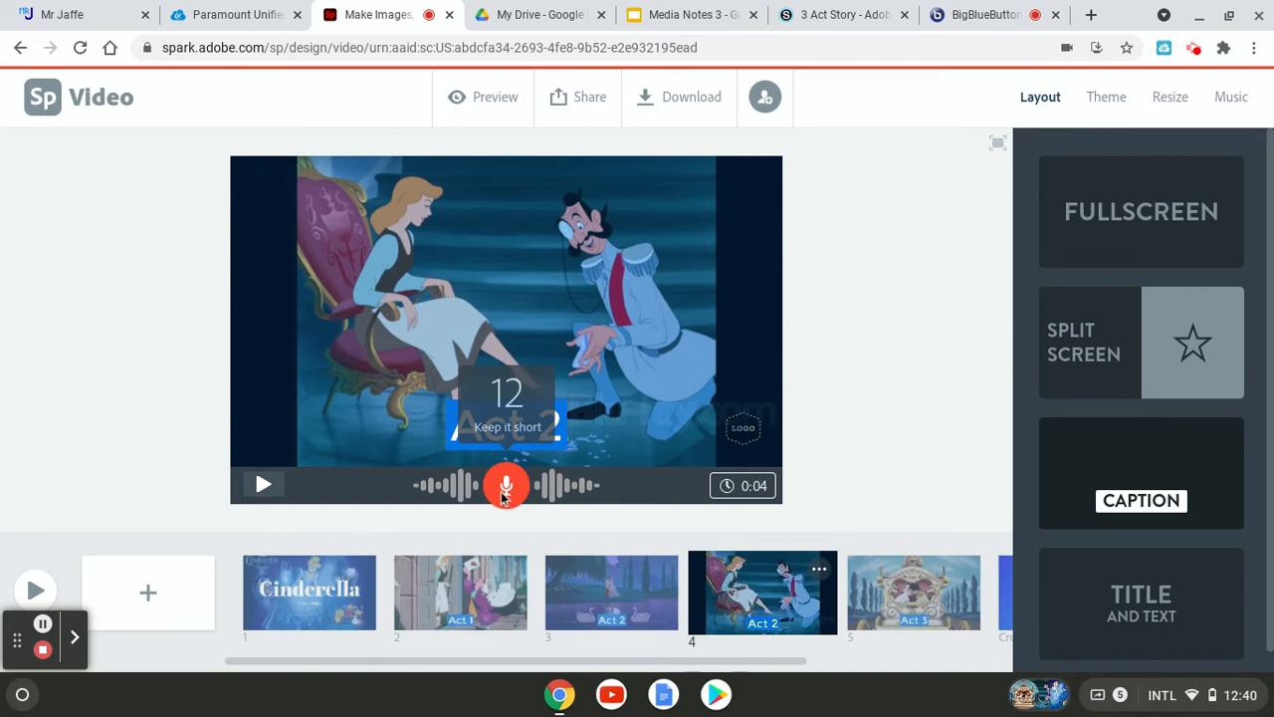
left_click(505, 486)
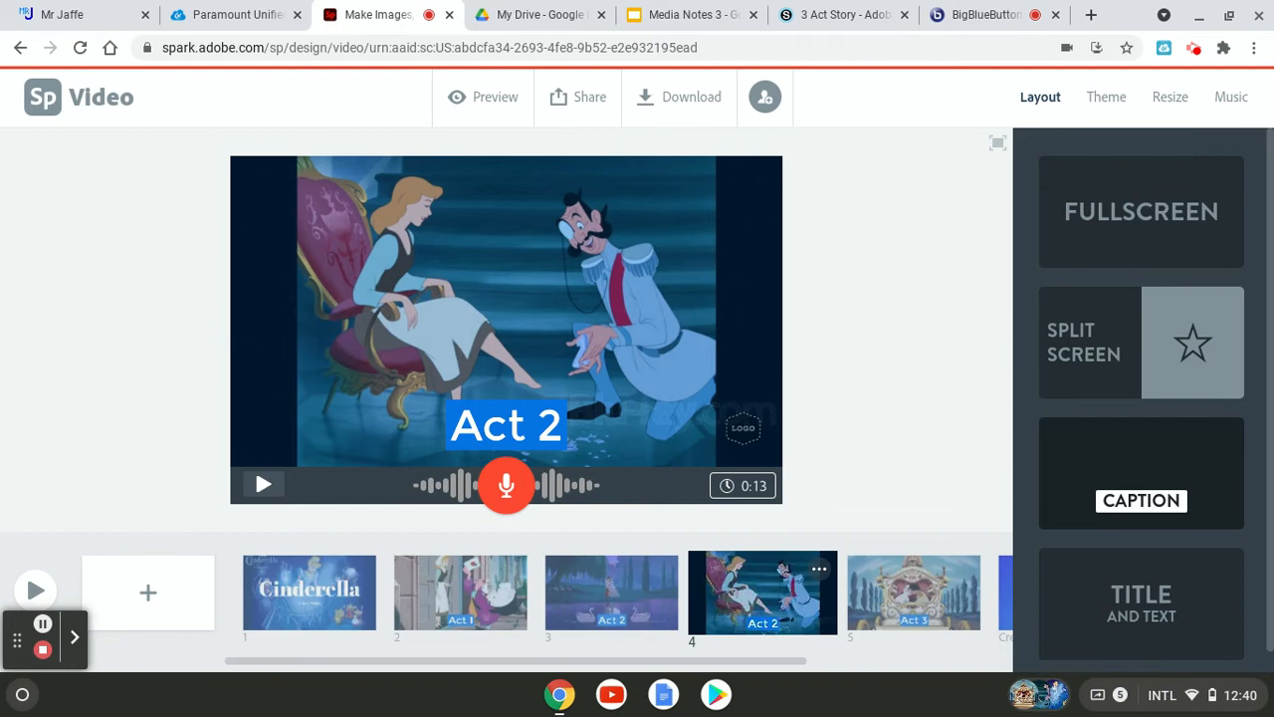
Switch to the Act 3 carriage slide to narrate it.
left_click(911, 594)
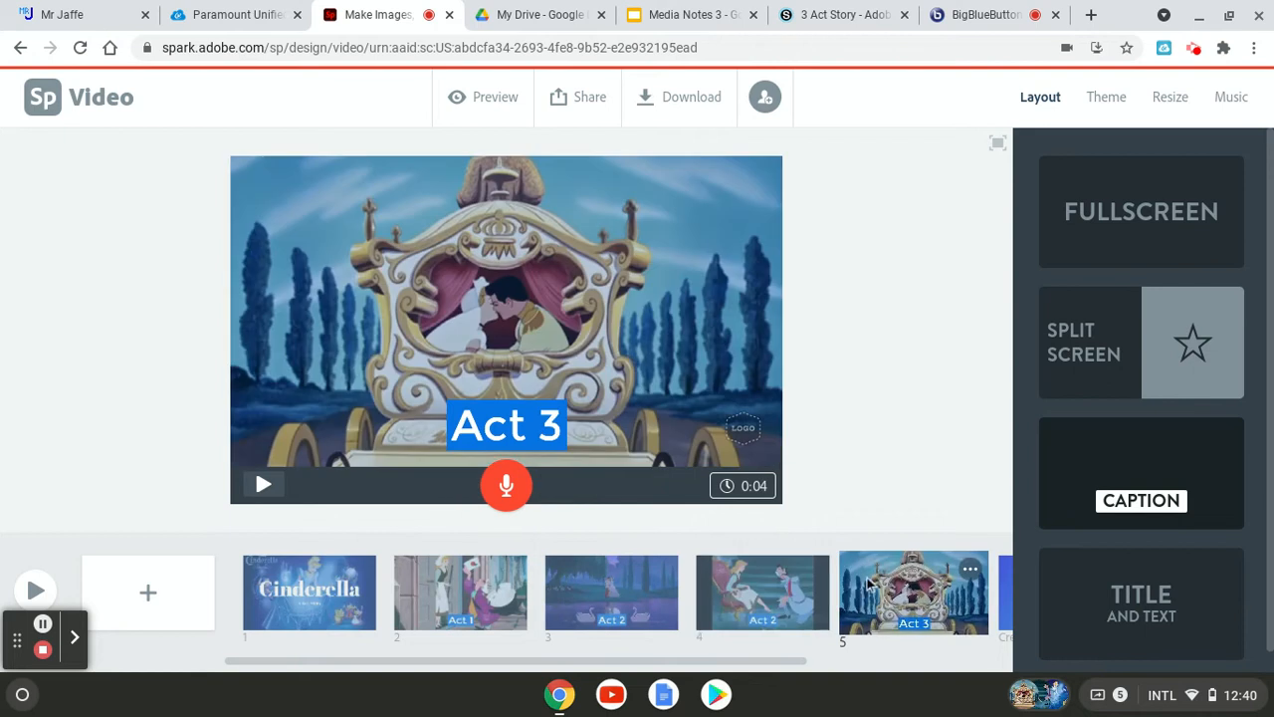
mouse_move(460, 489)
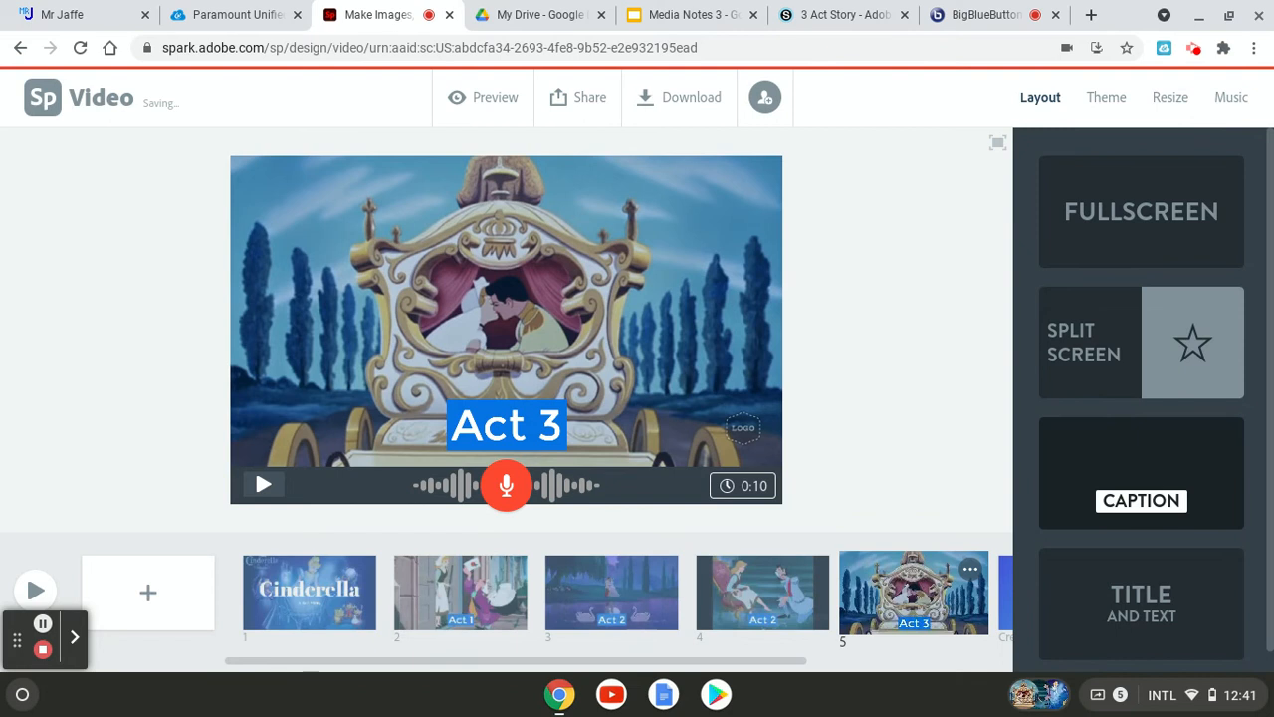
left_click(679, 95)
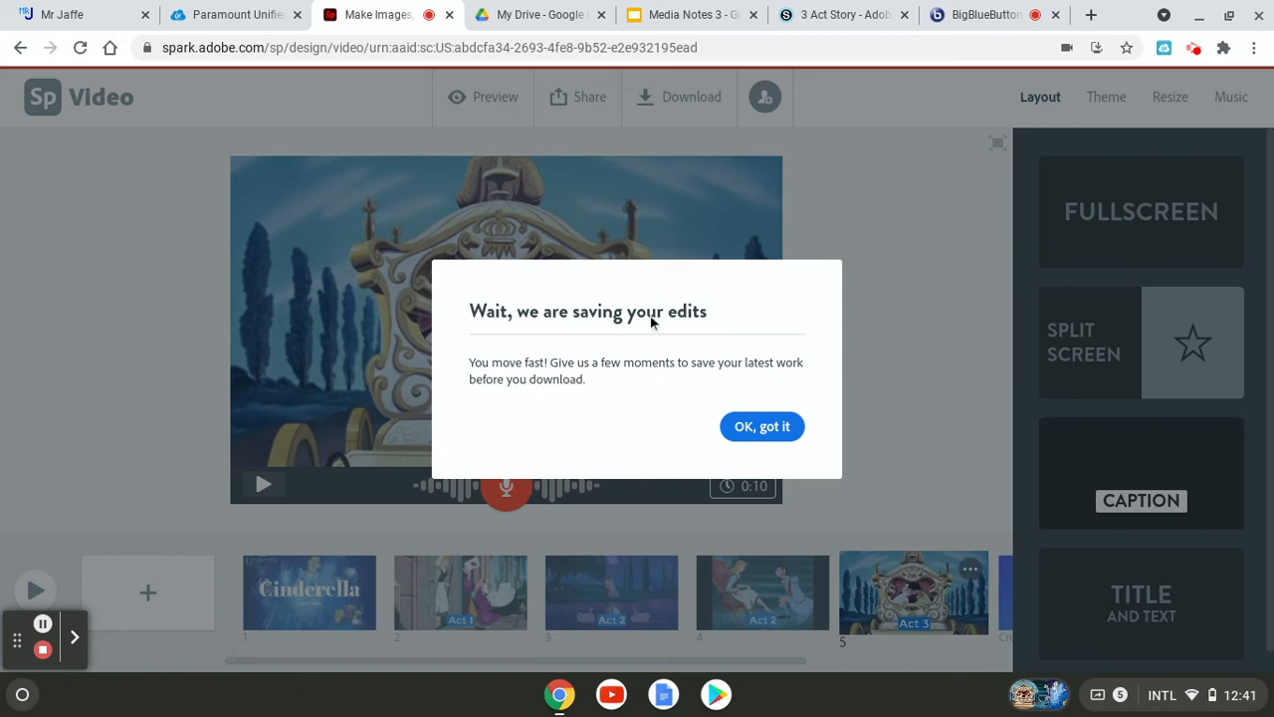
mouse_move(538, 394)
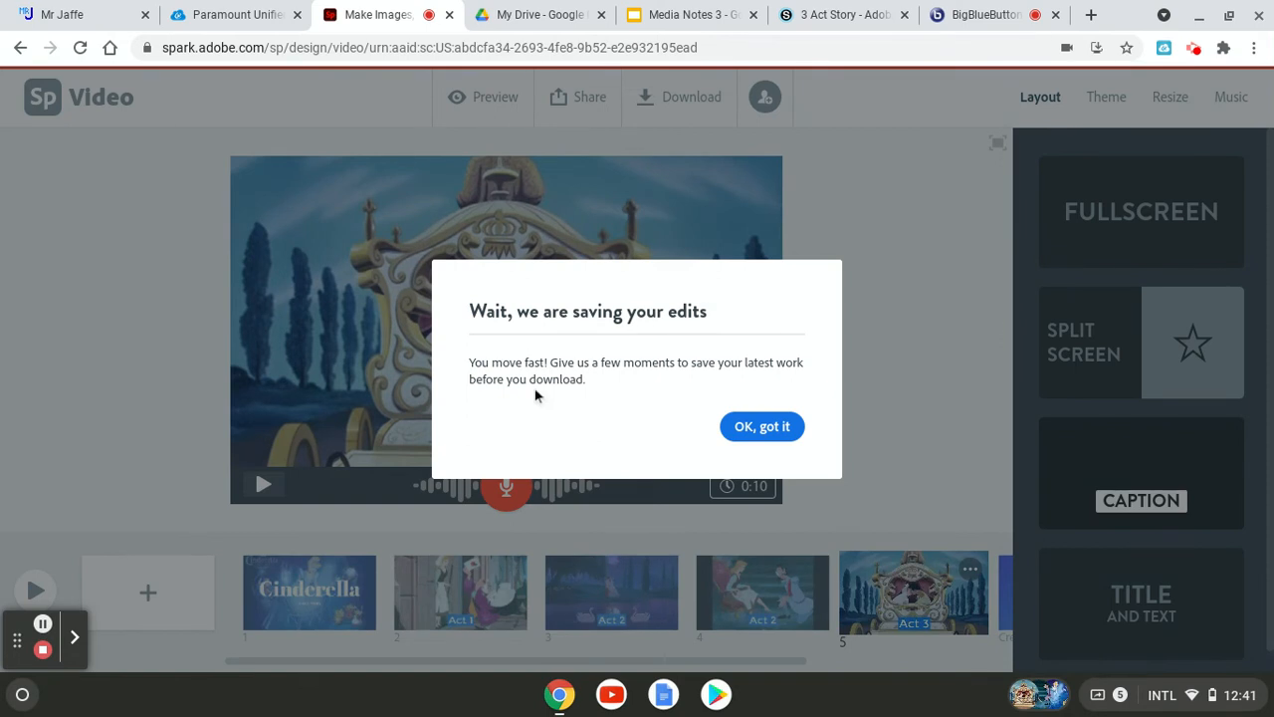
left_click(760, 426)
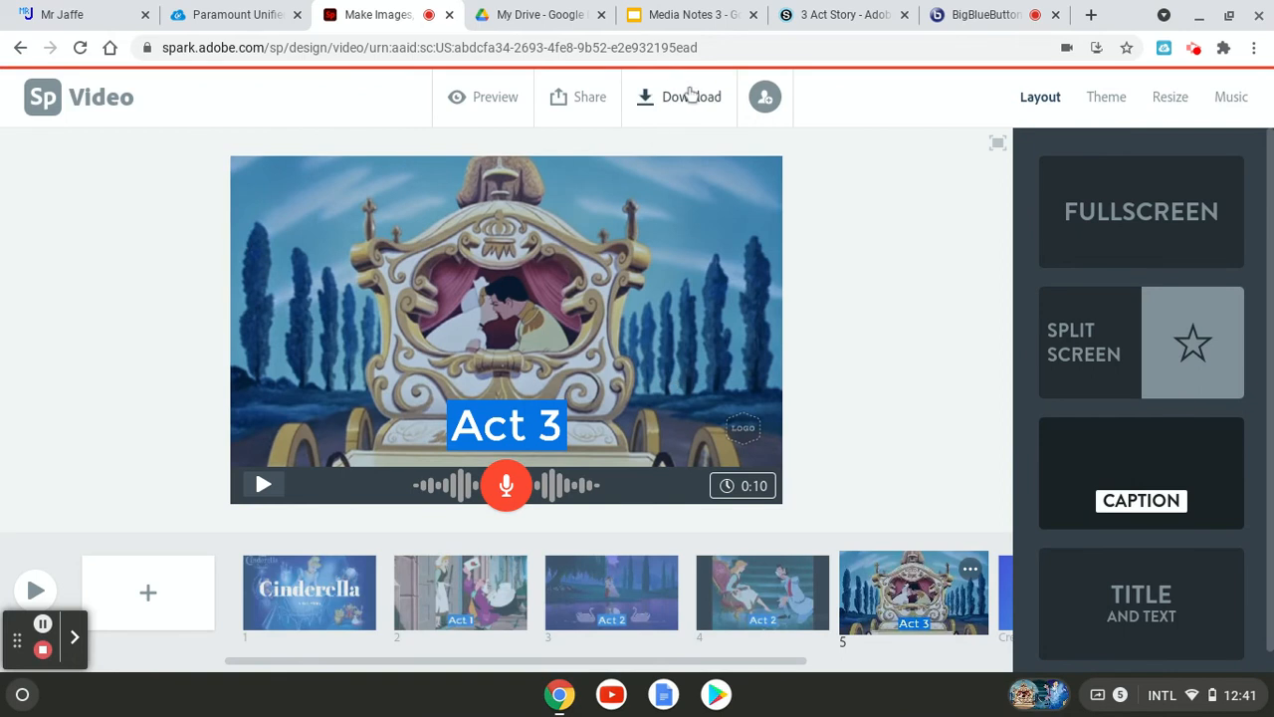
Start the Download so Spark prepares the finished Cinderella video.
left_click(679, 95)
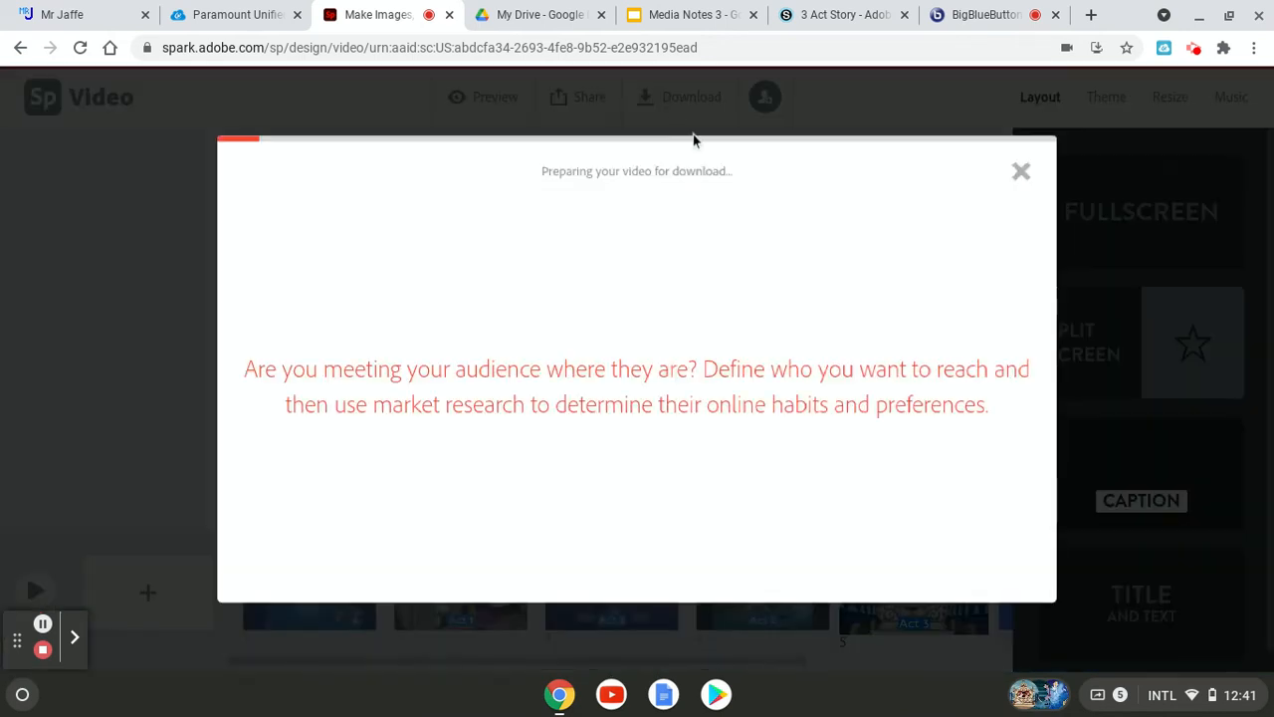
mouse_move(862, 272)
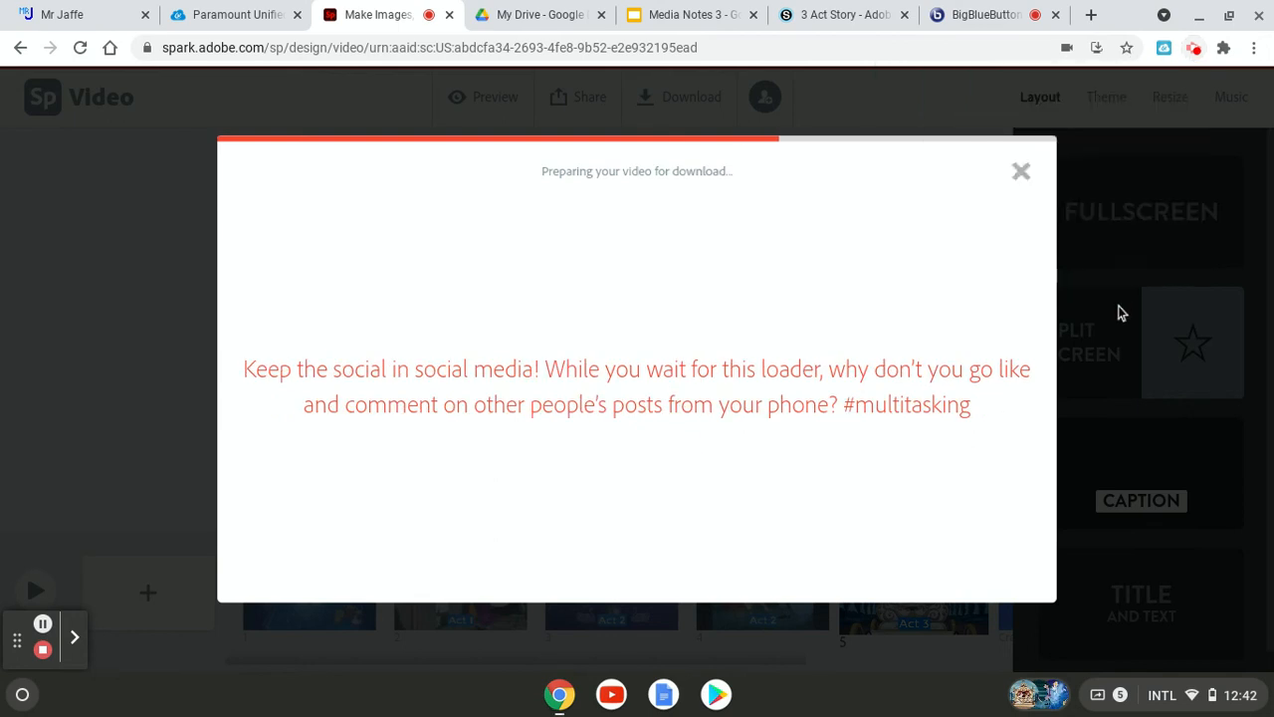
mouse_move(1131, 286)
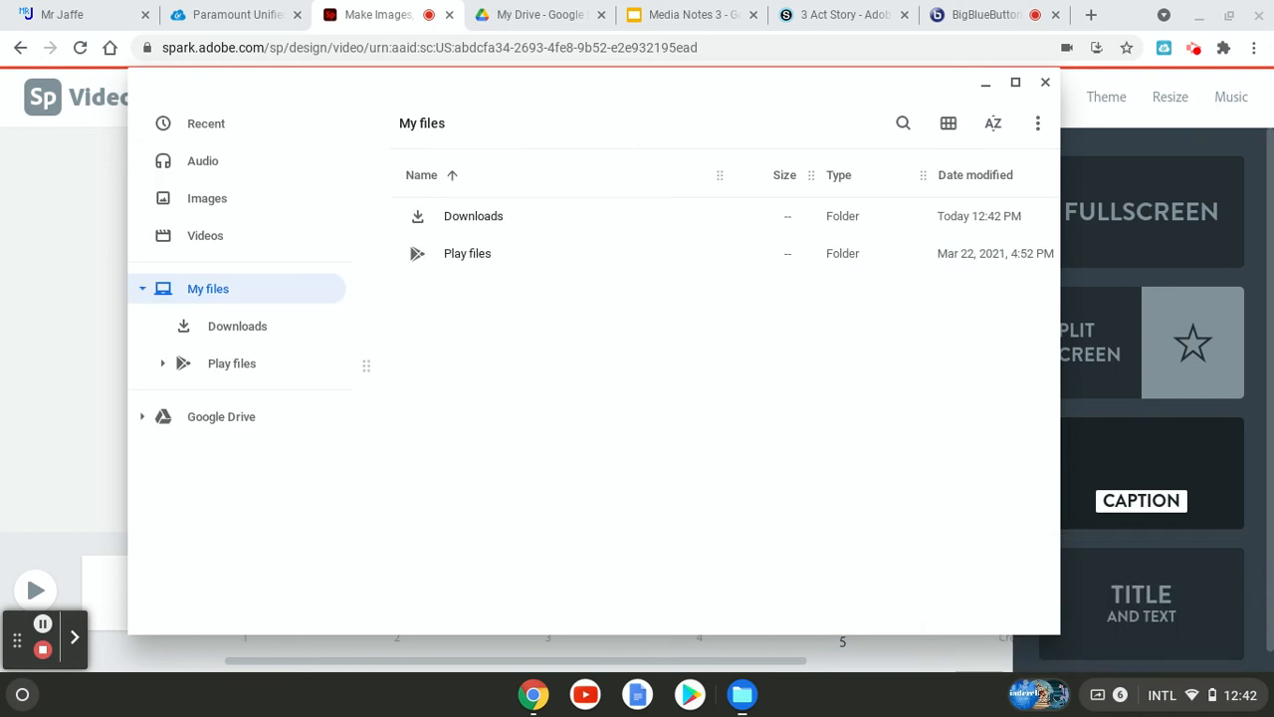
Rename the Adobe Spark video in Downloads to '3 act story.mp4' and return to Schoology.
left_click(474, 215)
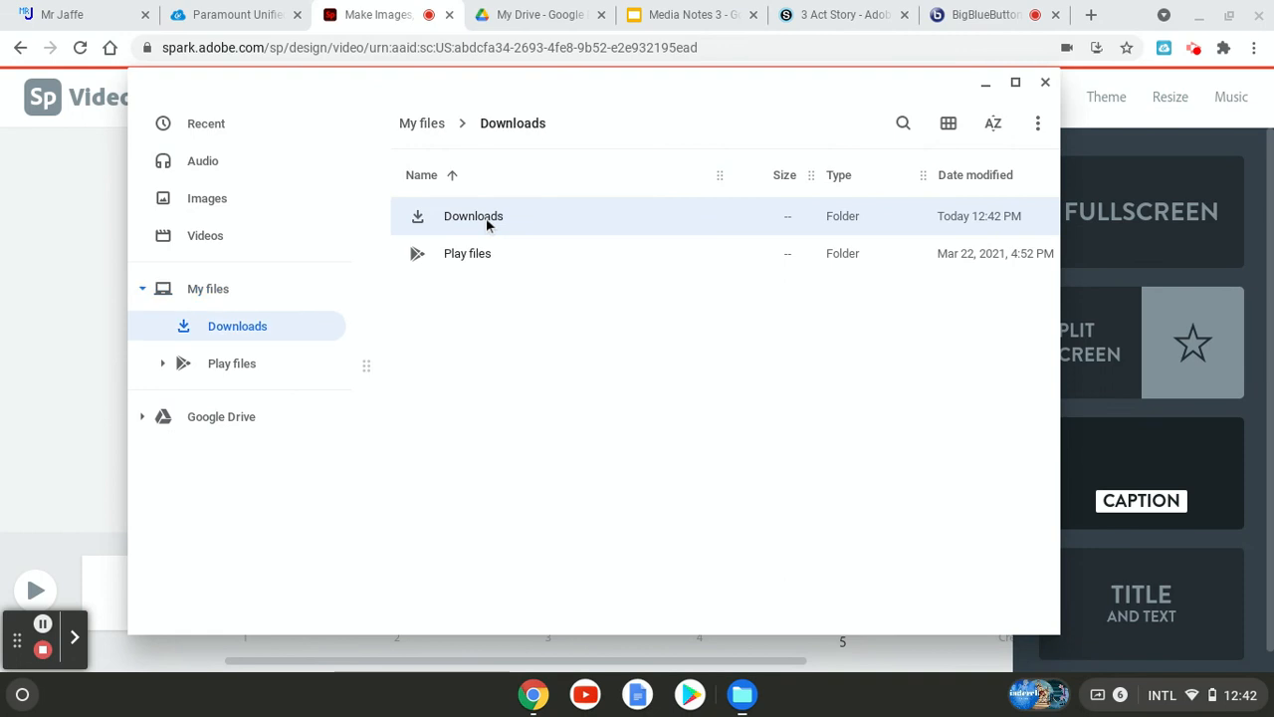
double_click(473, 215)
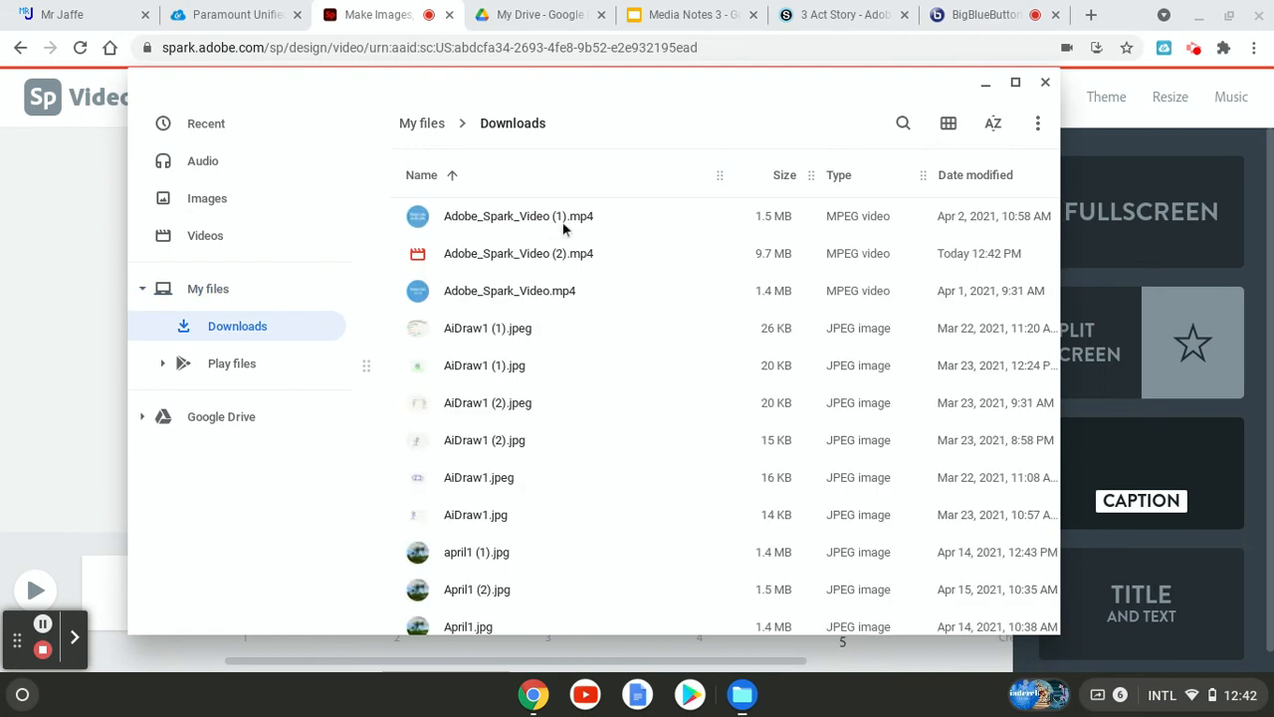
right_click(518, 215)
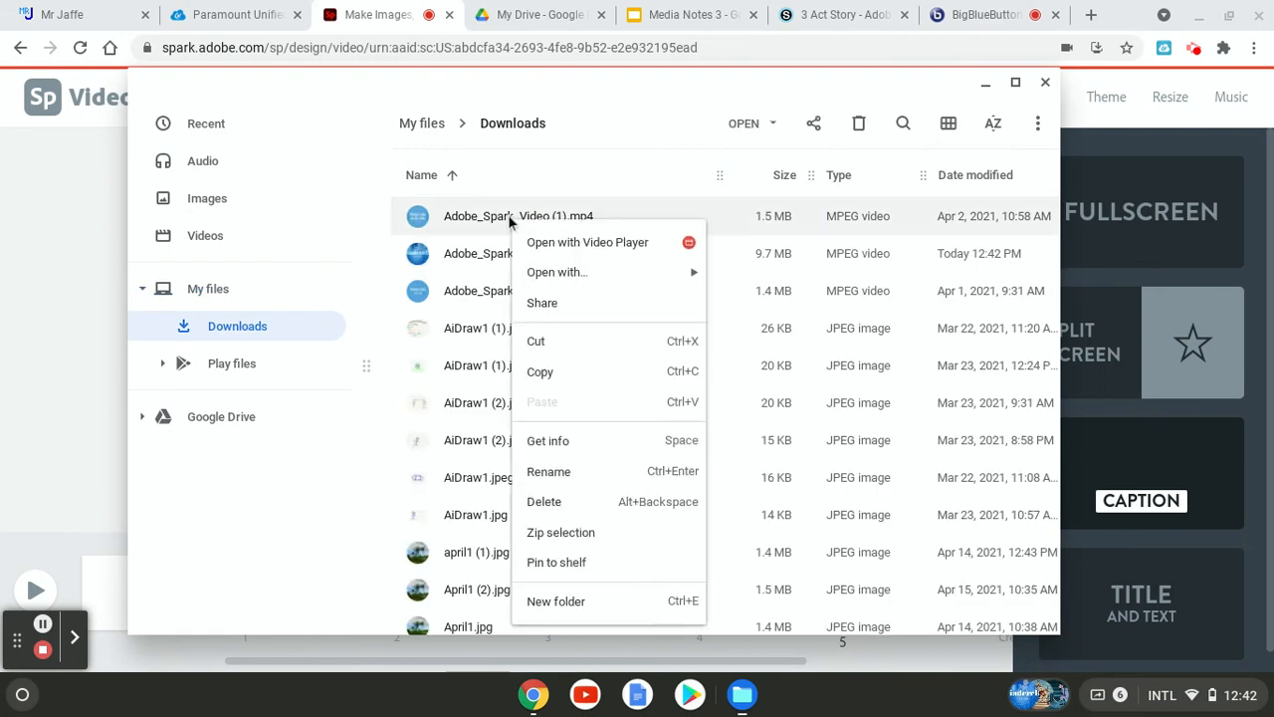
left_click(549, 470)
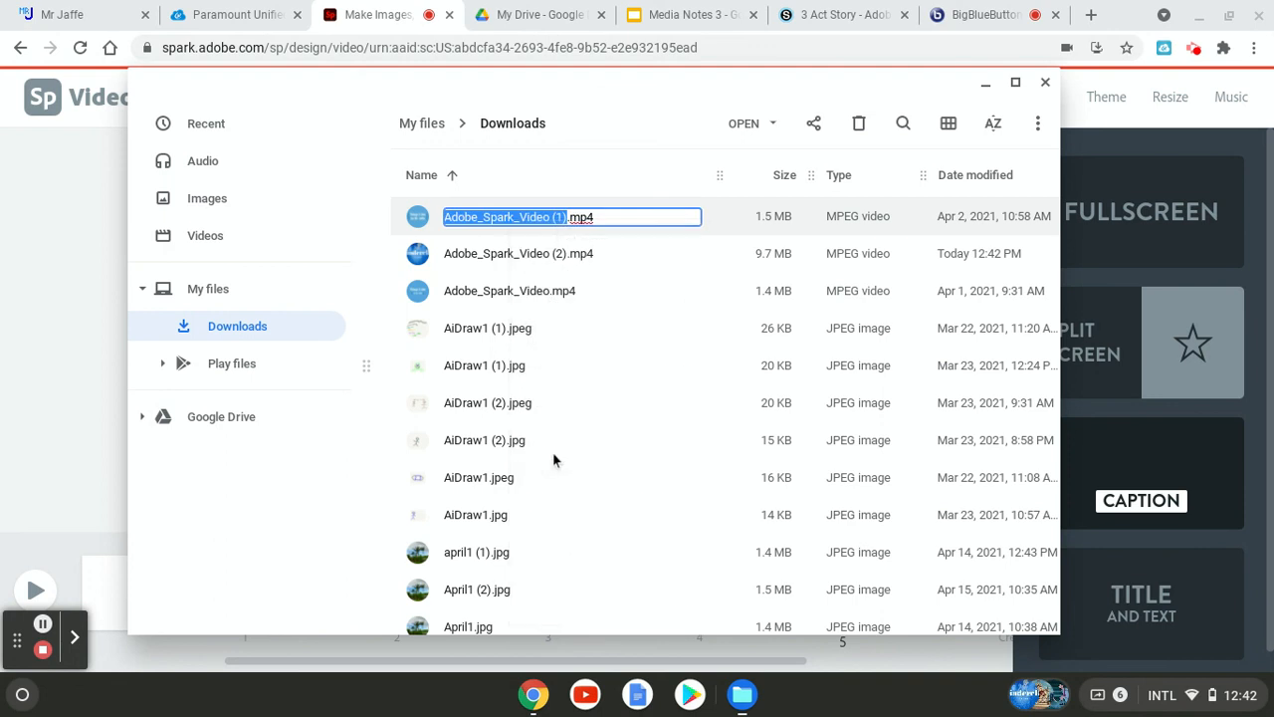
type("3 act story.mp4")
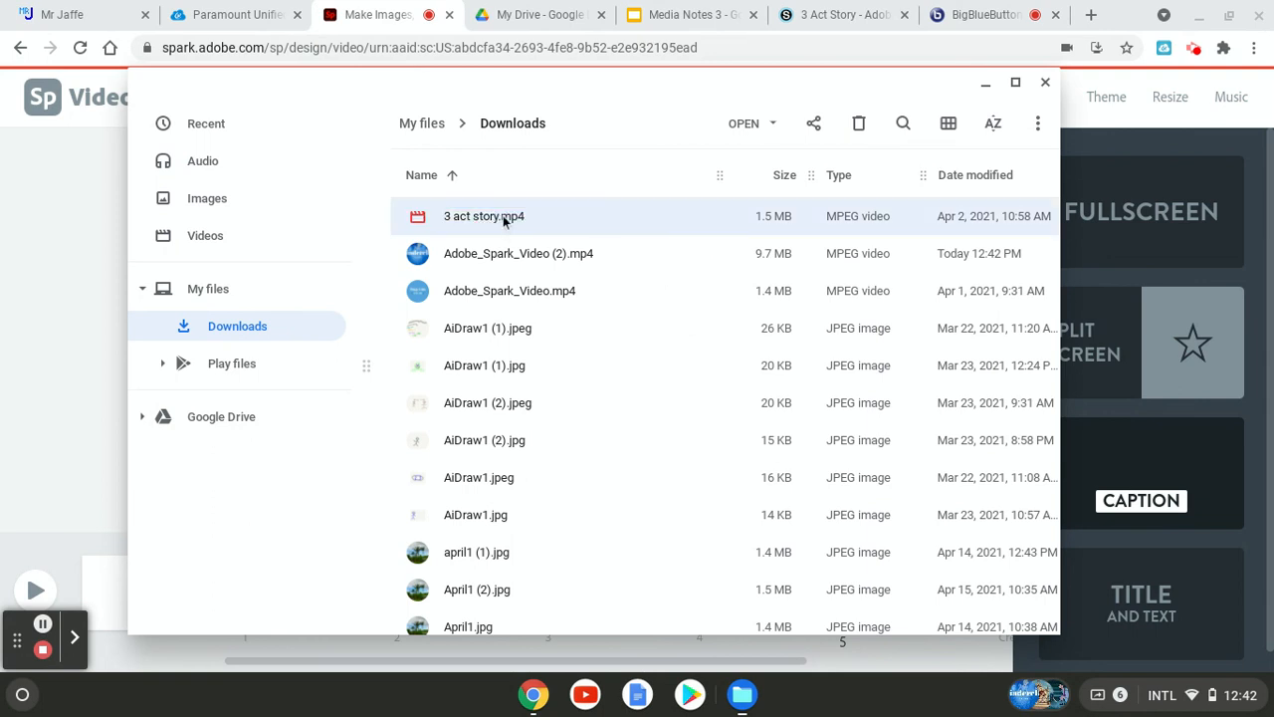
left_click(840, 14)
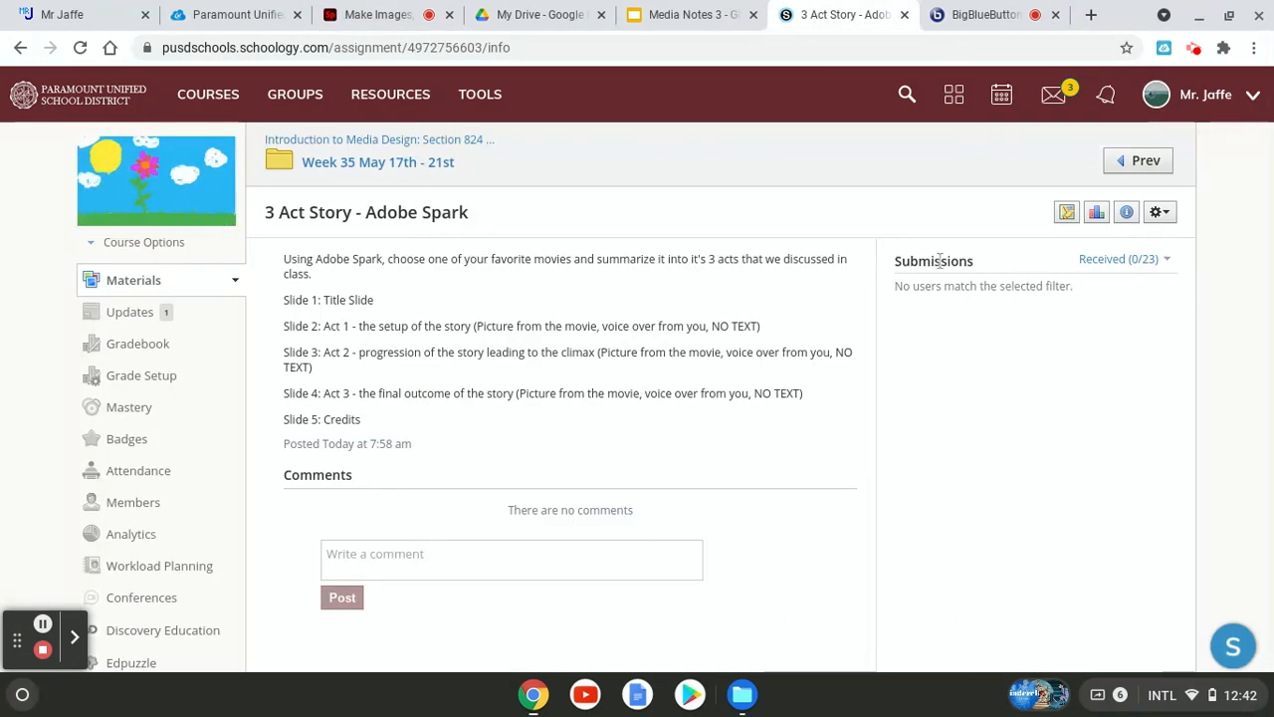